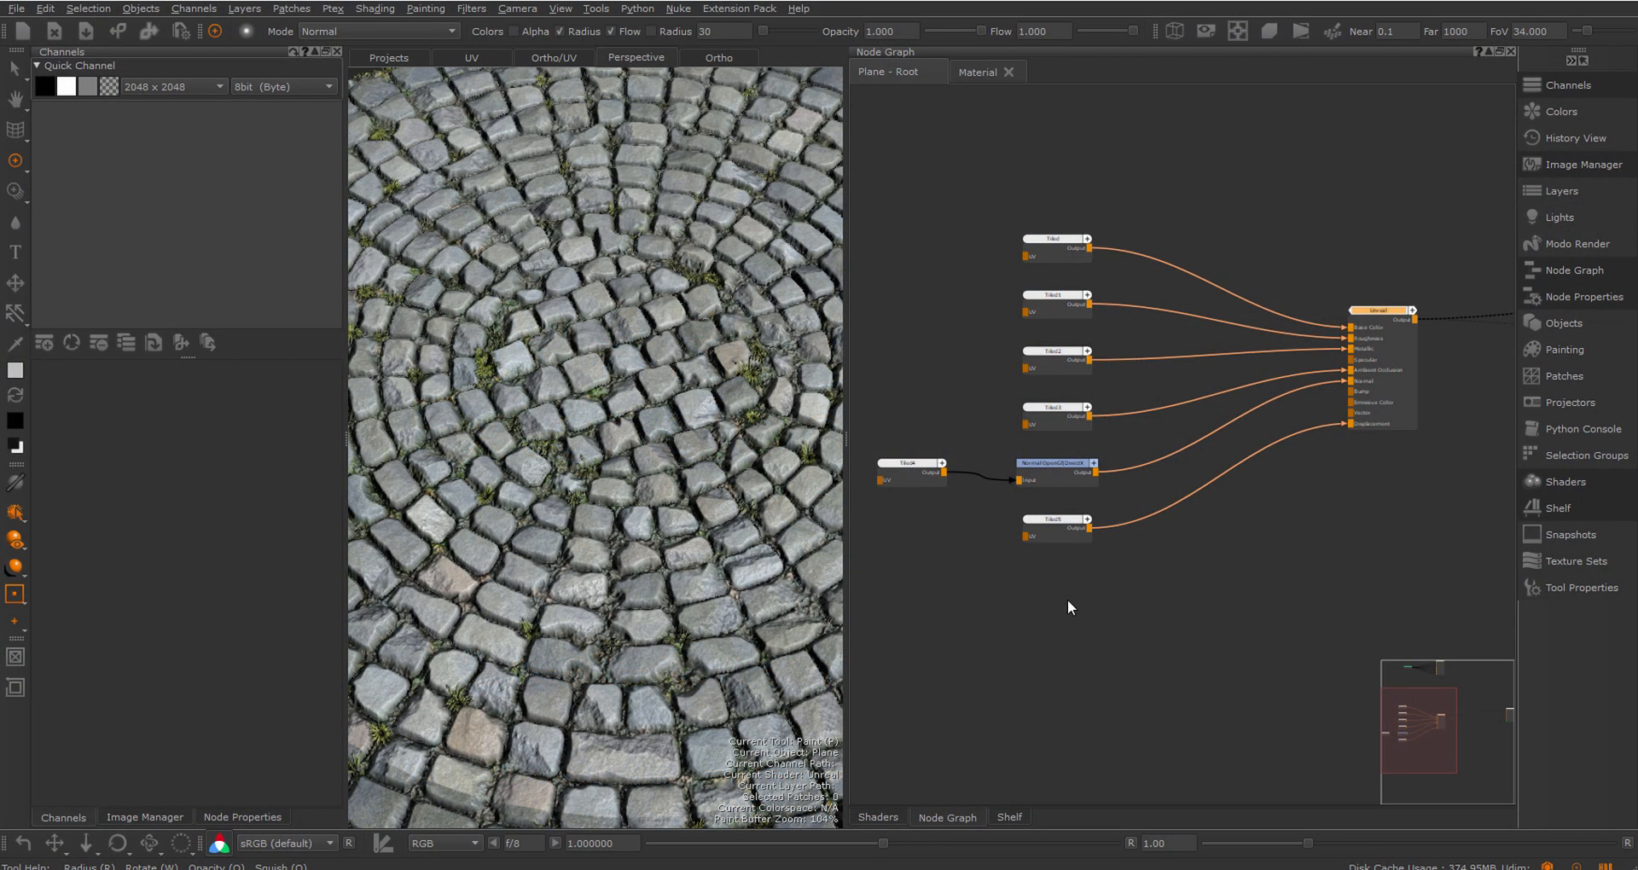
pyautogui.moveTo(1054, 346)
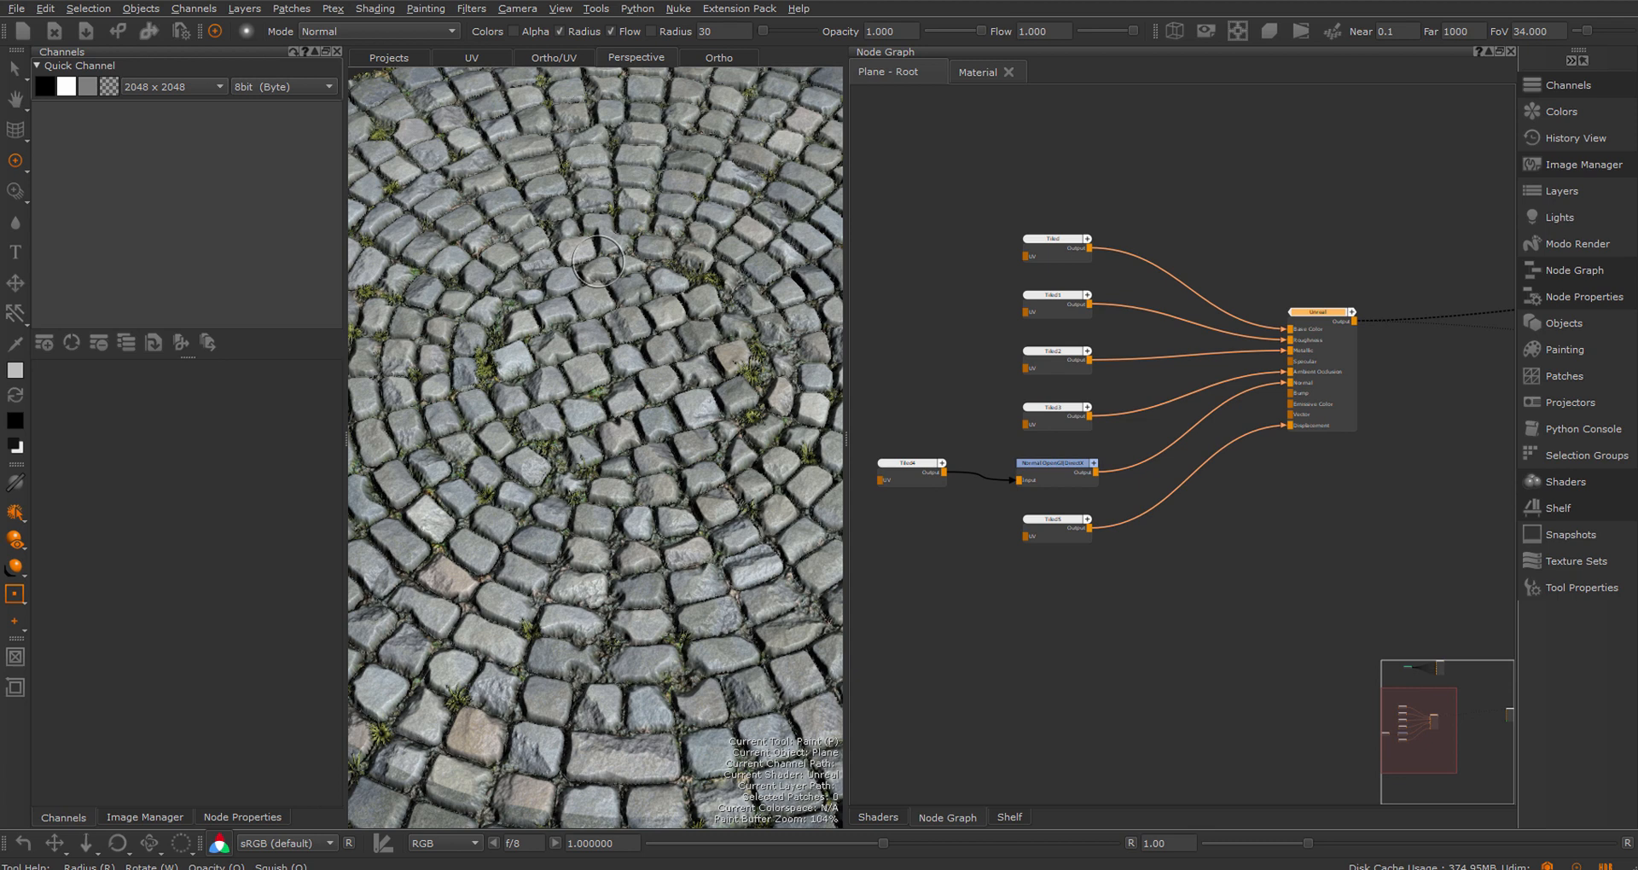
pyautogui.moveTo(684, 551)
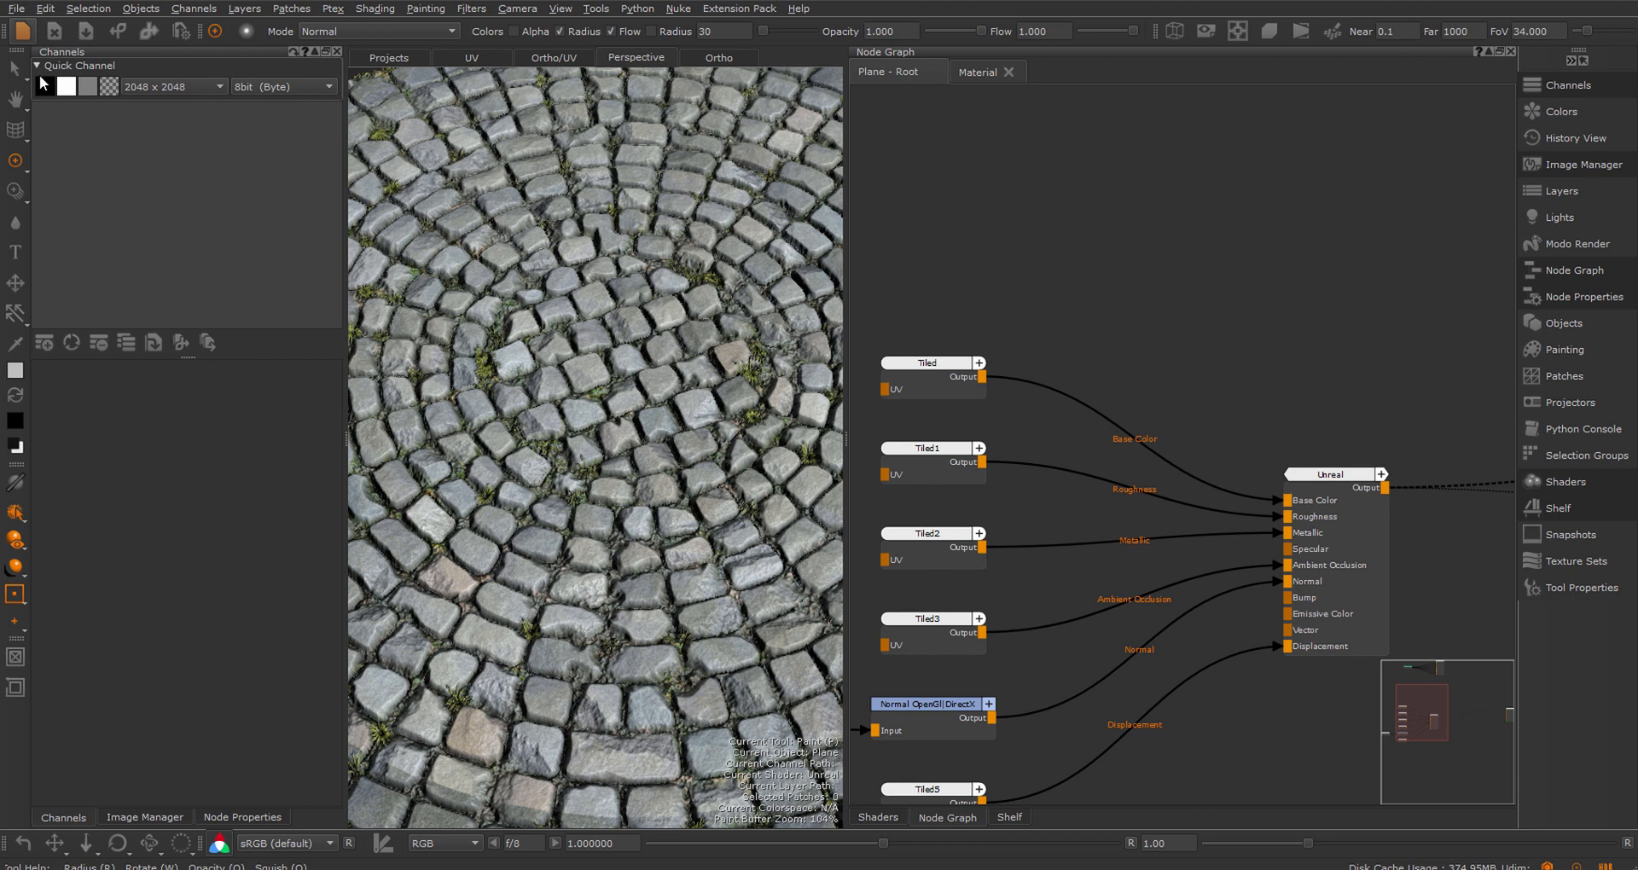
# Create a plain Default channel from the Channels menu
pyautogui.click(58, 87)
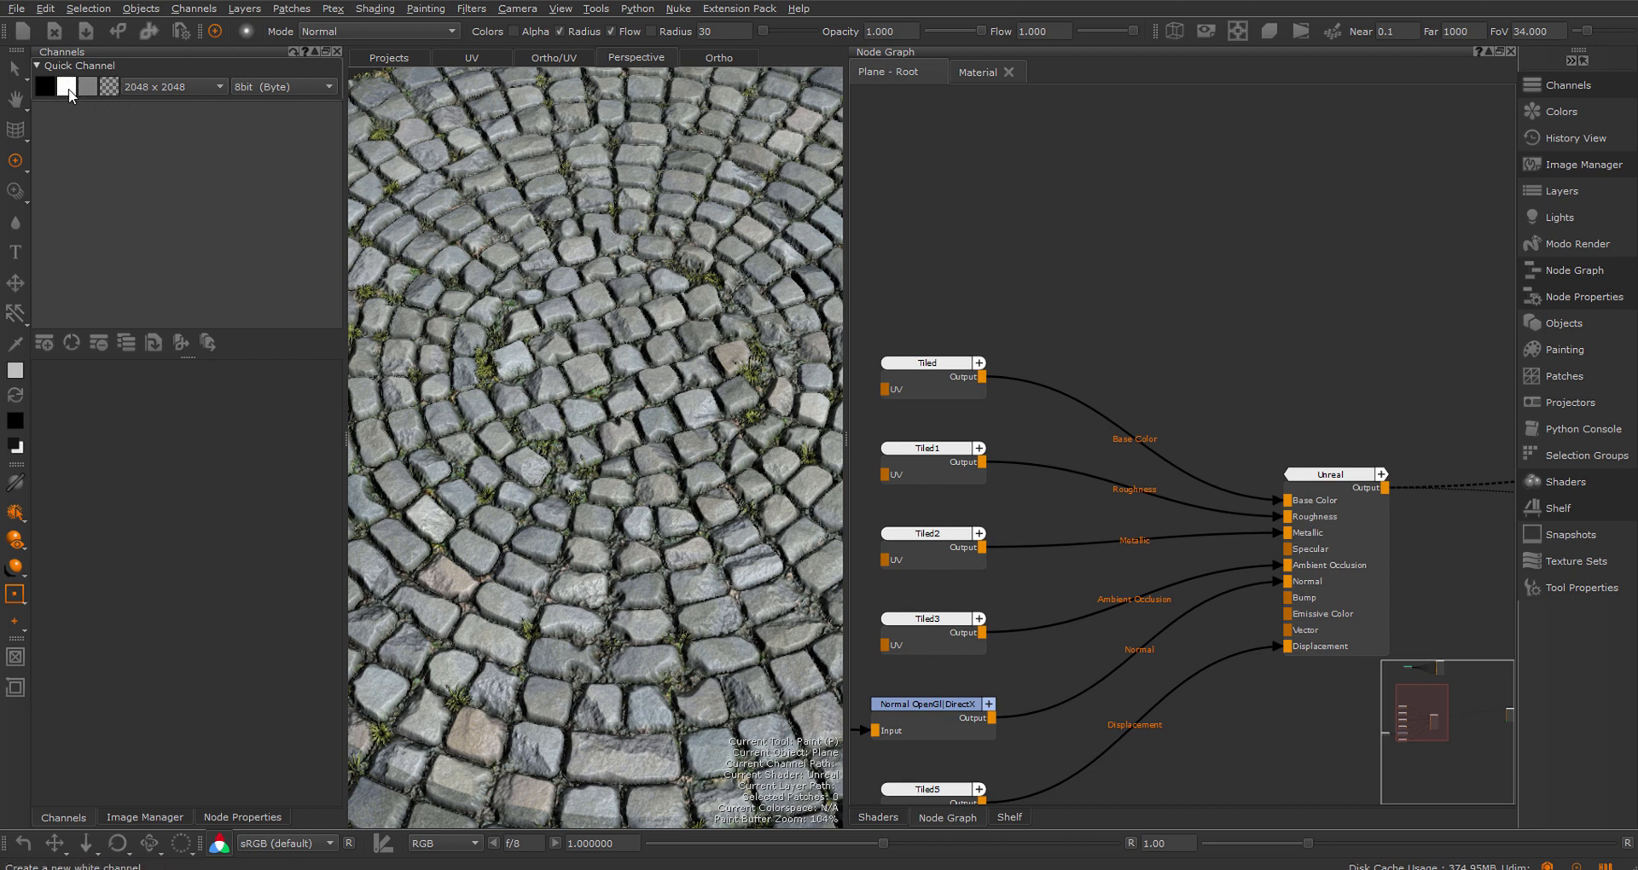
pyautogui.moveTo(1138, 278)
pyautogui.write('Channel')
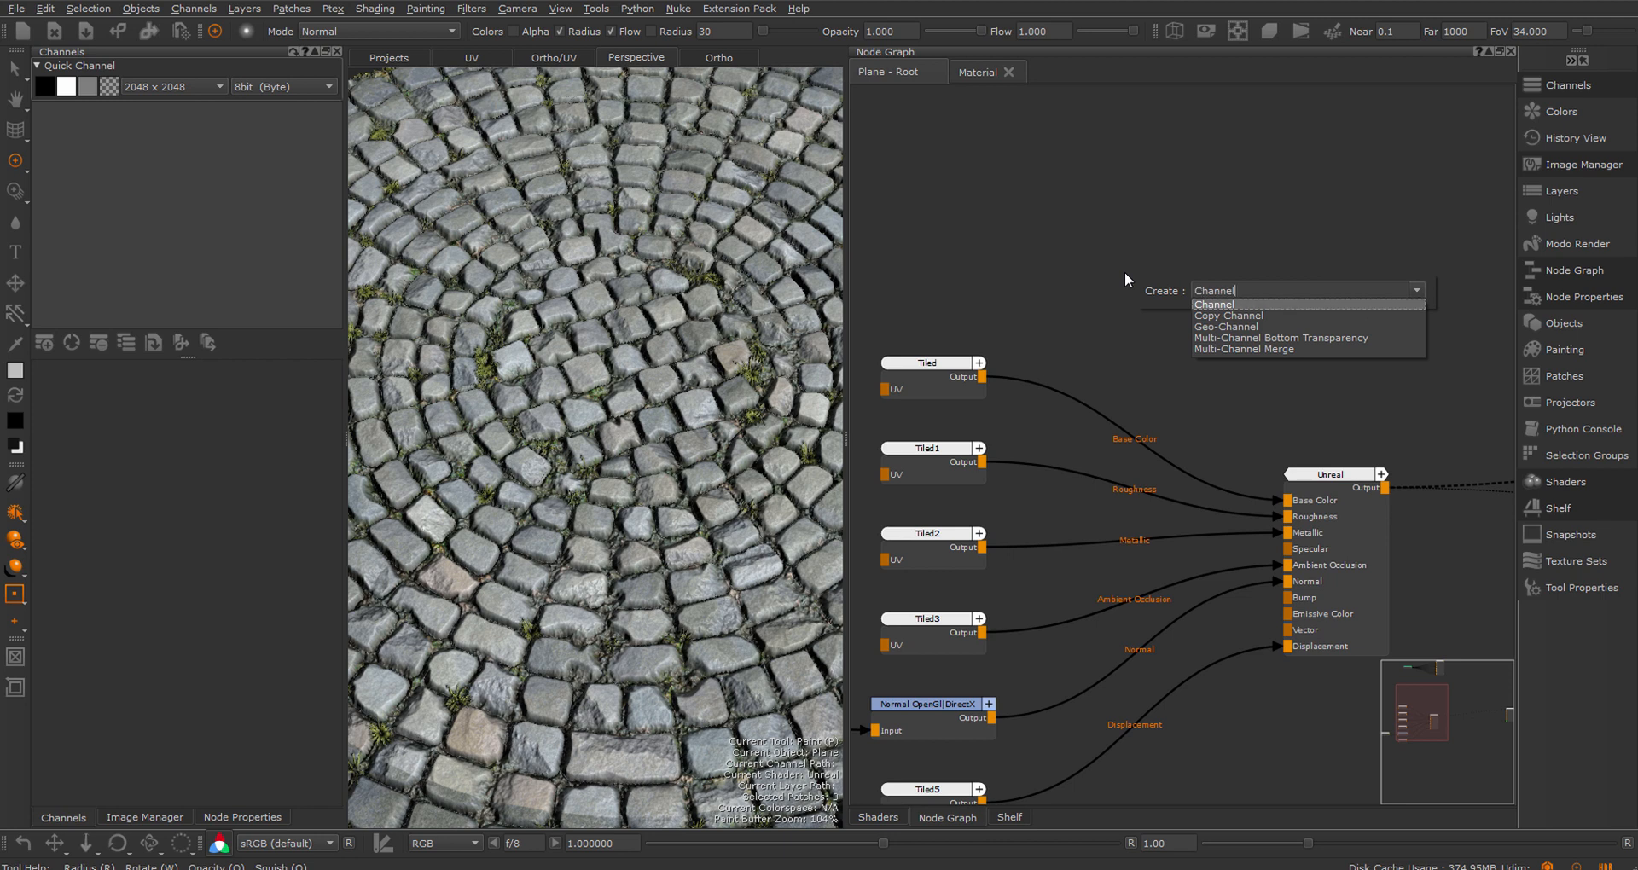
pyautogui.click(1213, 304)
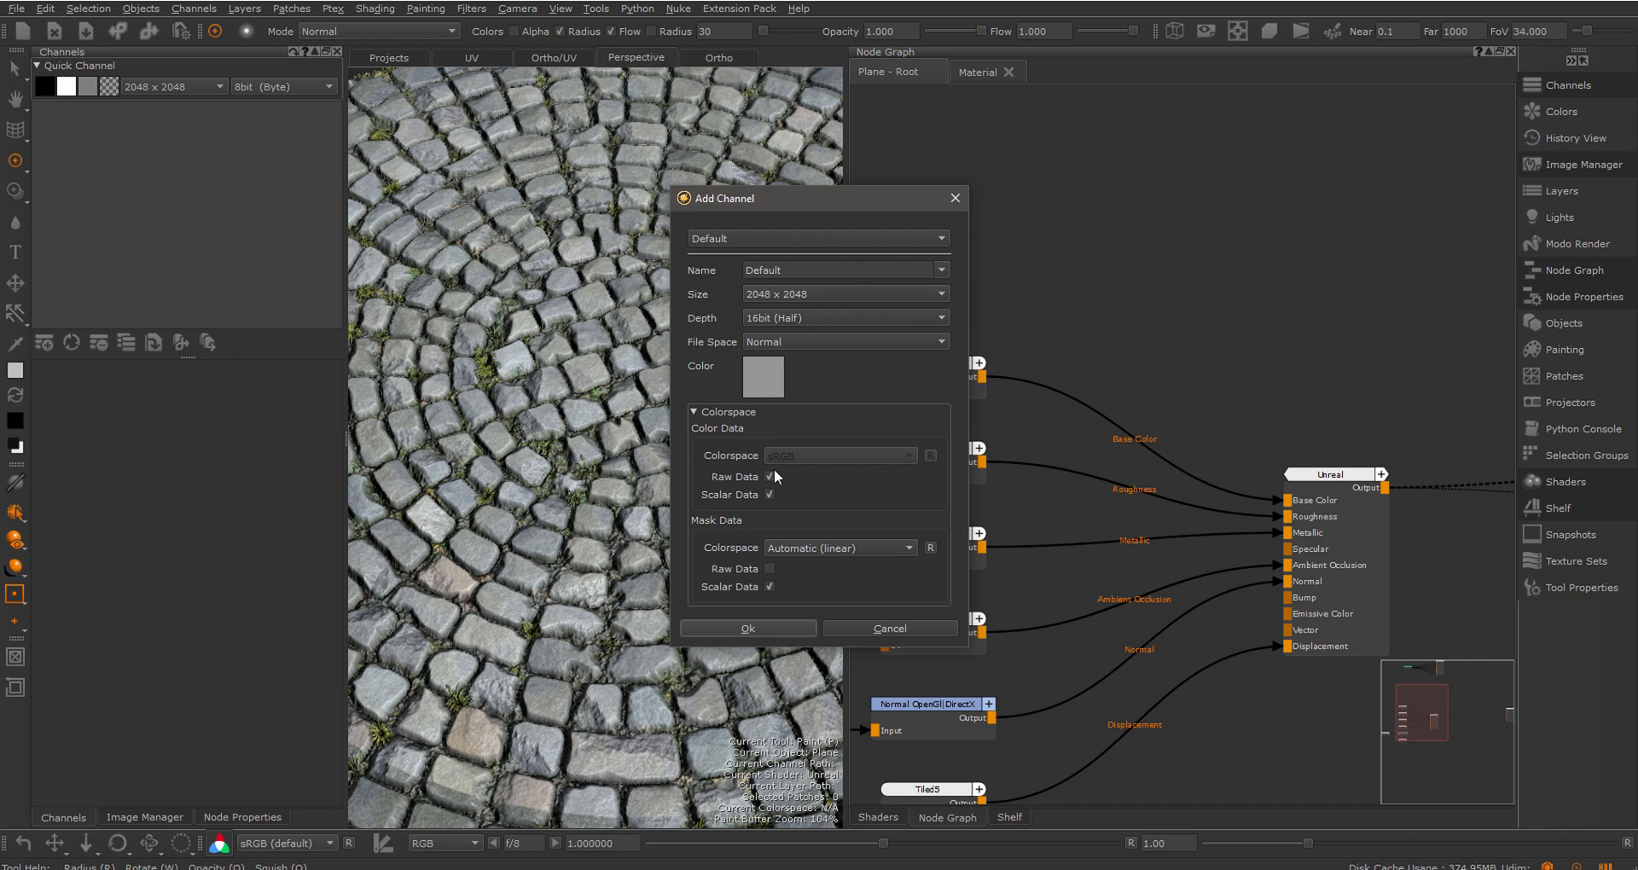
pyautogui.click(748, 628)
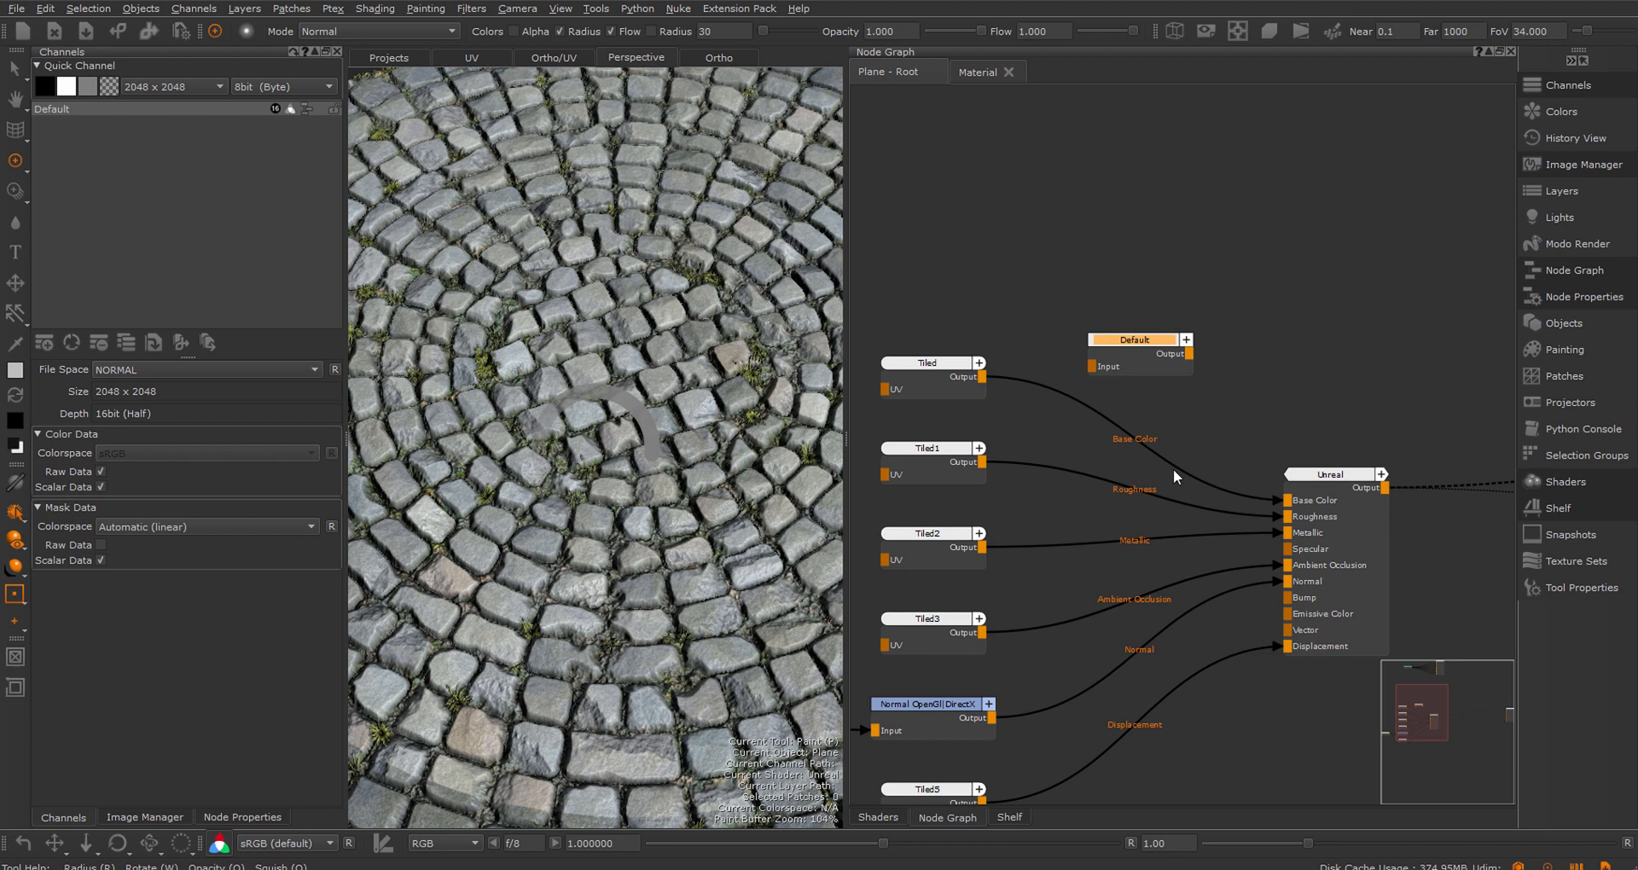
pyautogui.moveTo(1353, 481)
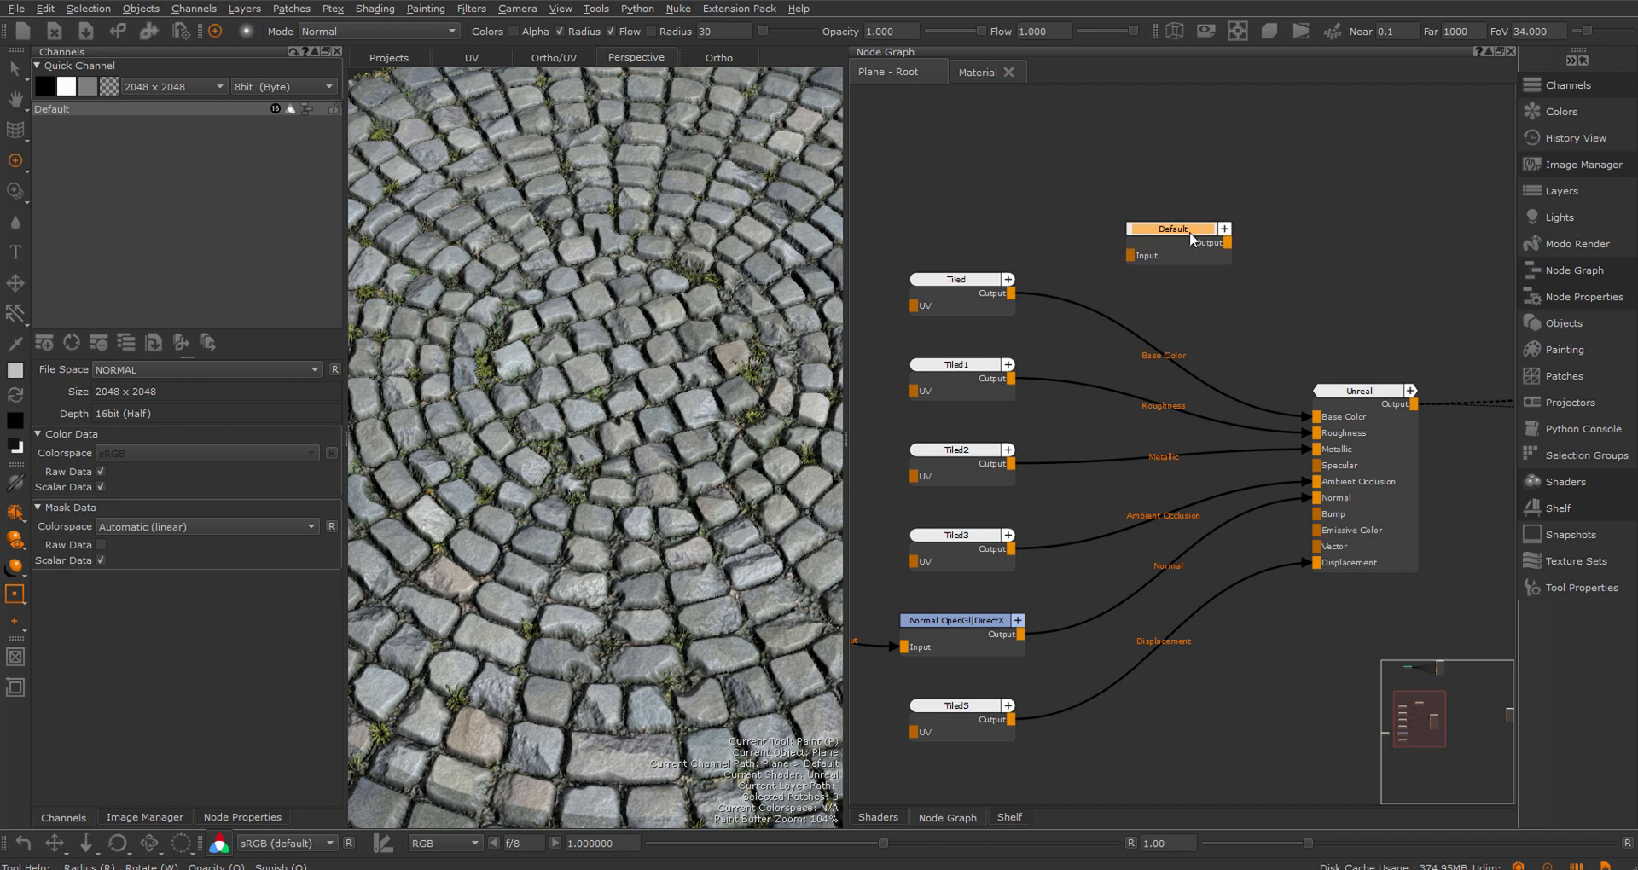
pyautogui.moveTo(1167, 220)
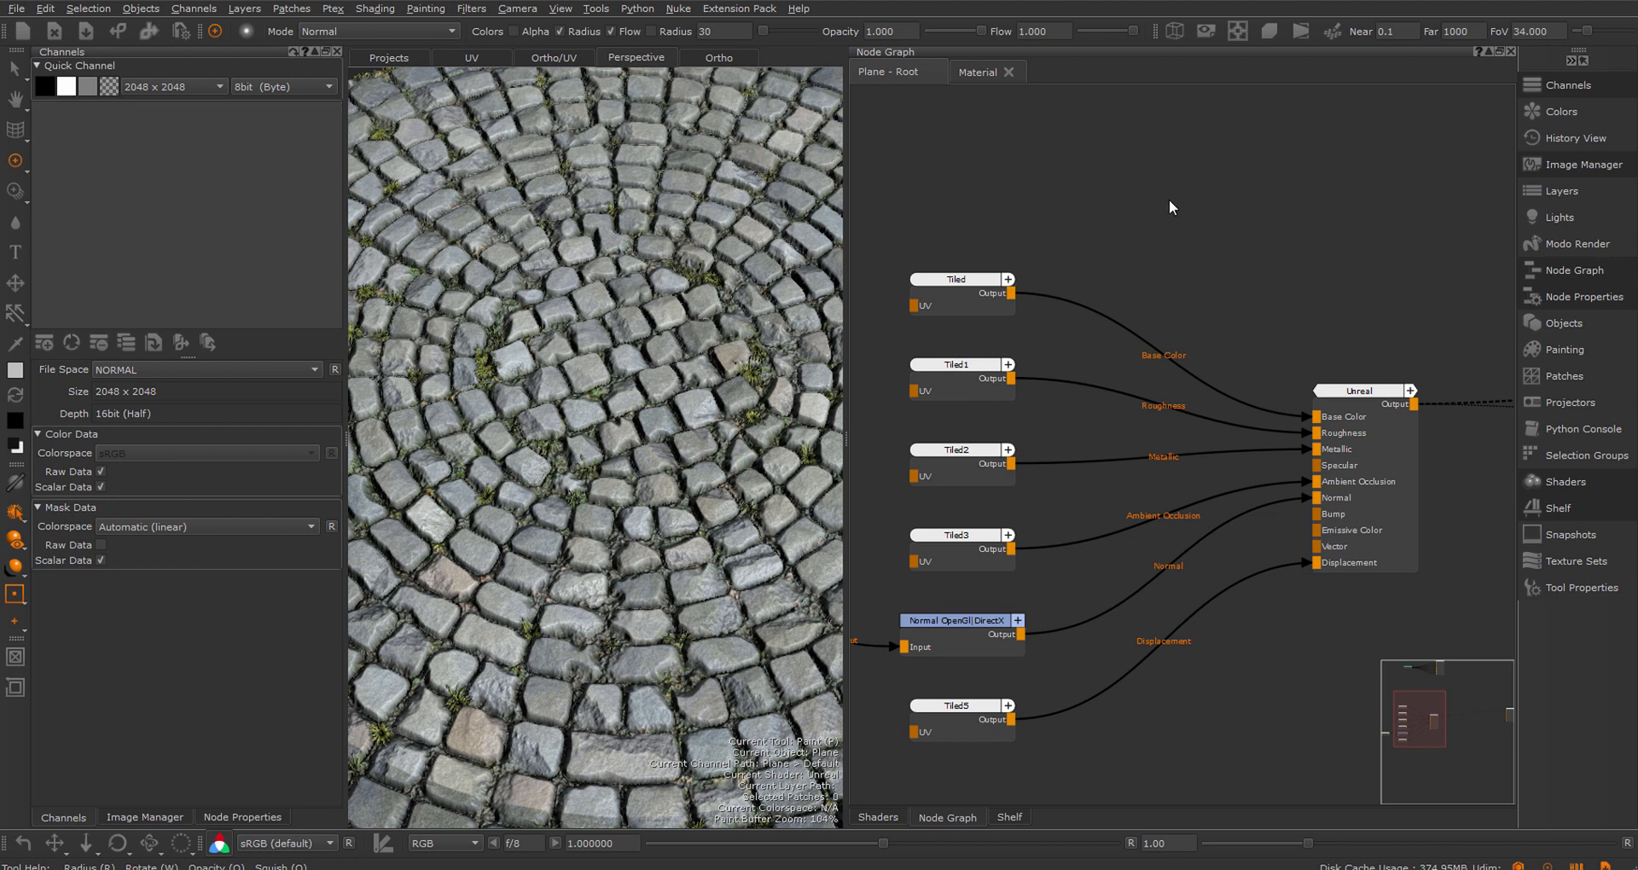
pyautogui.moveTo(1167, 201)
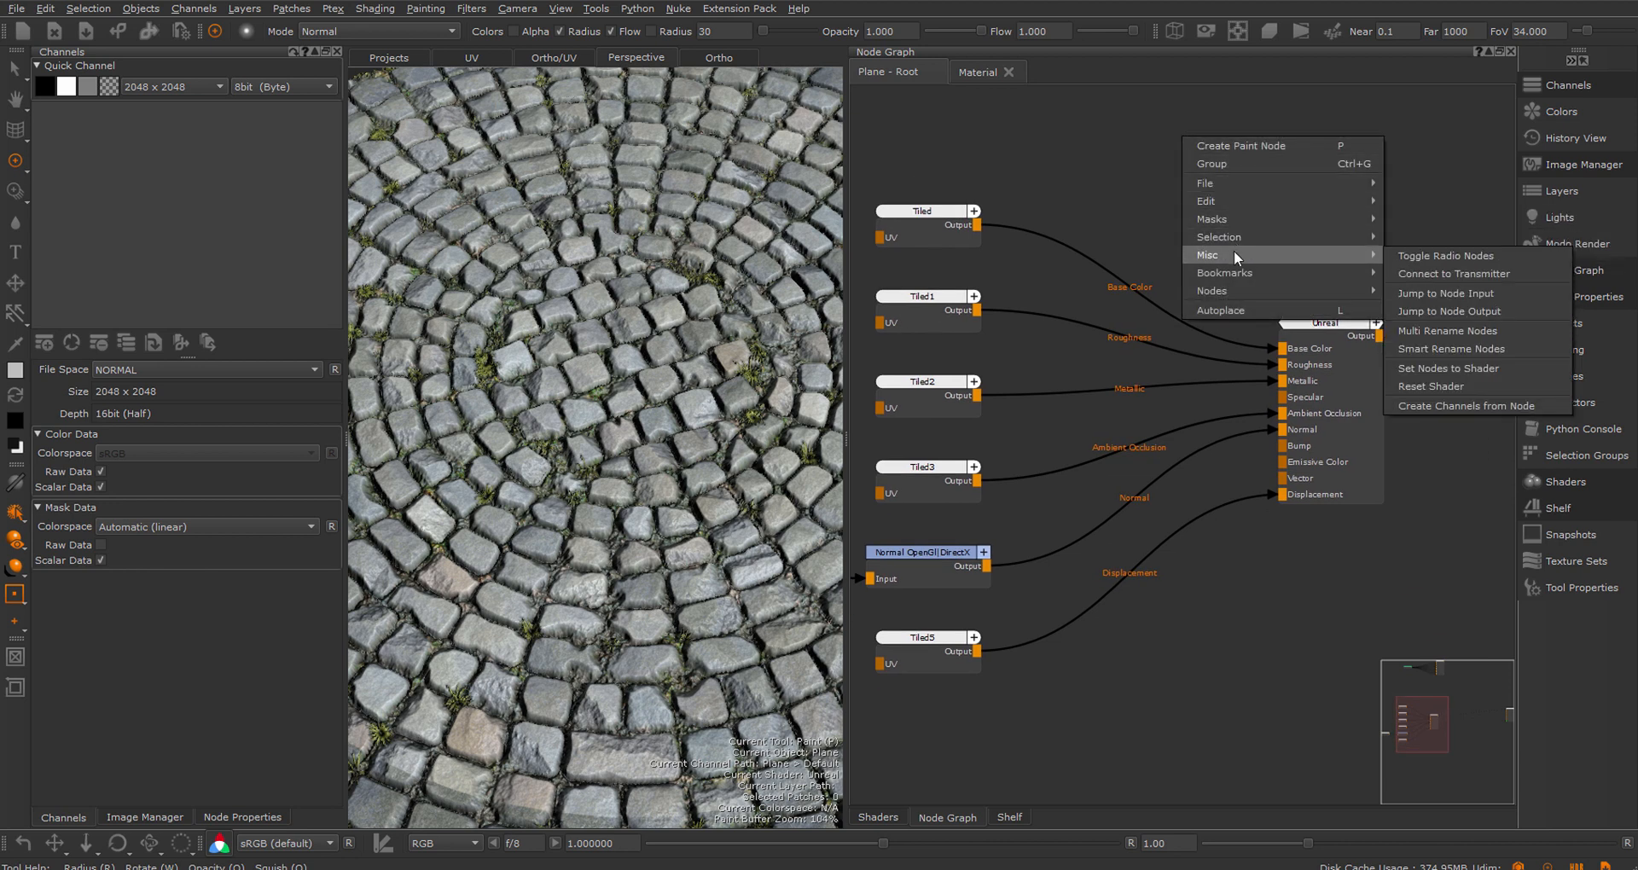
pyautogui.moveTo(1447, 294)
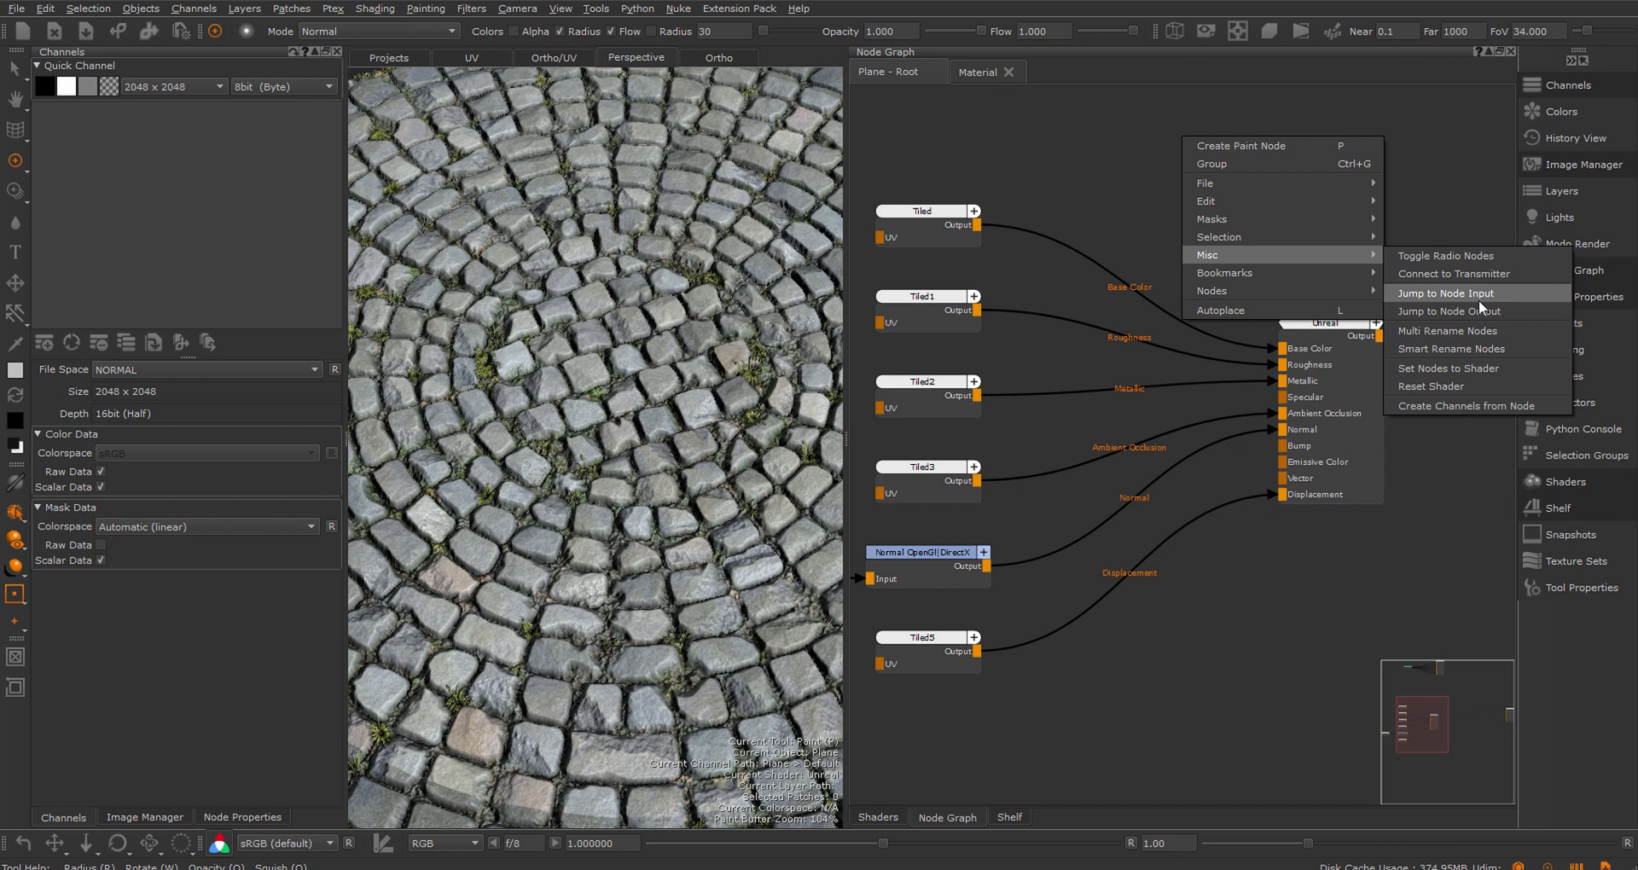
pyautogui.moveTo(1486, 412)
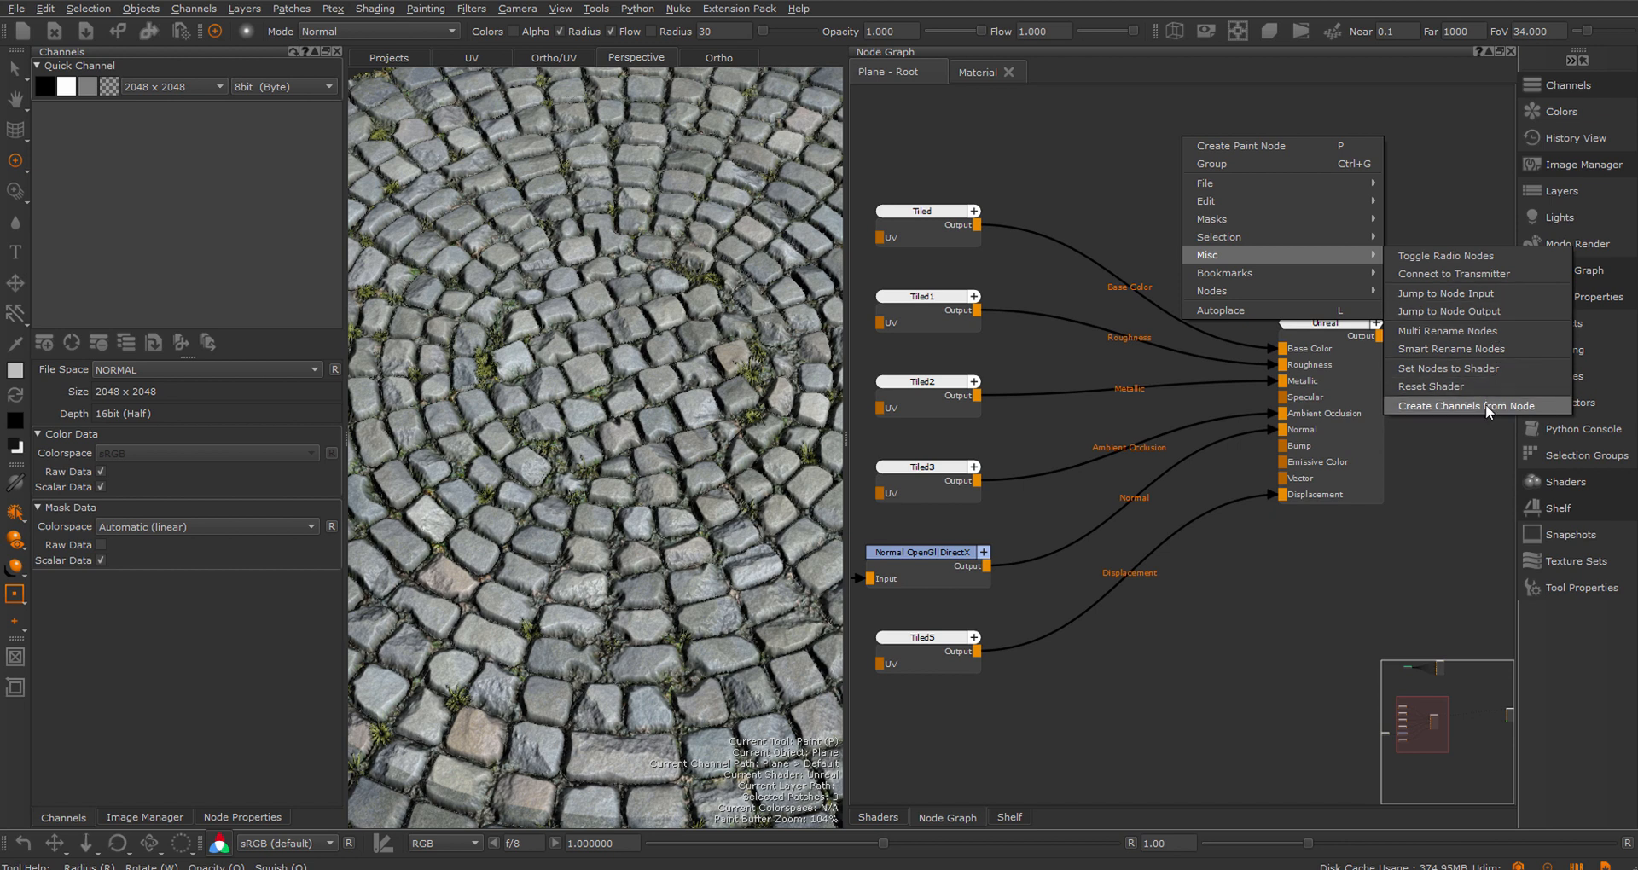
# Create a channel from the Tiled node's output via Create Channels from Node
pyautogui.click(1466, 406)
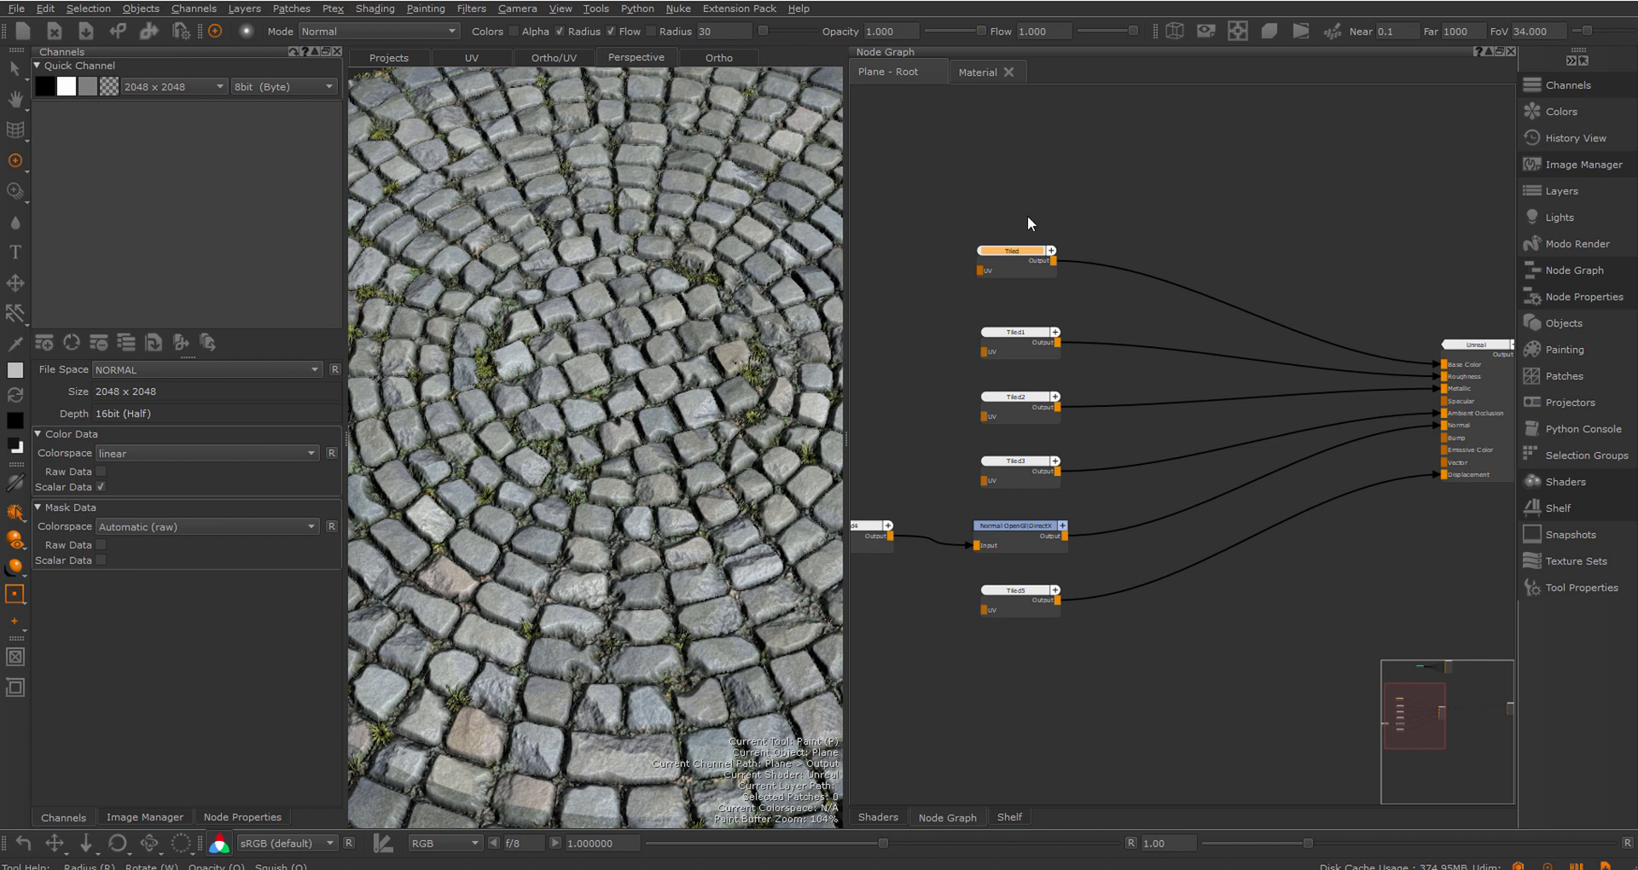
pyautogui.moveTo(1022, 268)
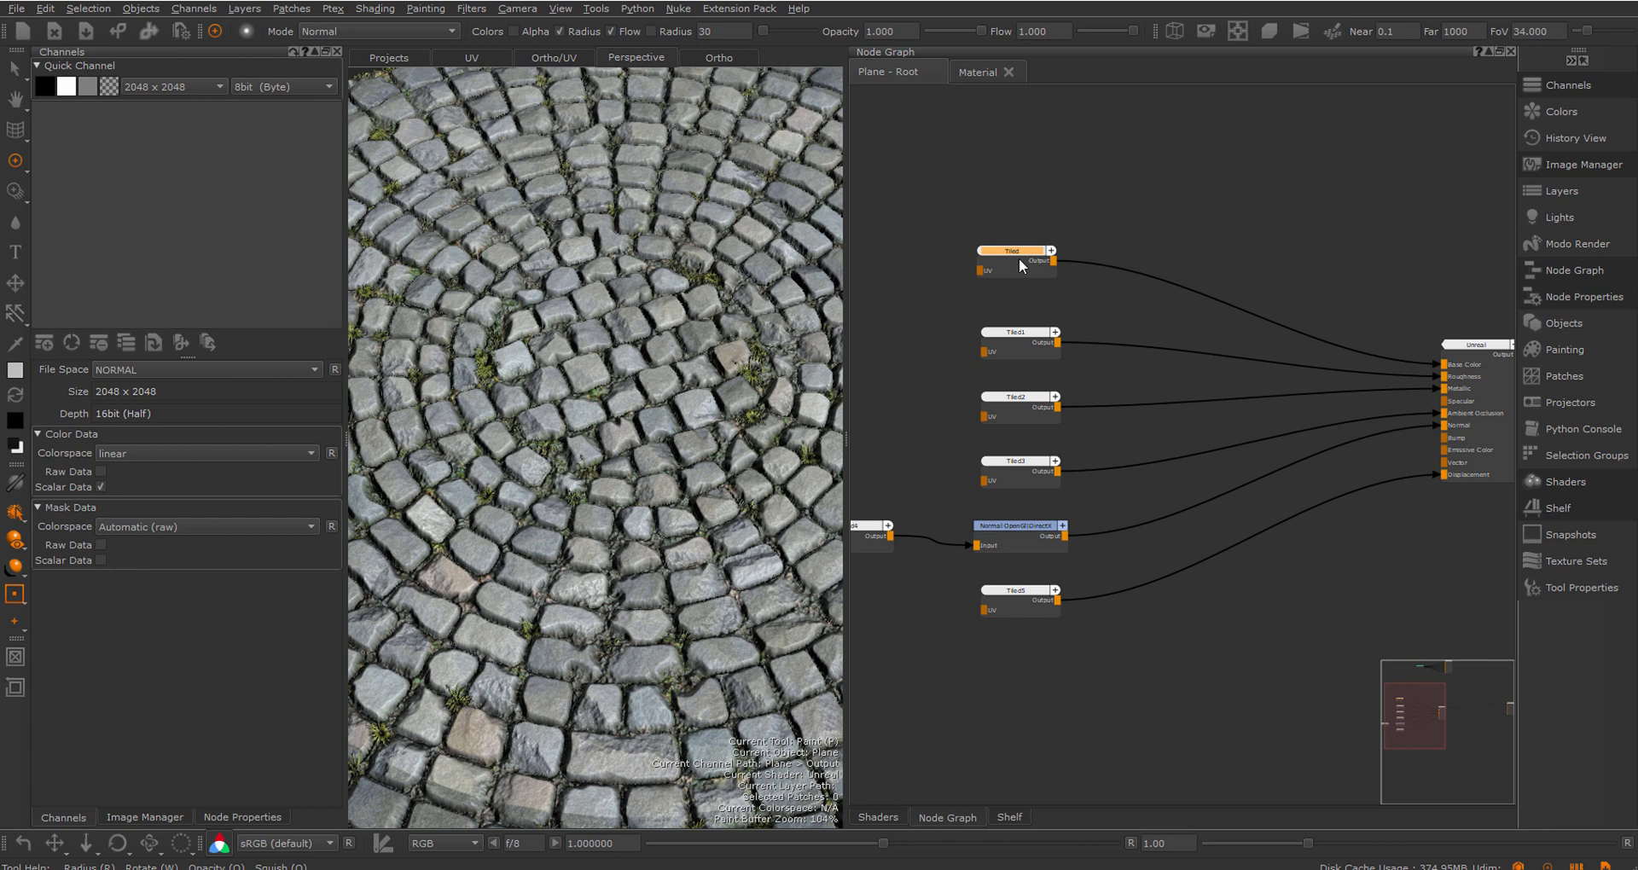
pyautogui.rightClick(1022, 266)
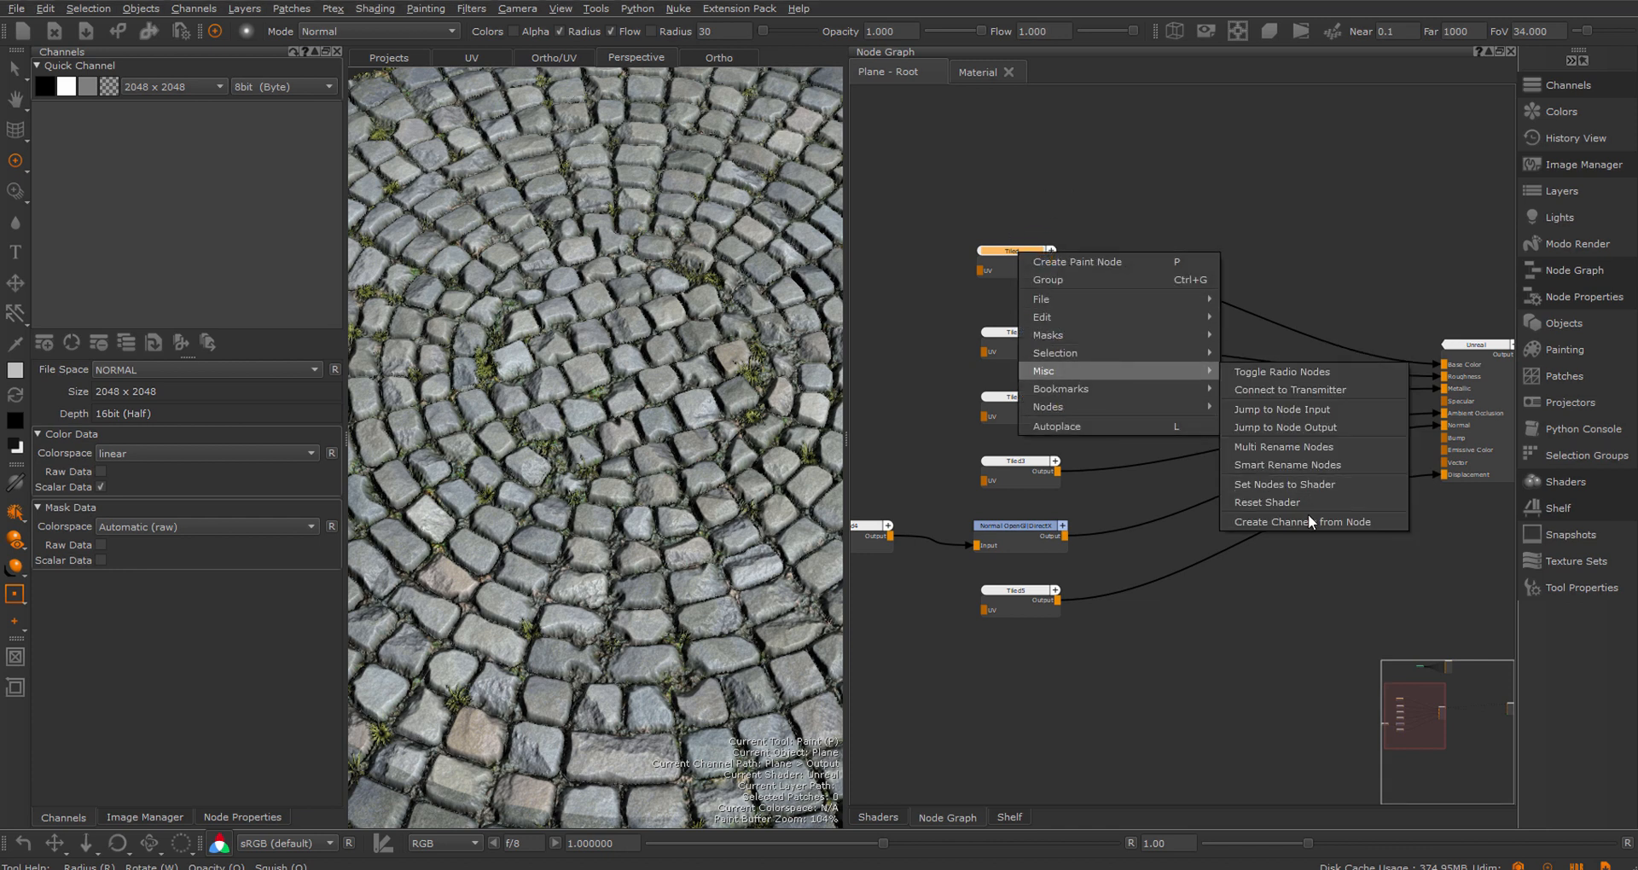
pyautogui.click(1309, 522)
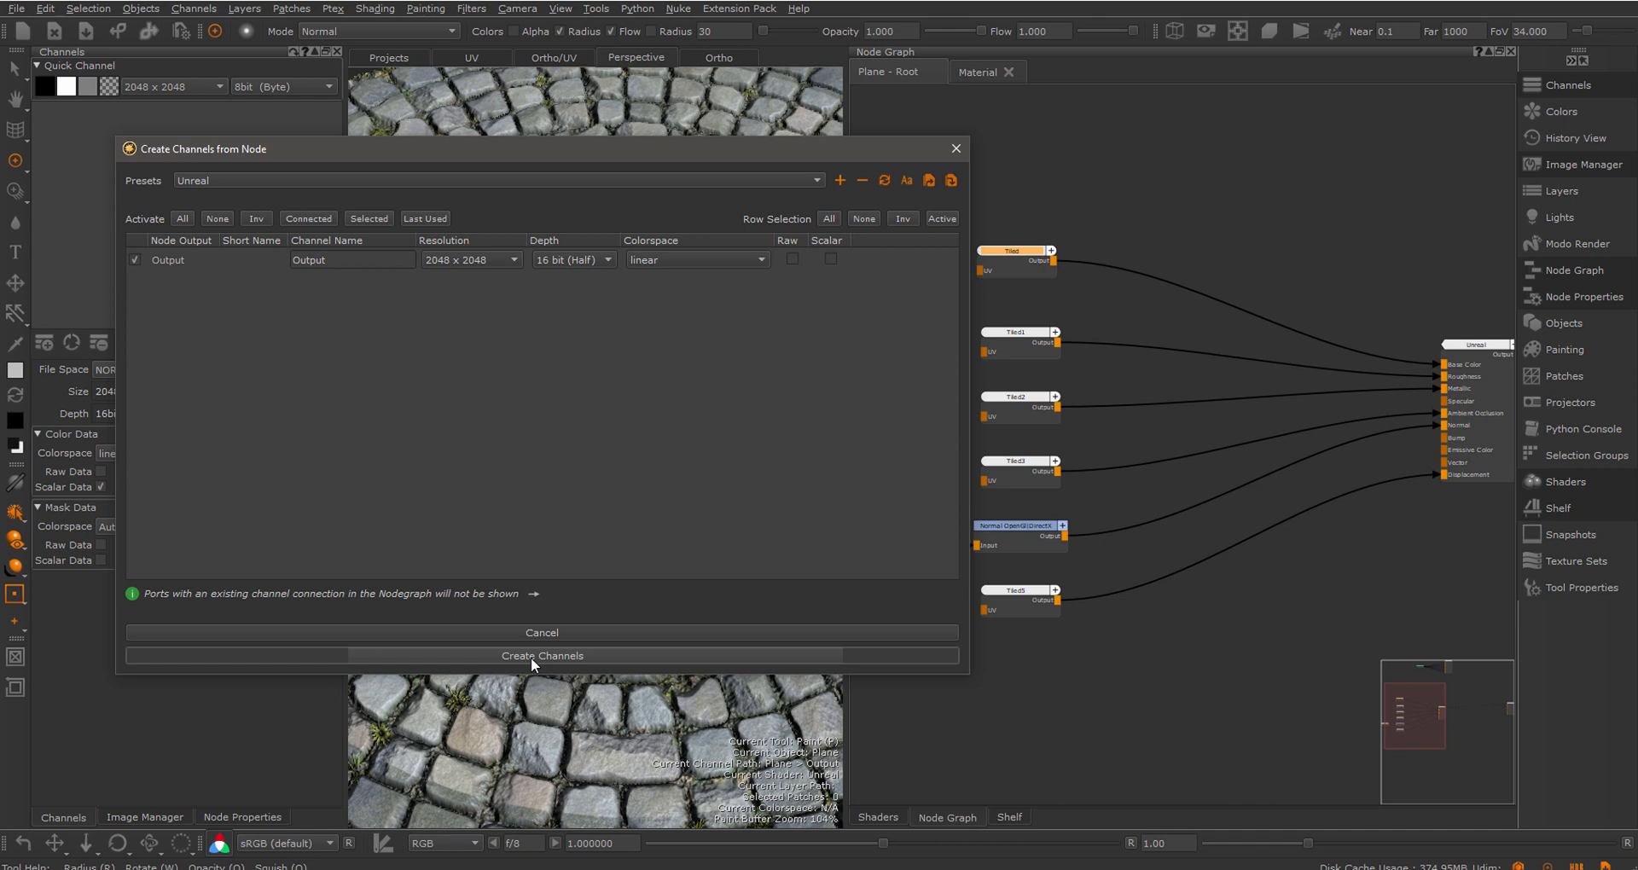
pyautogui.click(541, 656)
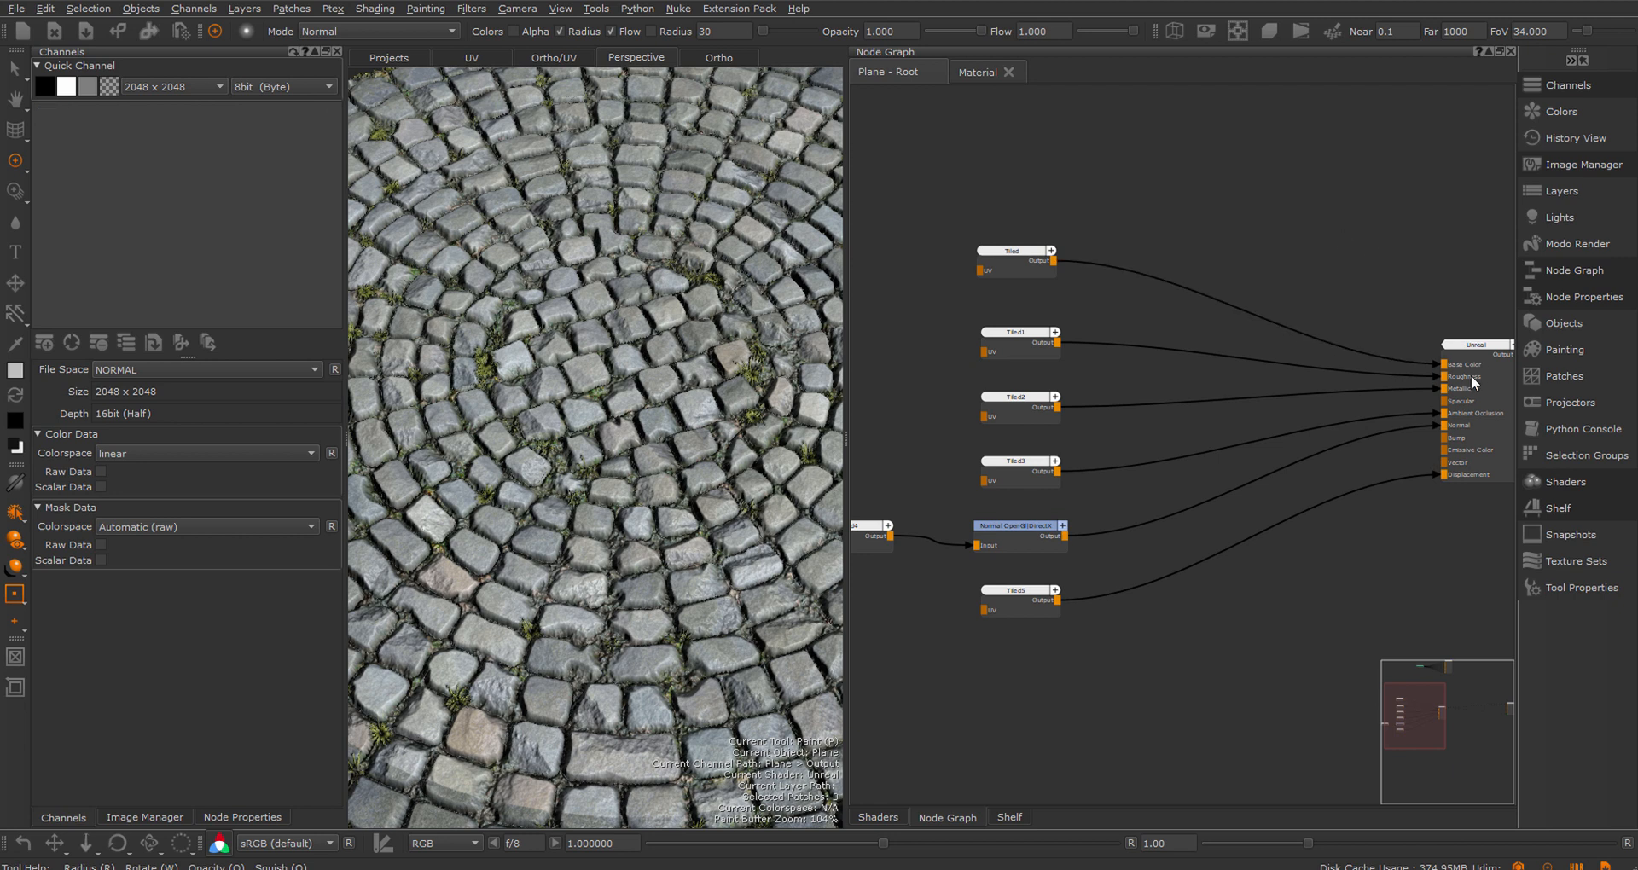
# Create channels for only the Unreal shader's connected inputs via Create Channels from Node
pyautogui.rightClick(1478, 345)
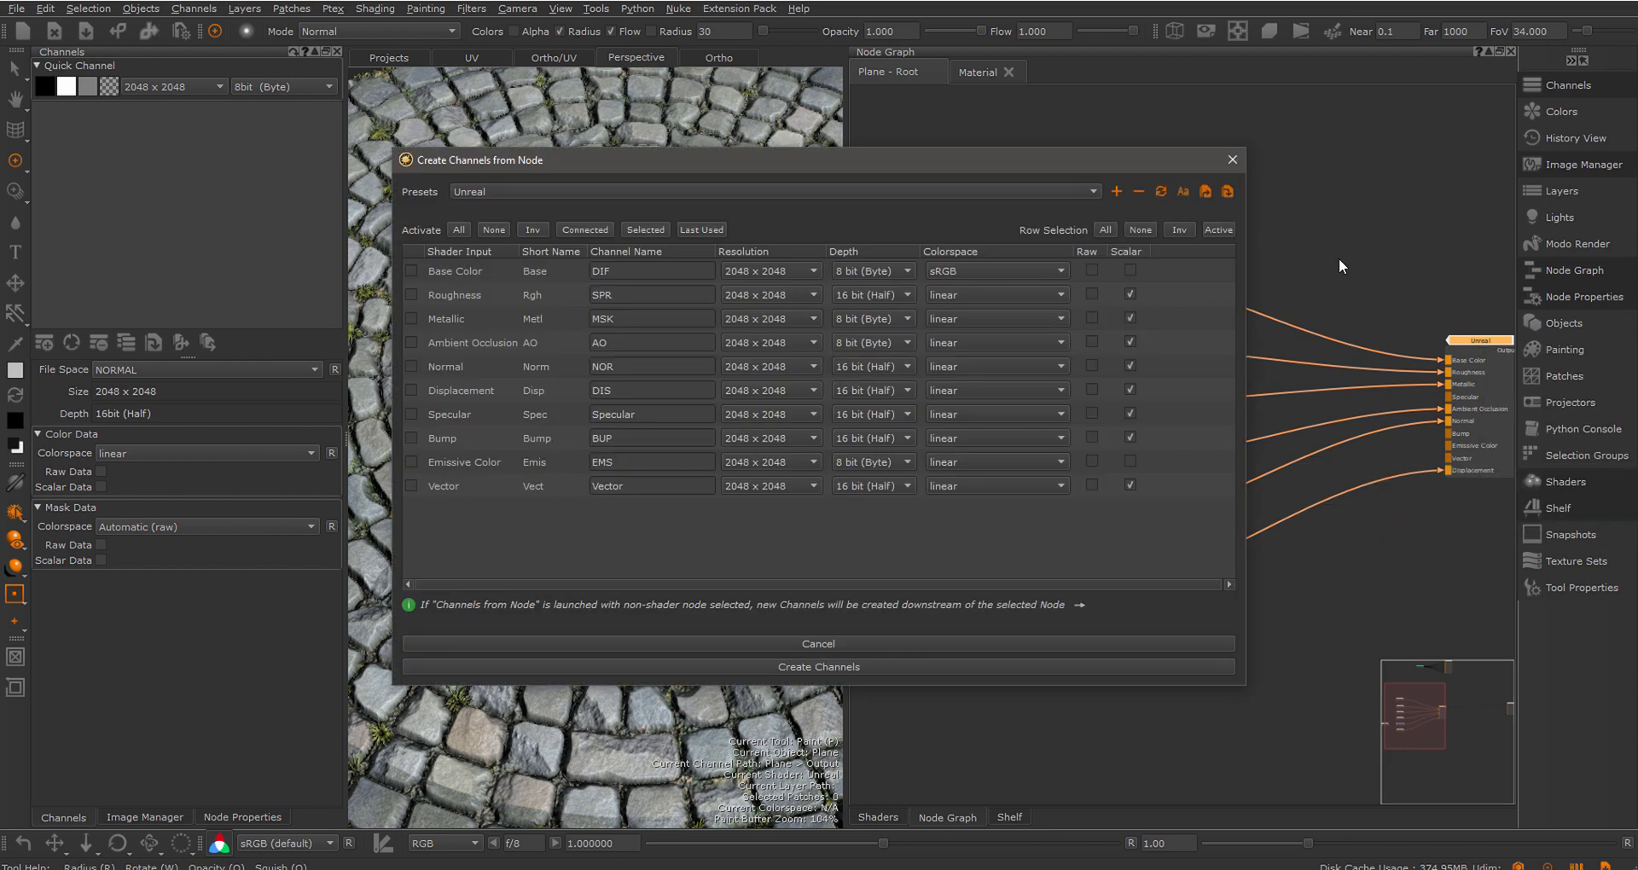
pyautogui.moveTo(693, 189)
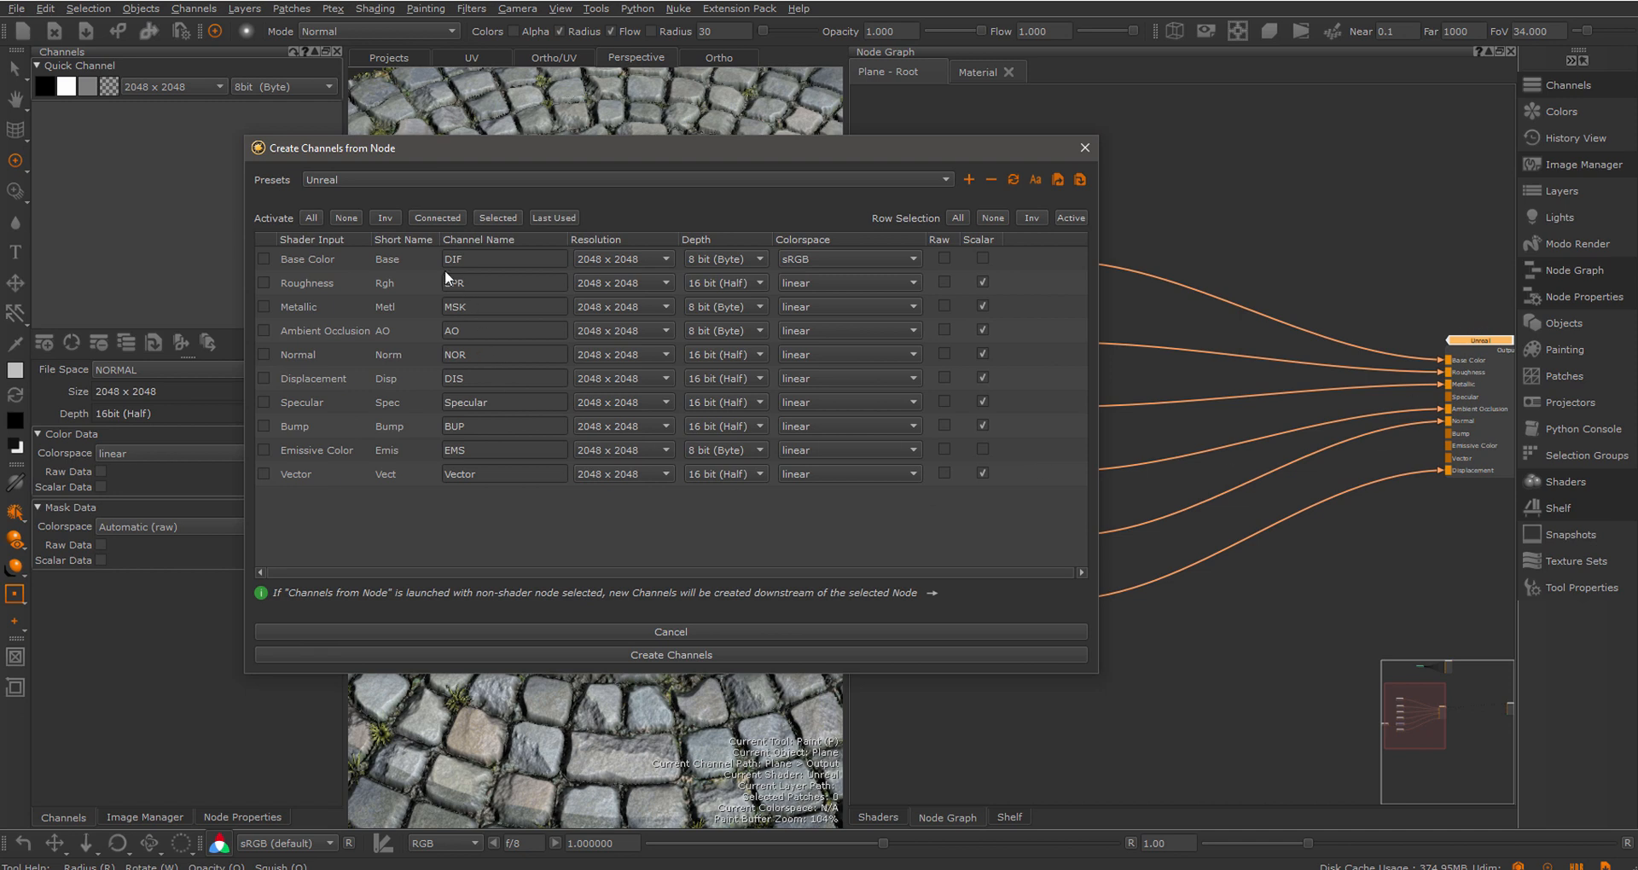
pyautogui.click(436, 217)
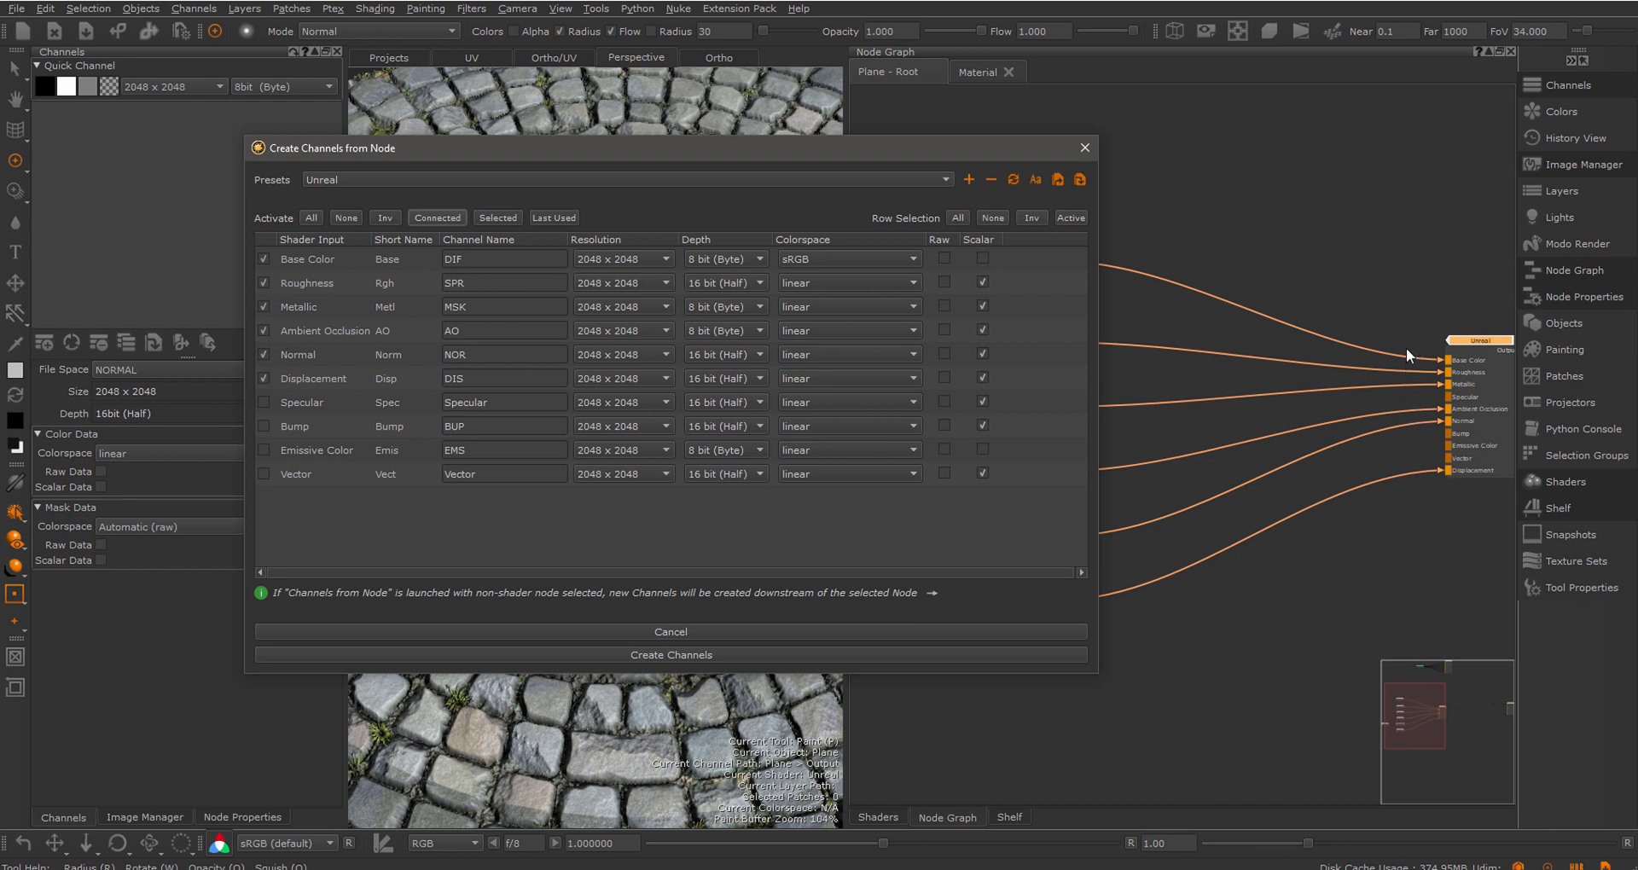
pyautogui.click(263, 379)
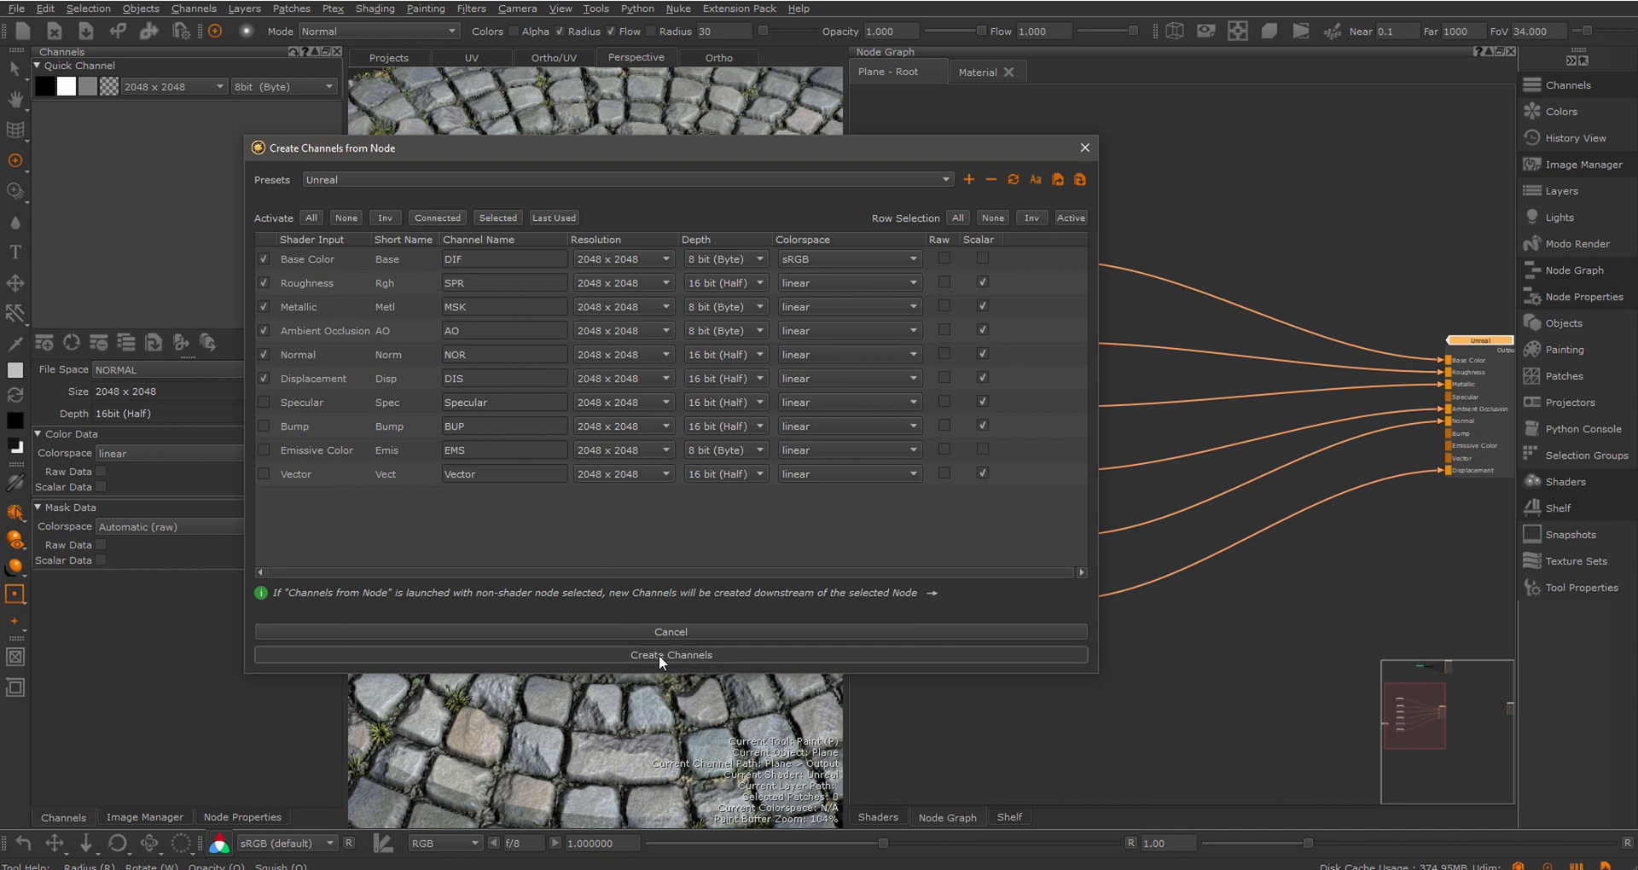
pyautogui.click(670, 655)
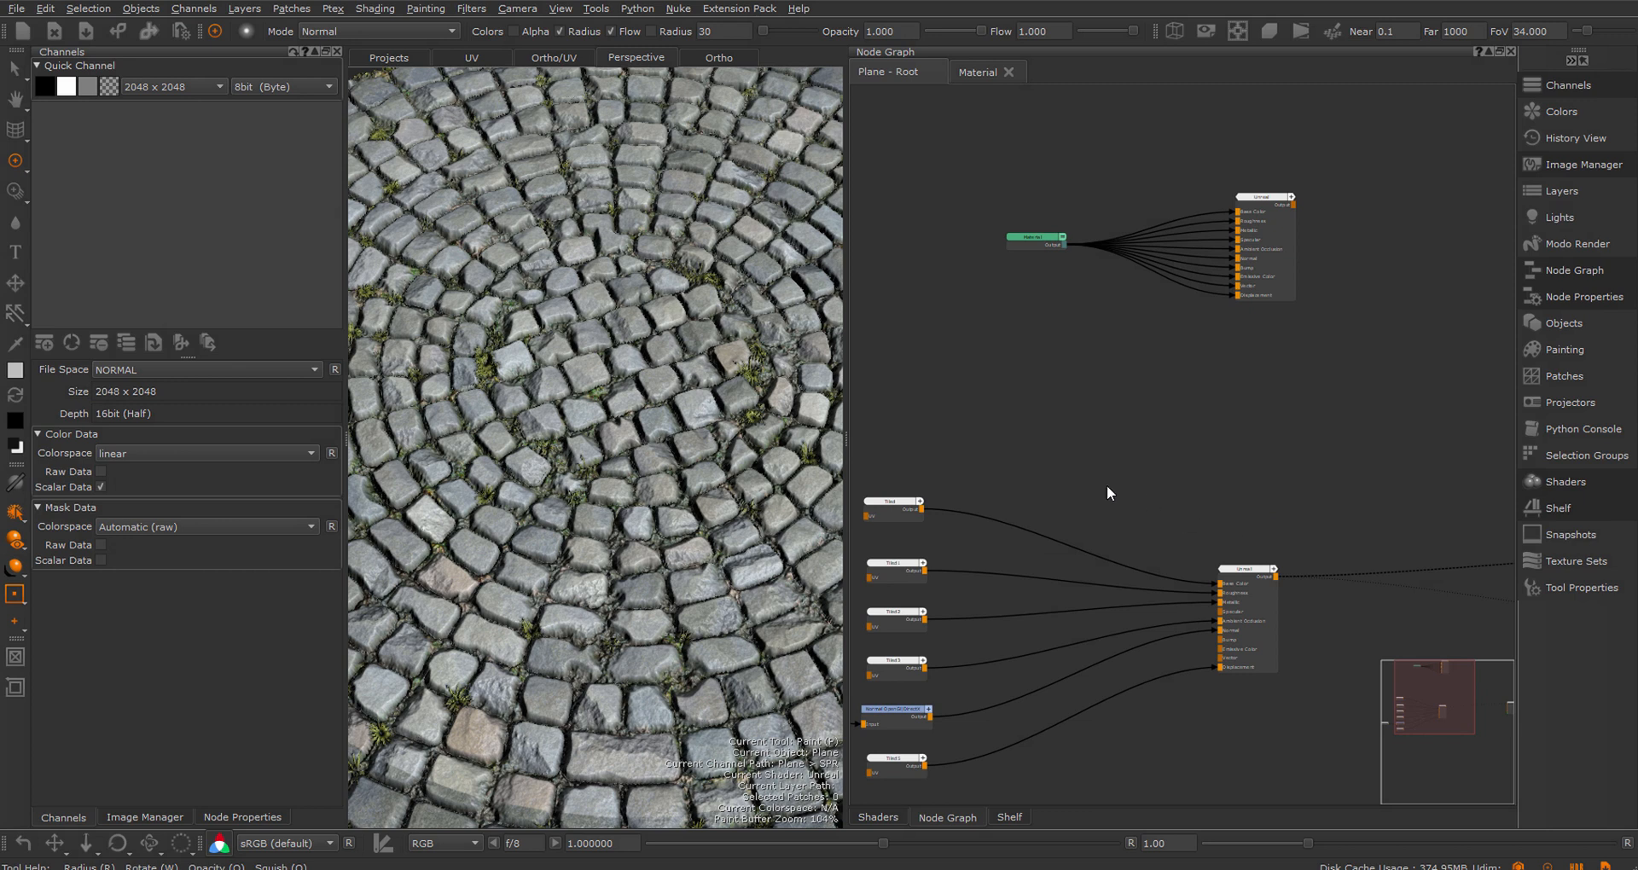
pyautogui.moveTo(1281, 571)
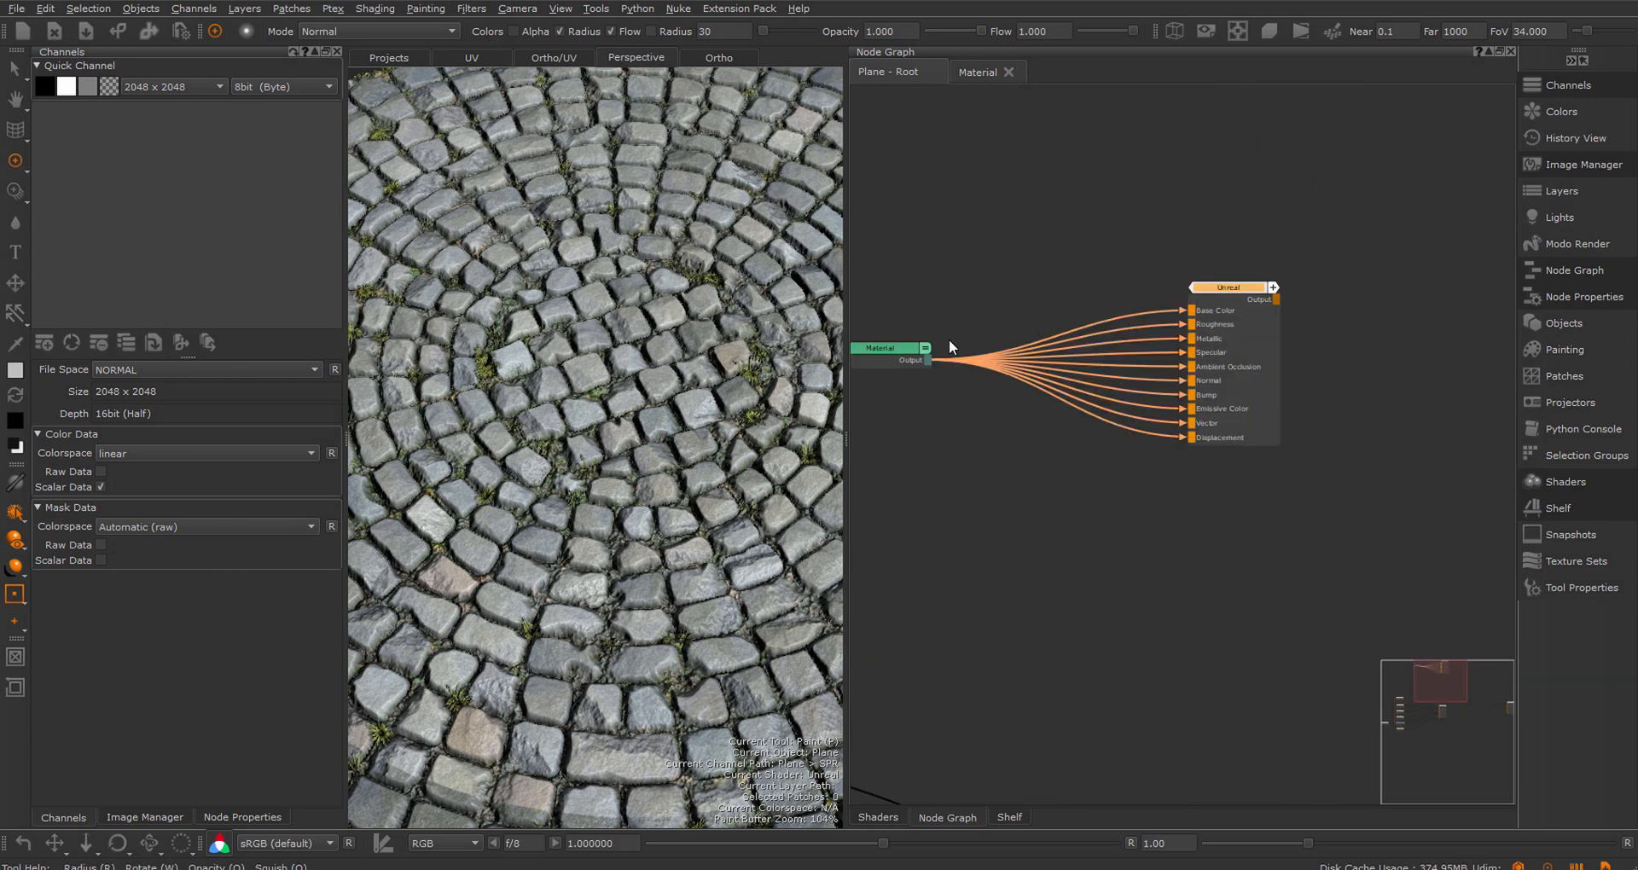
# Reopen Create Channels from Node on the material-fed shader and close it without creating
pyautogui.rightClick(949, 347)
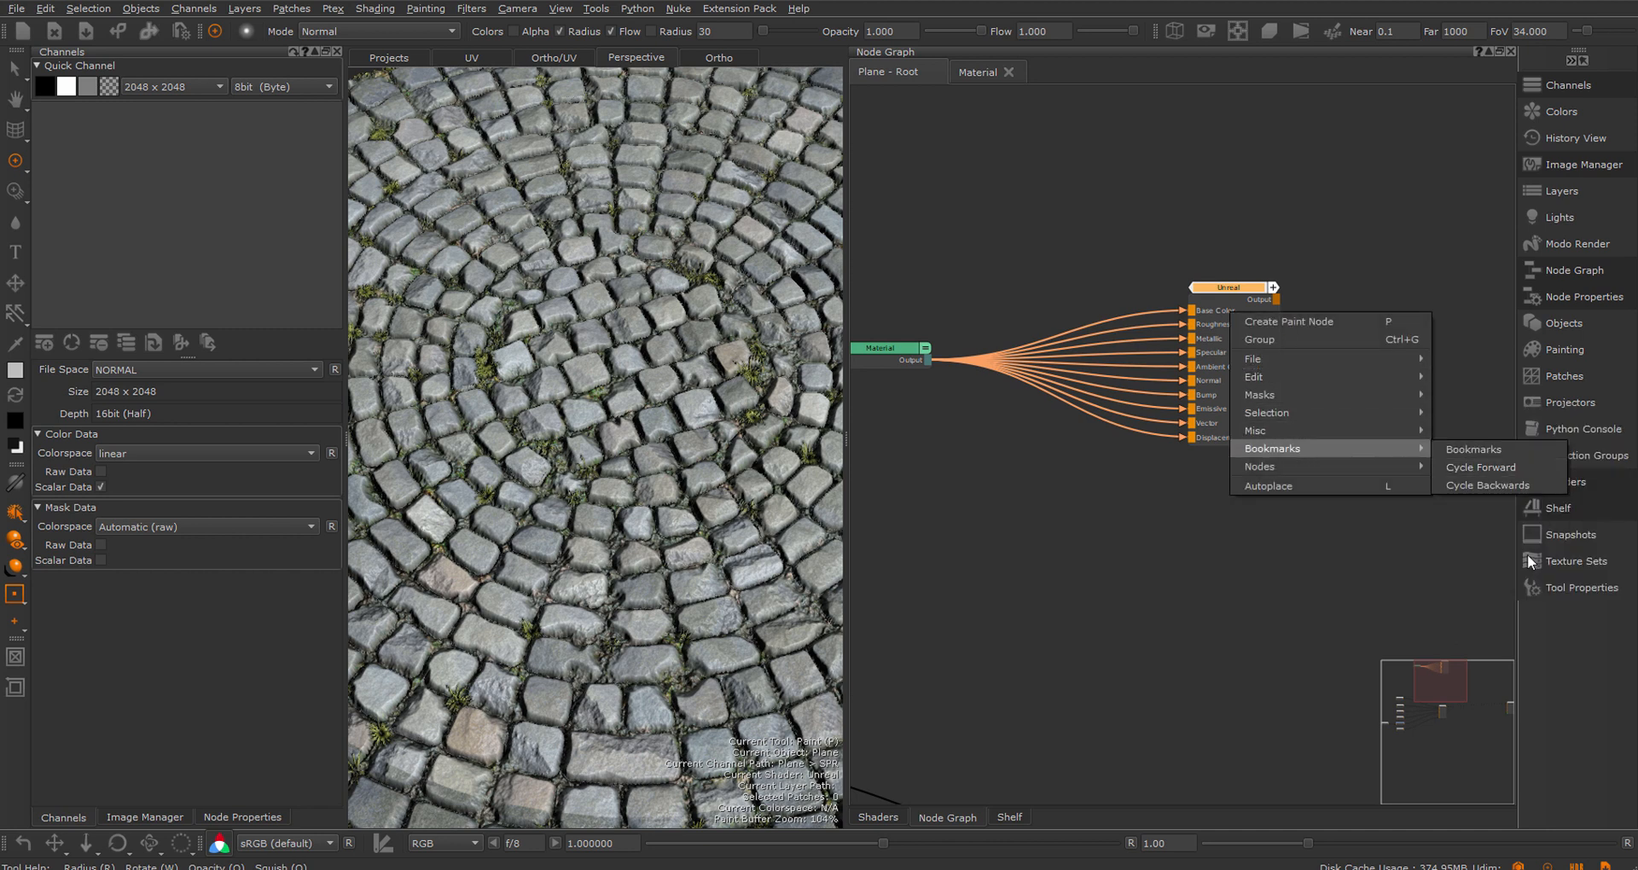
pyautogui.moveTo(1259, 430)
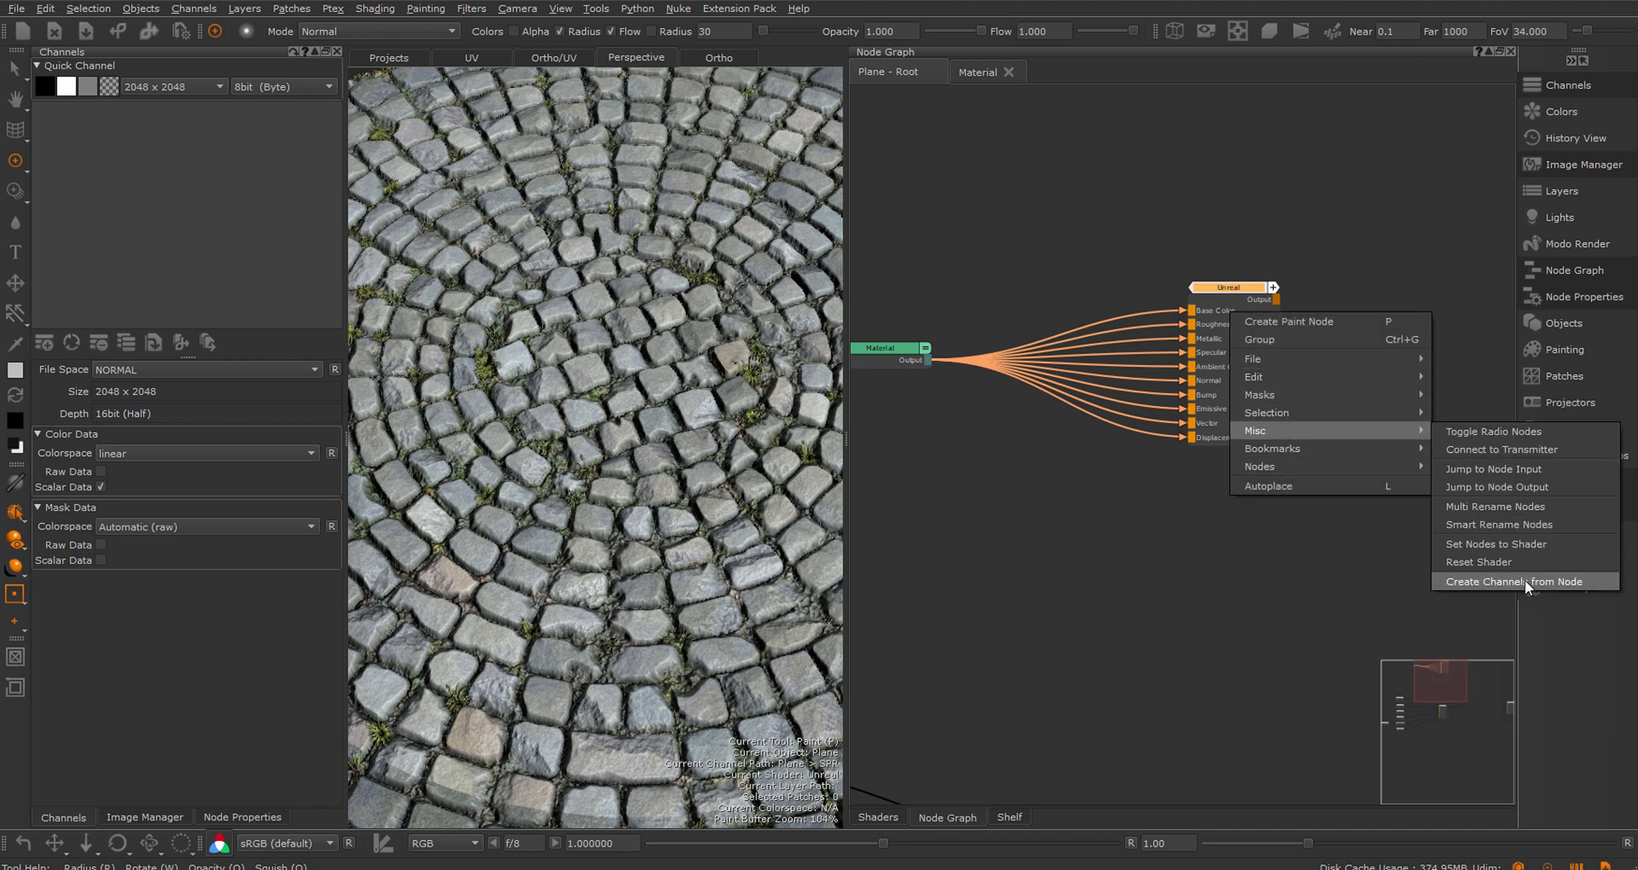
pyautogui.click(1515, 580)
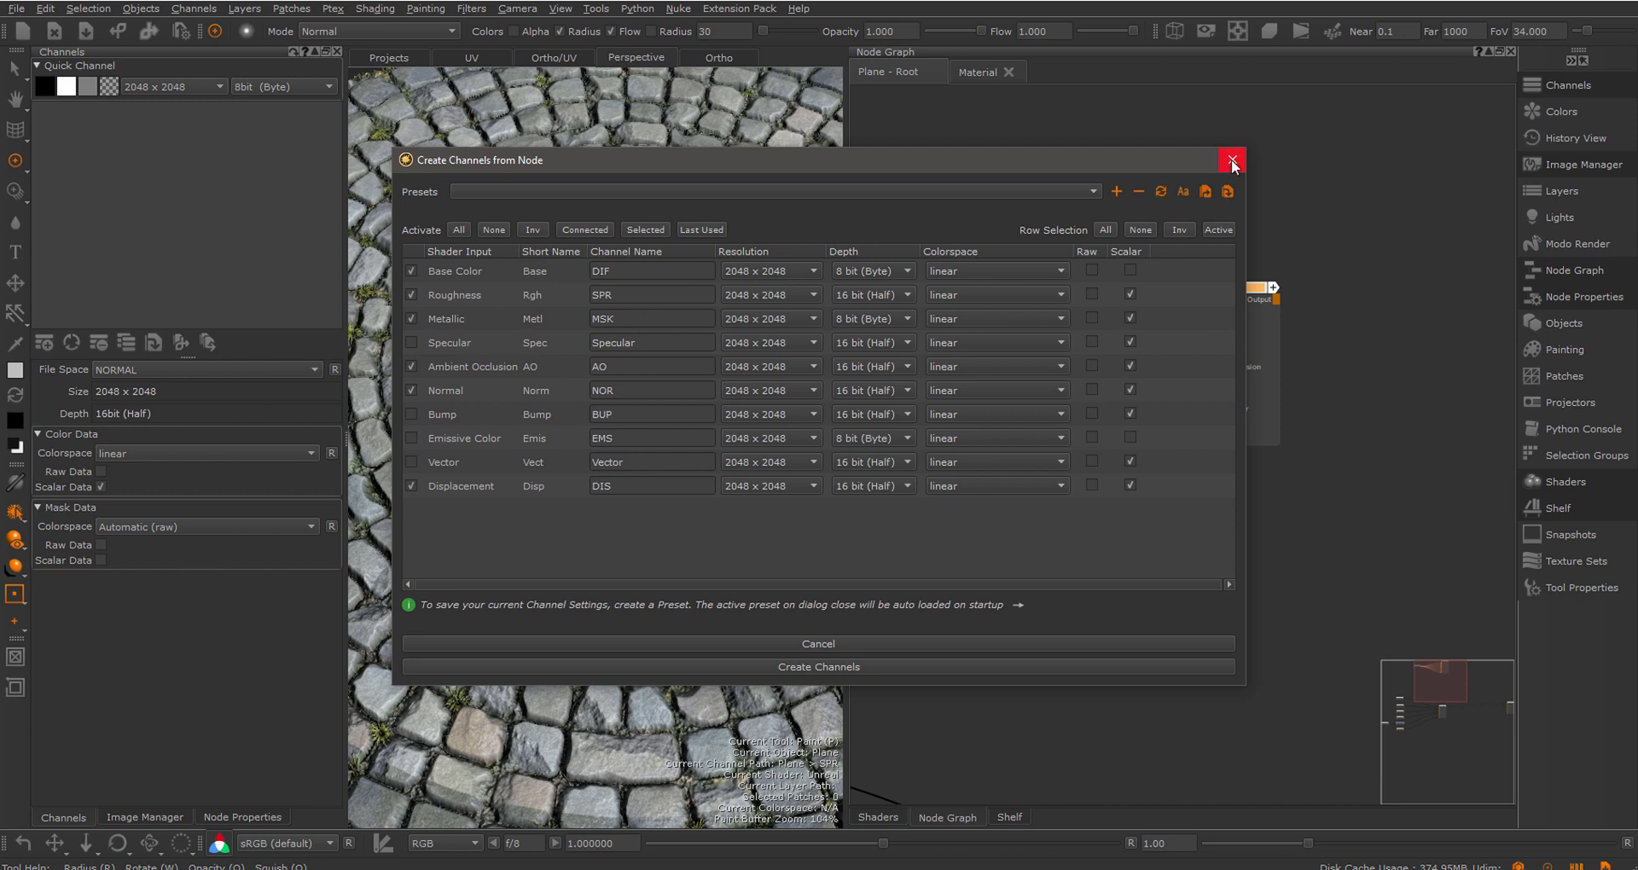
pyautogui.click(1230, 161)
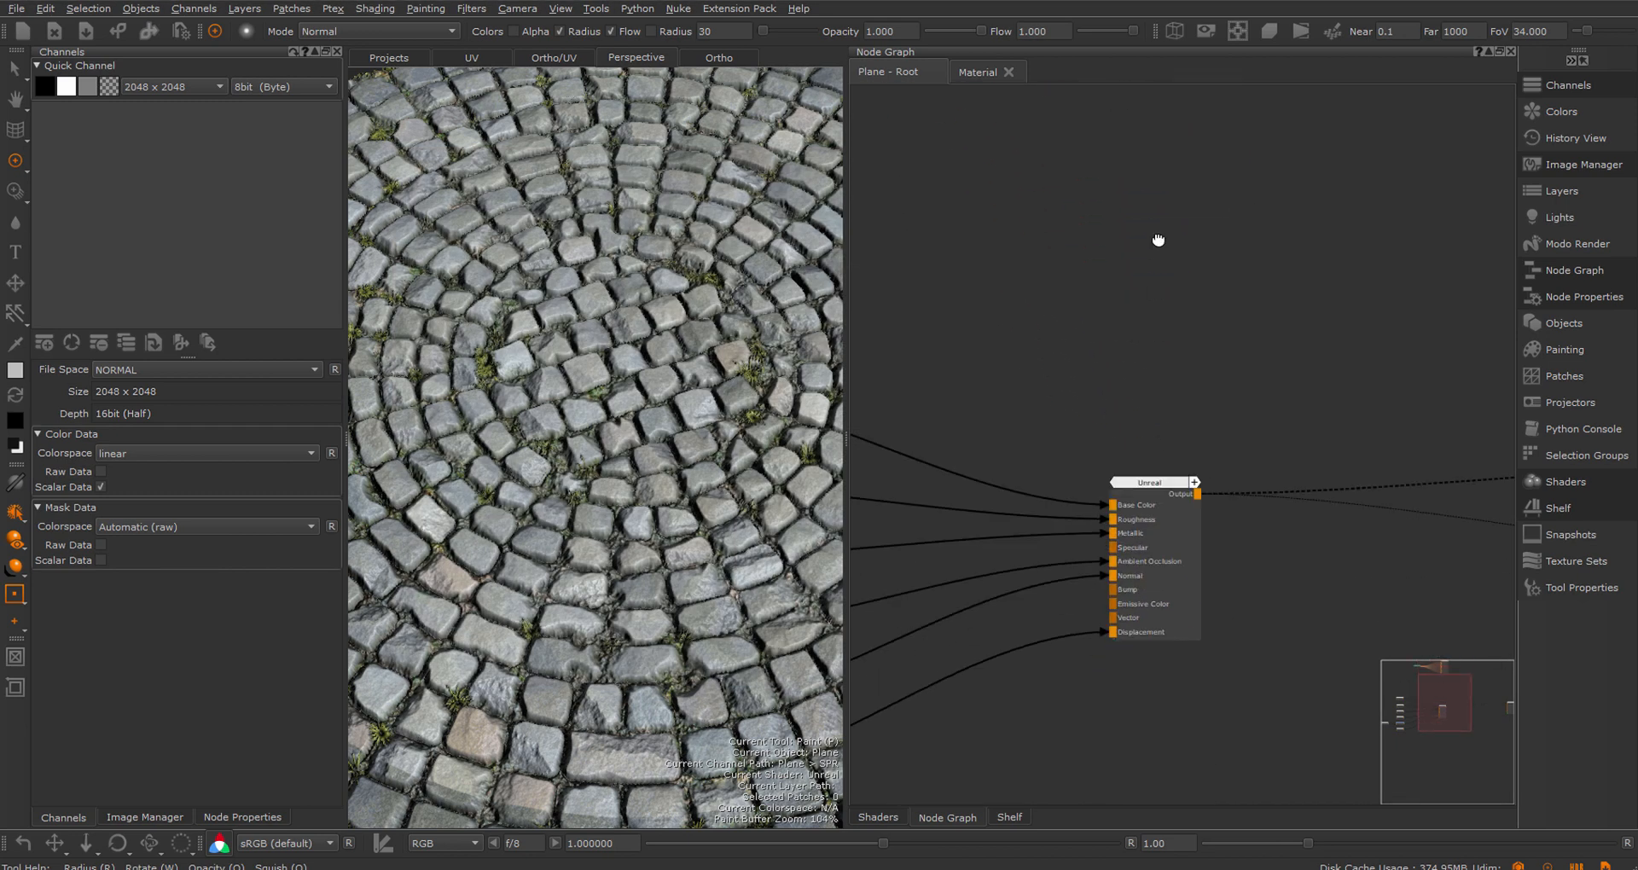
# Review the original Unreal shader's channel creation list, connected inputs first, then close it
pyautogui.moveTo(1148, 481); pyautogui.dragTo(1201, 435)
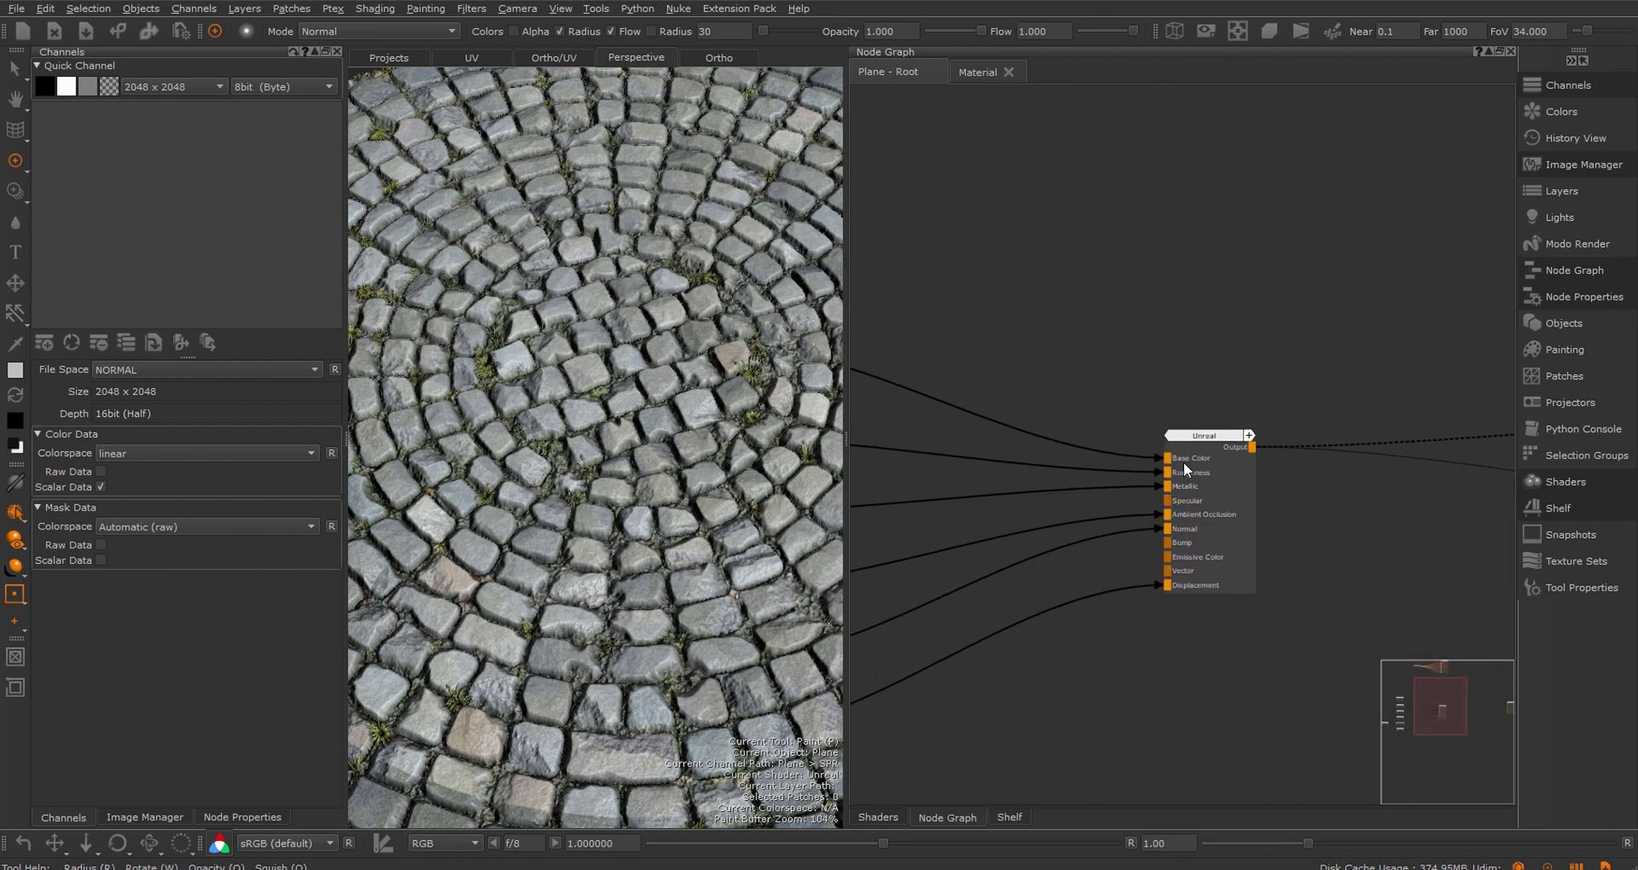
pyautogui.rightClick(1183, 442)
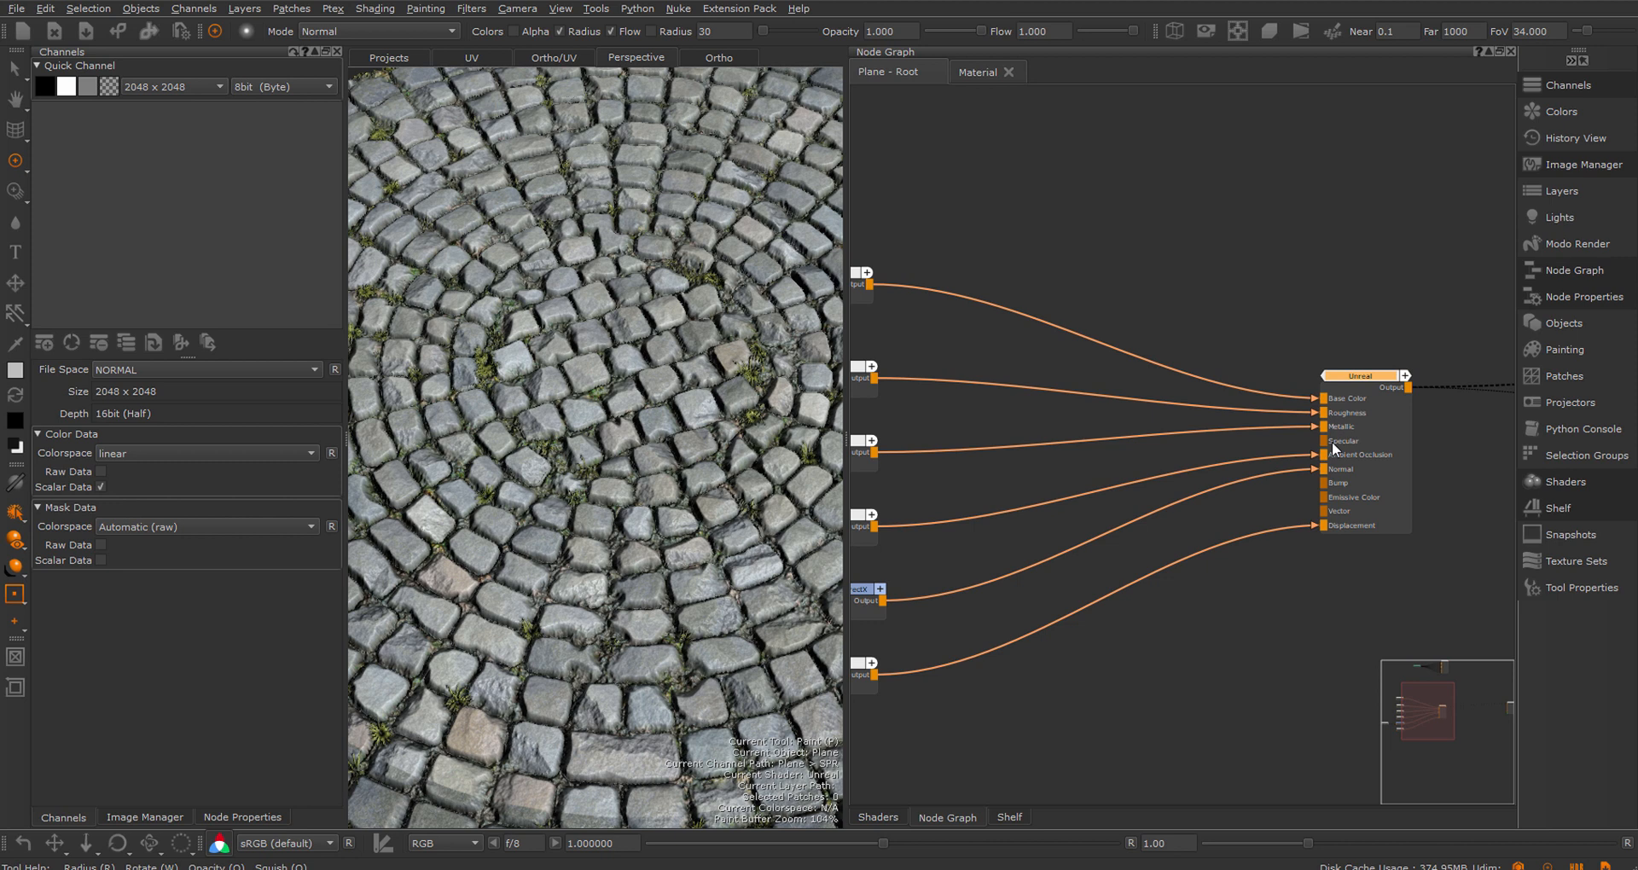
pyautogui.moveTo(1341, 509)
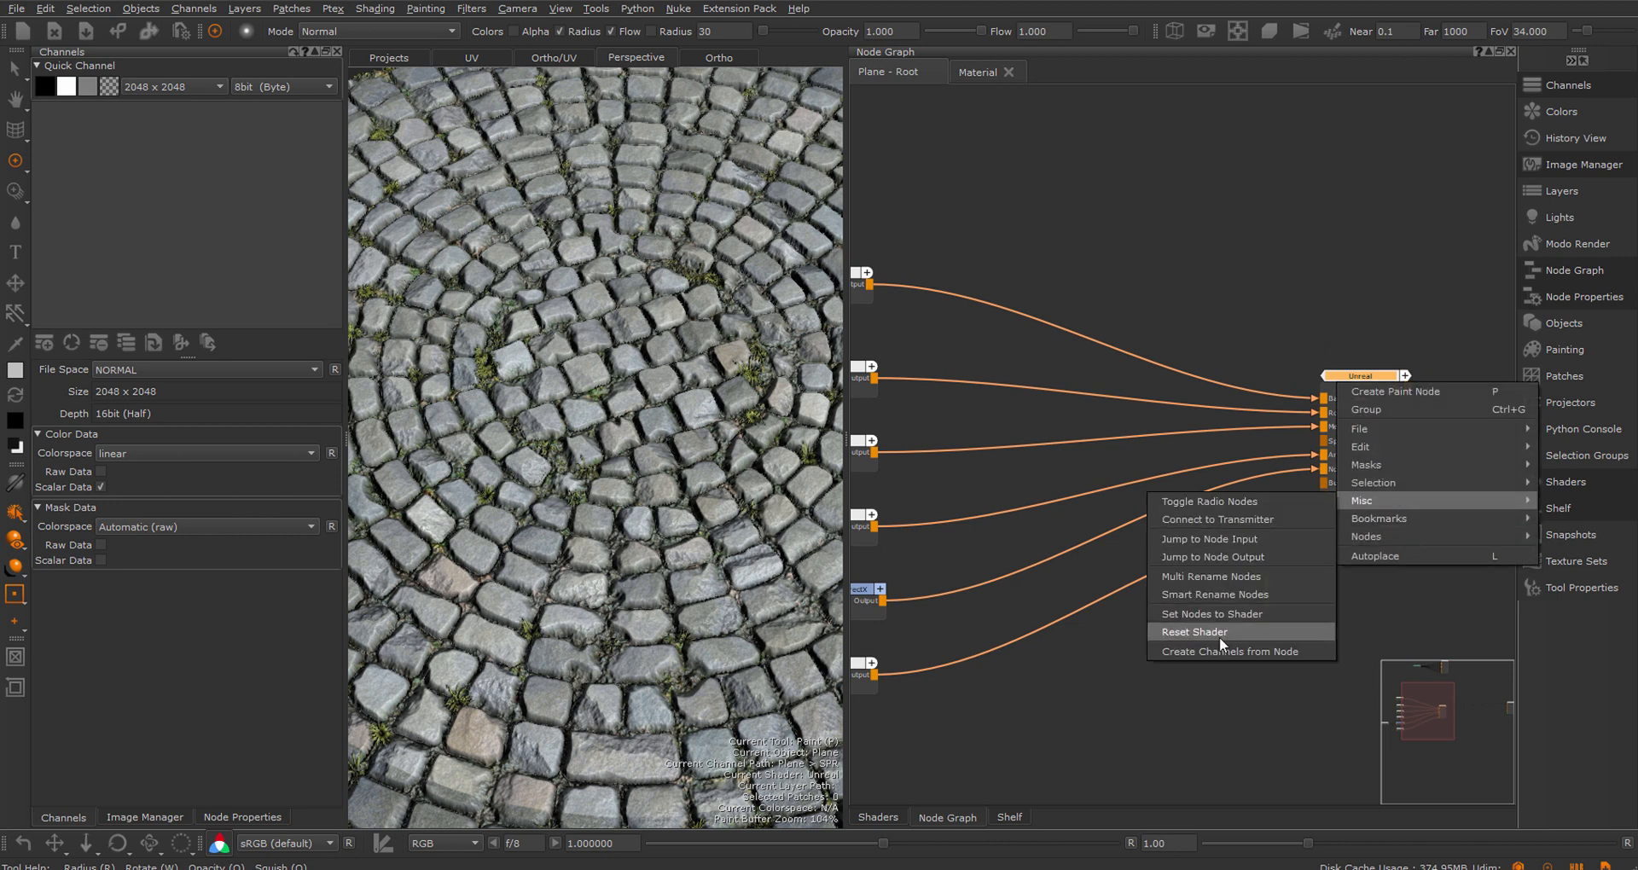
pyautogui.click(1237, 650)
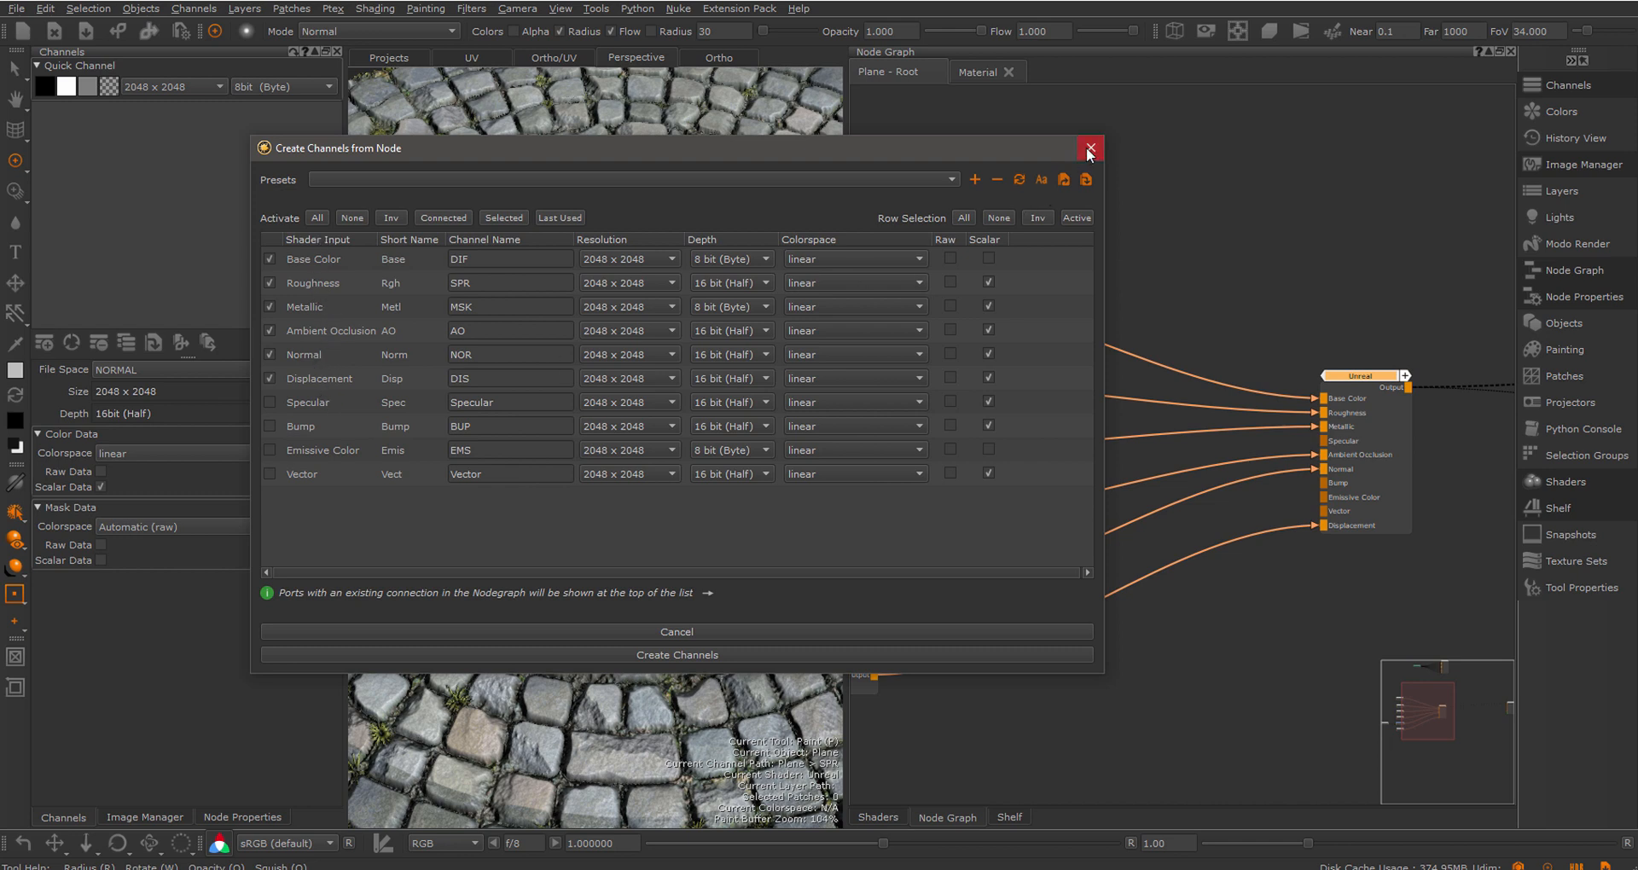
pyautogui.click(1090, 146)
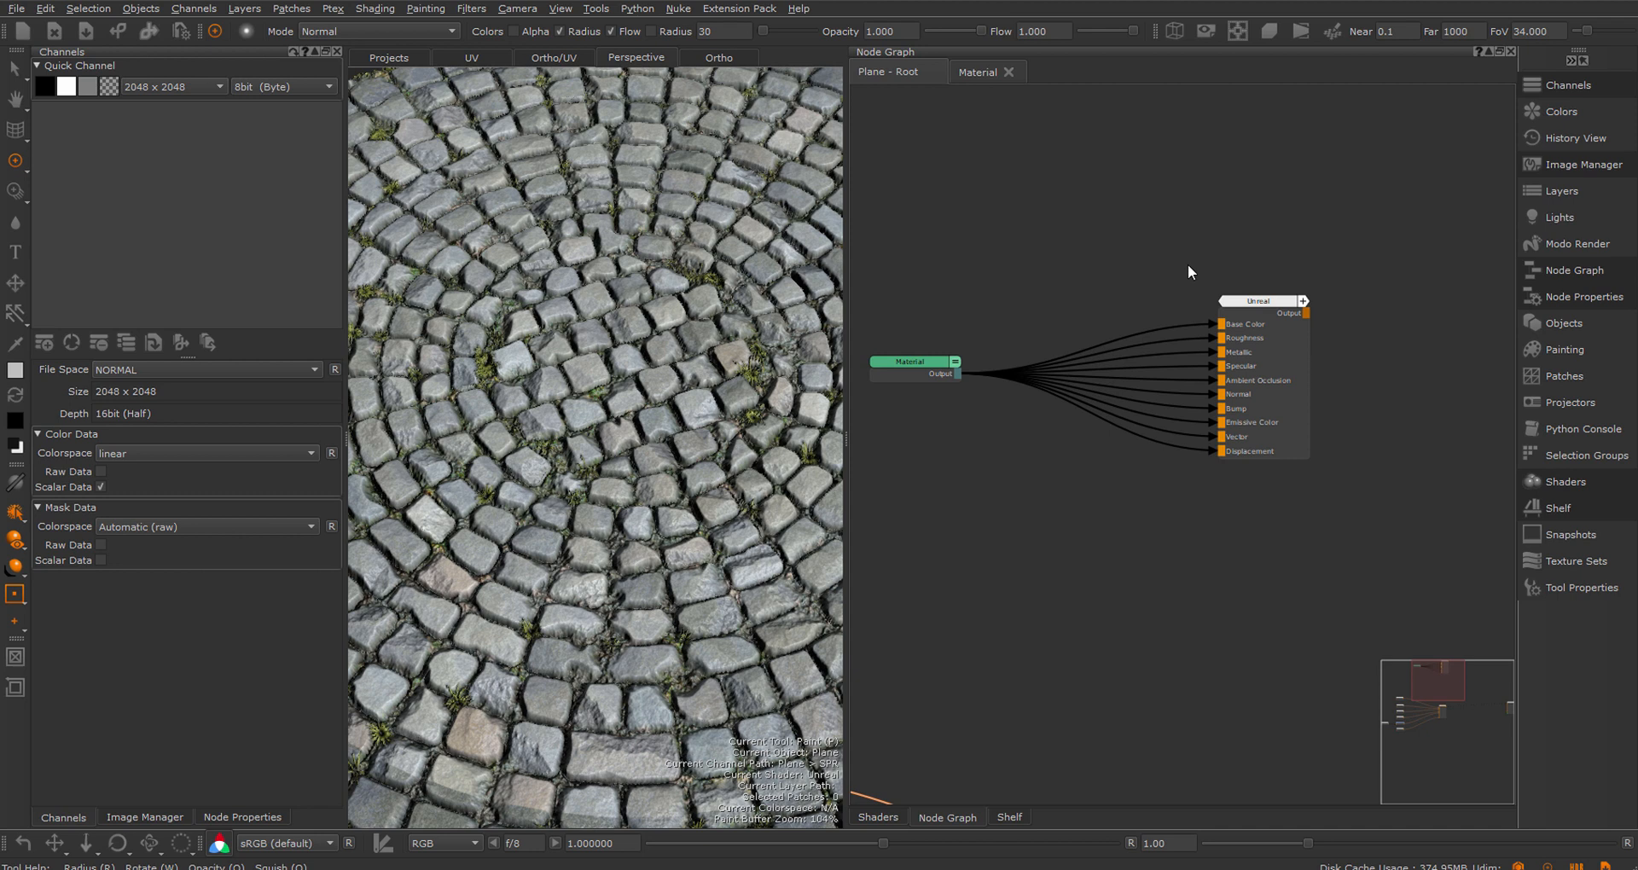
pyautogui.moveTo(1194, 294)
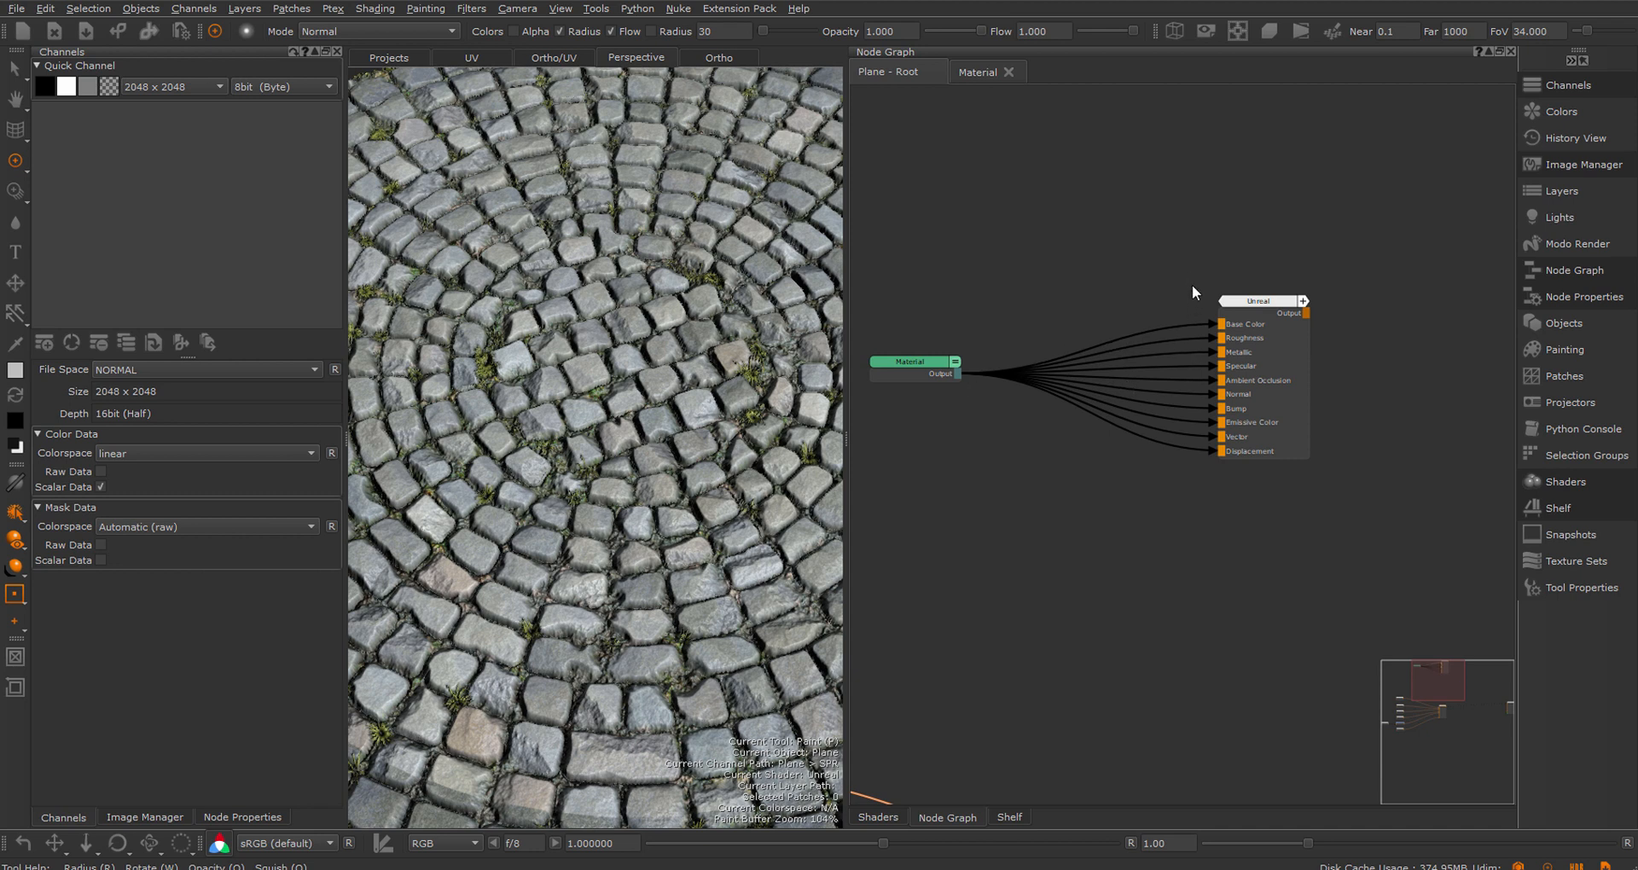
# Reopen Create Channels from Node for the Unreal shader and set Base Color's colorspace to sRGB
pyautogui.rightClick(1259, 300)
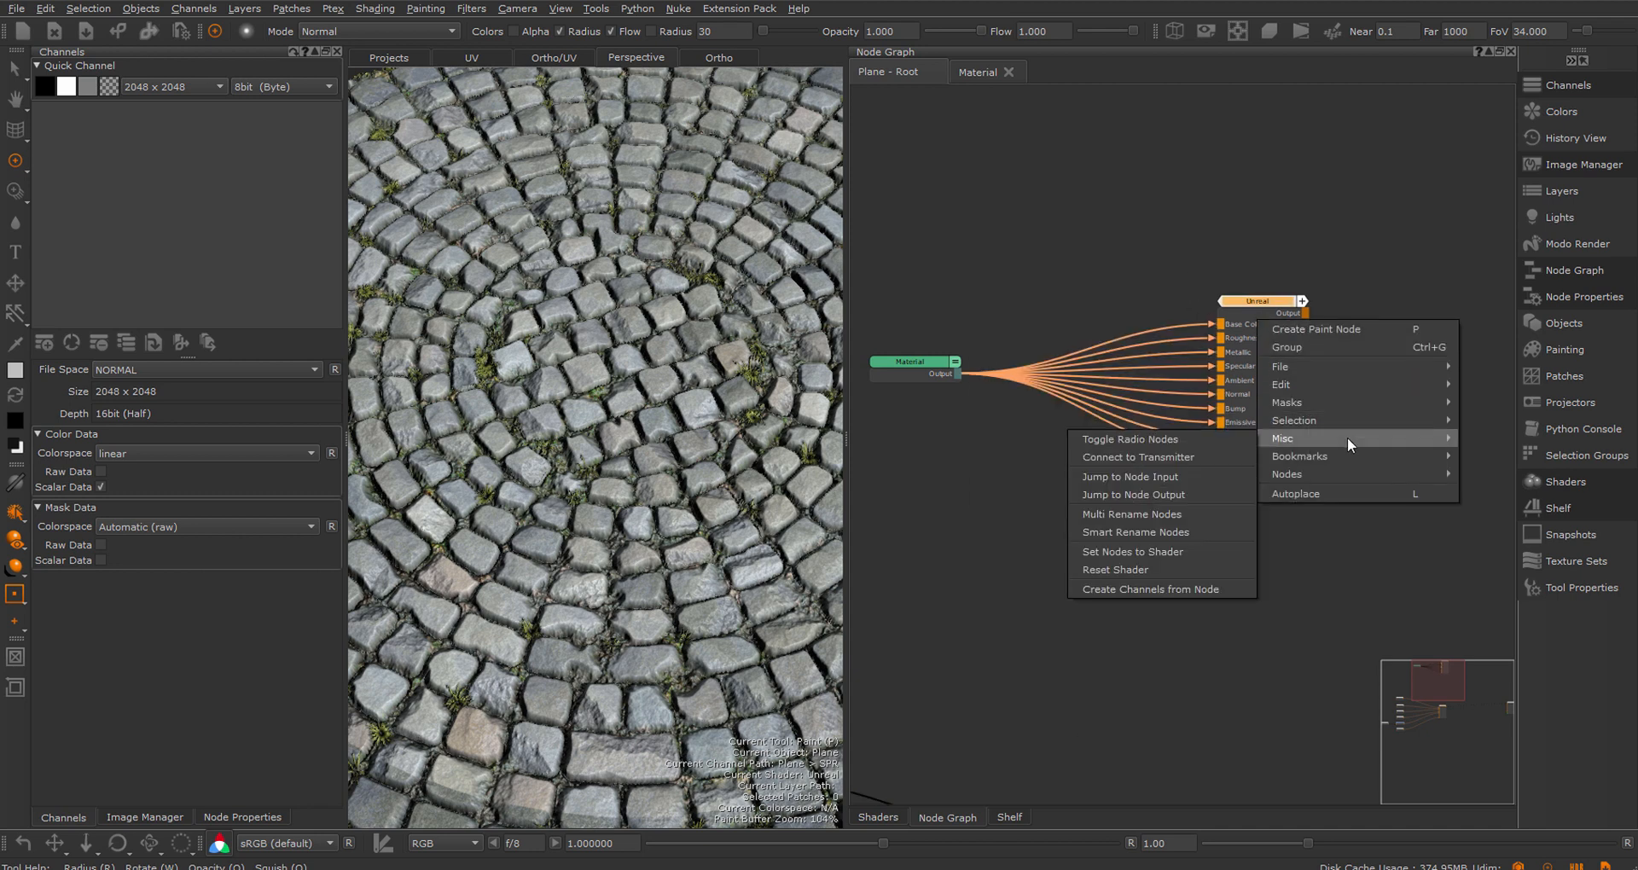
pyautogui.click(1148, 593)
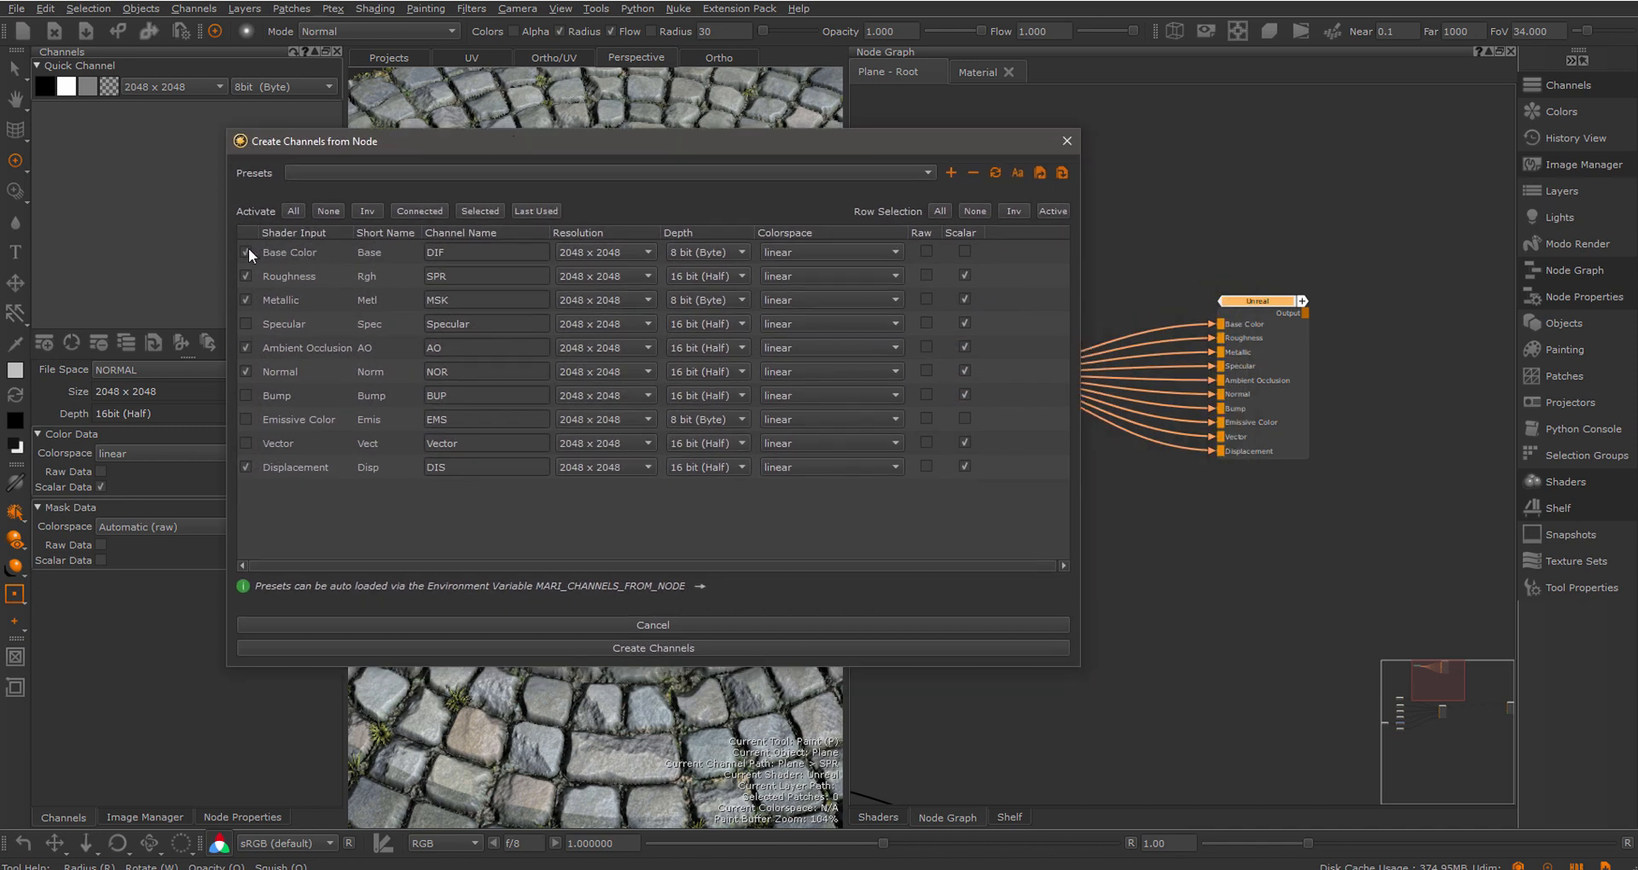
pyautogui.click(246, 301)
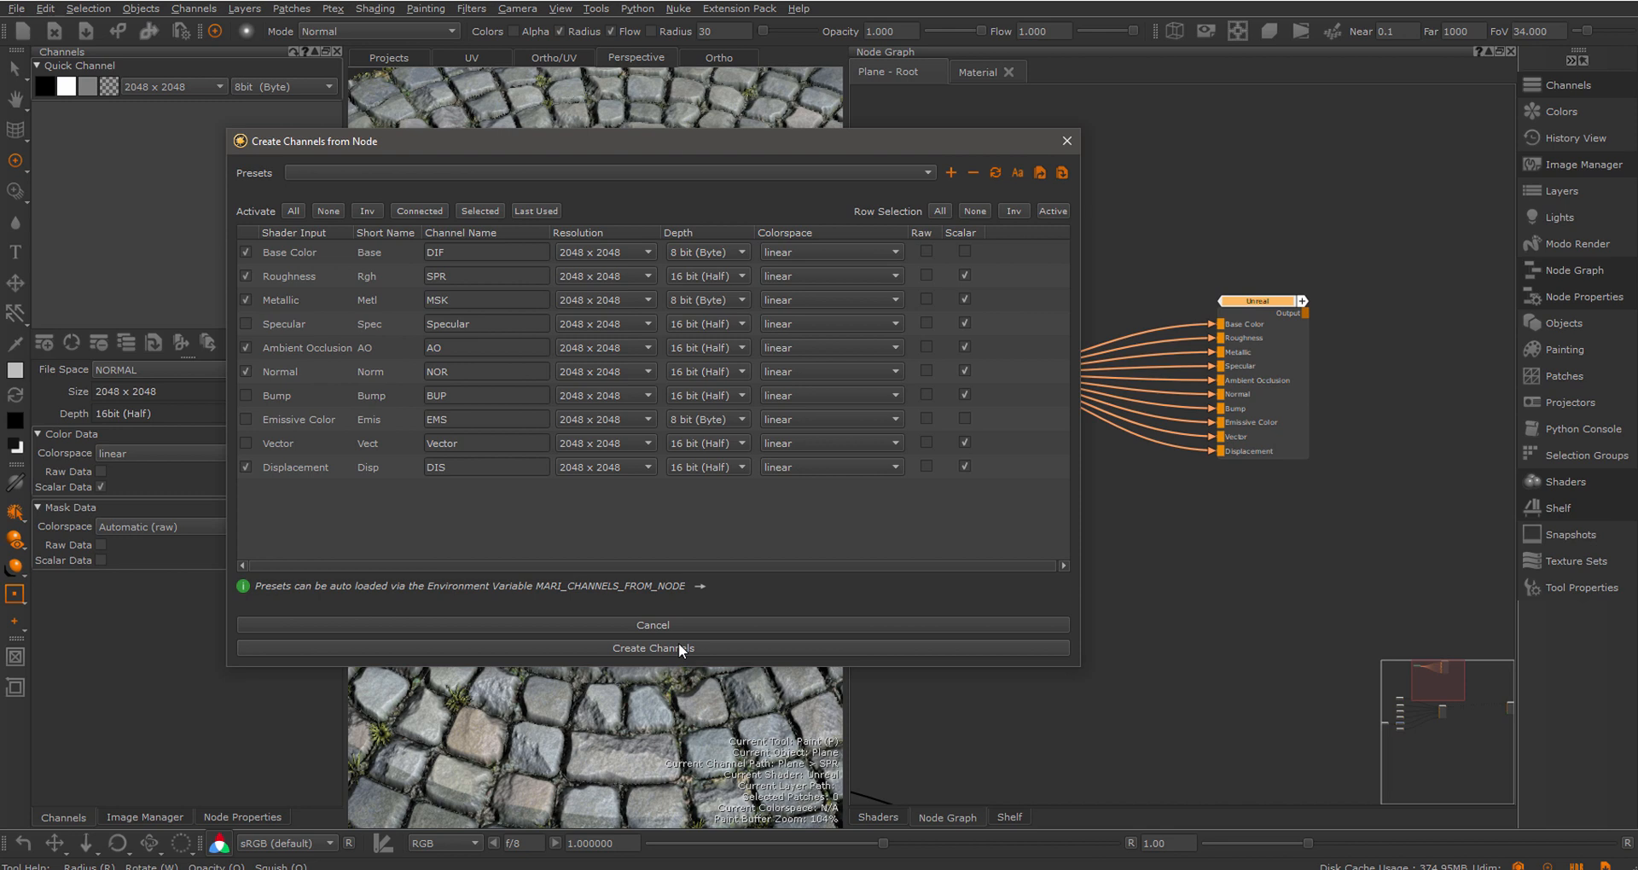
pyautogui.click(831, 252)
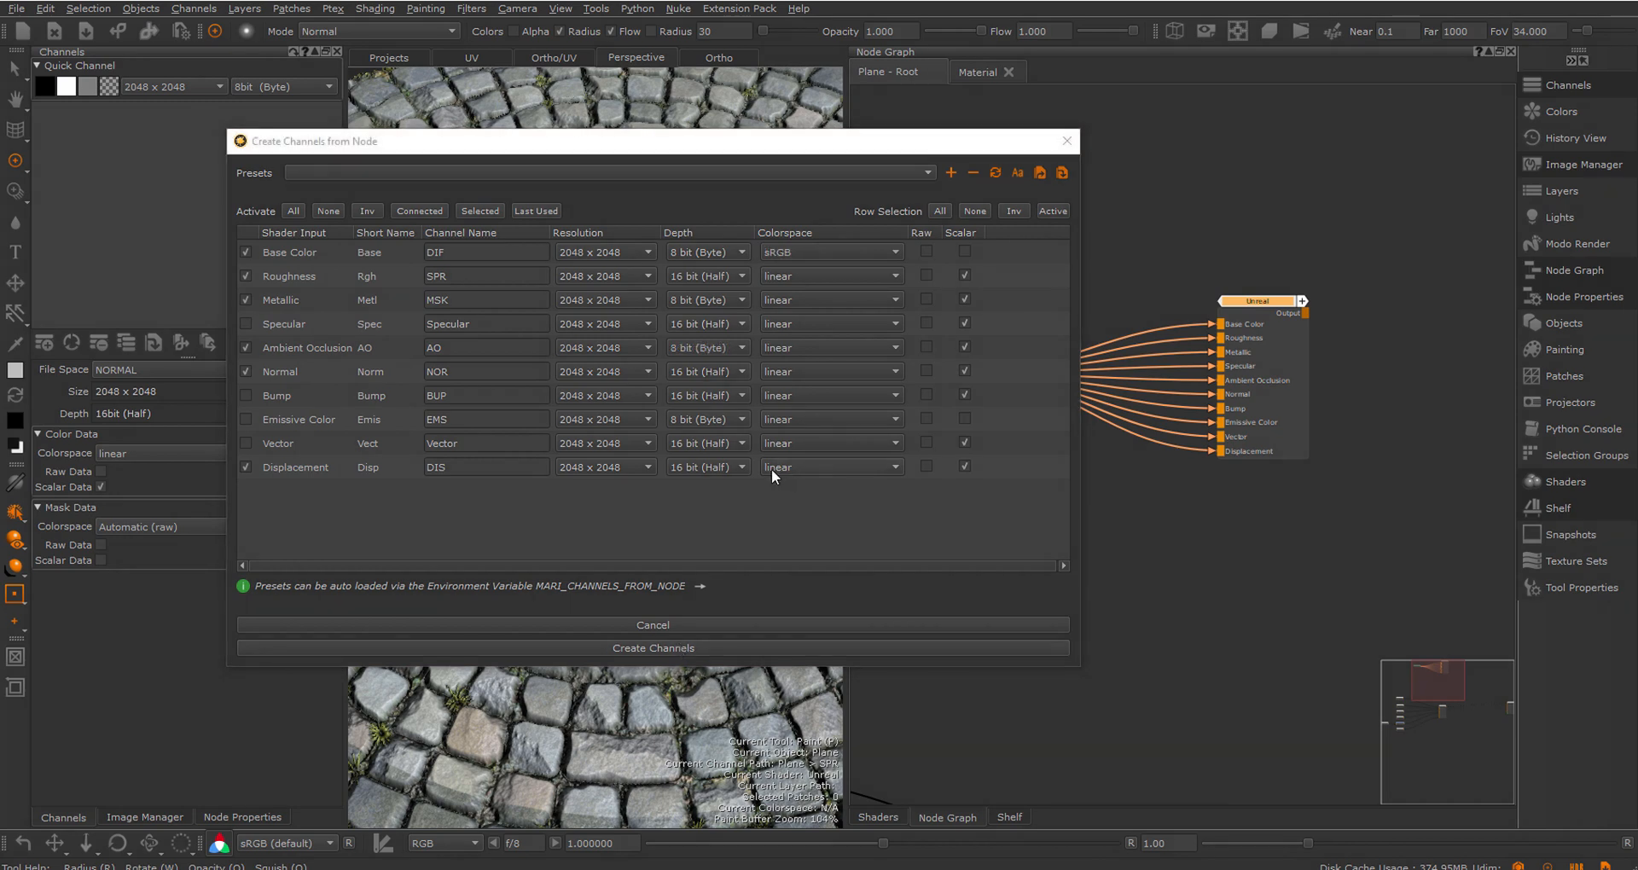
pyautogui.moveTo(875, 476)
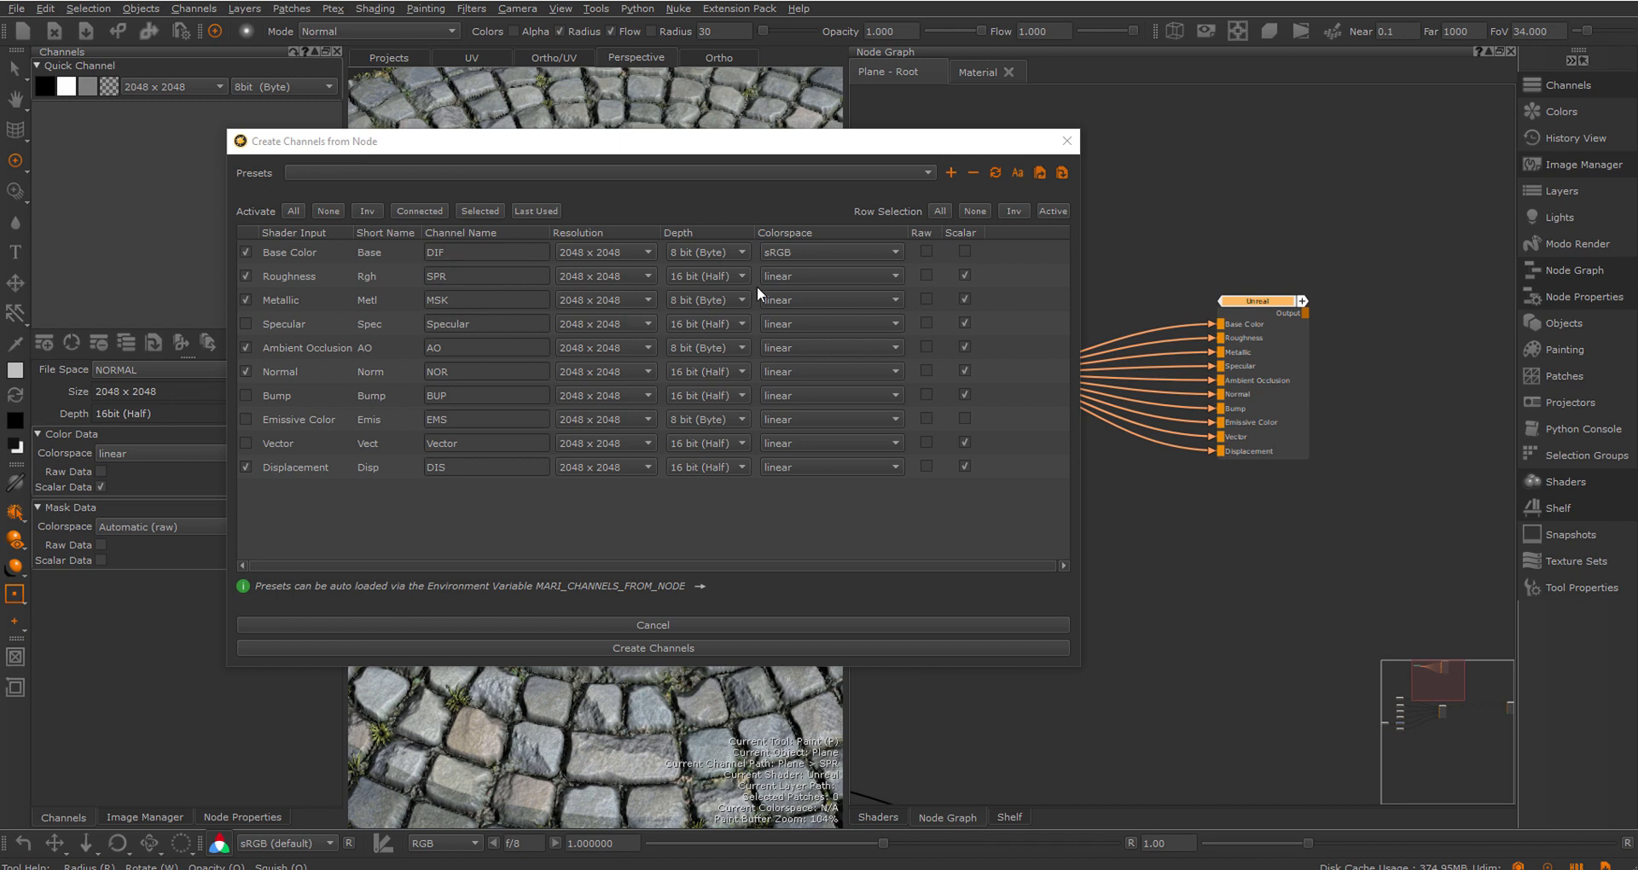
pyautogui.click(950, 172)
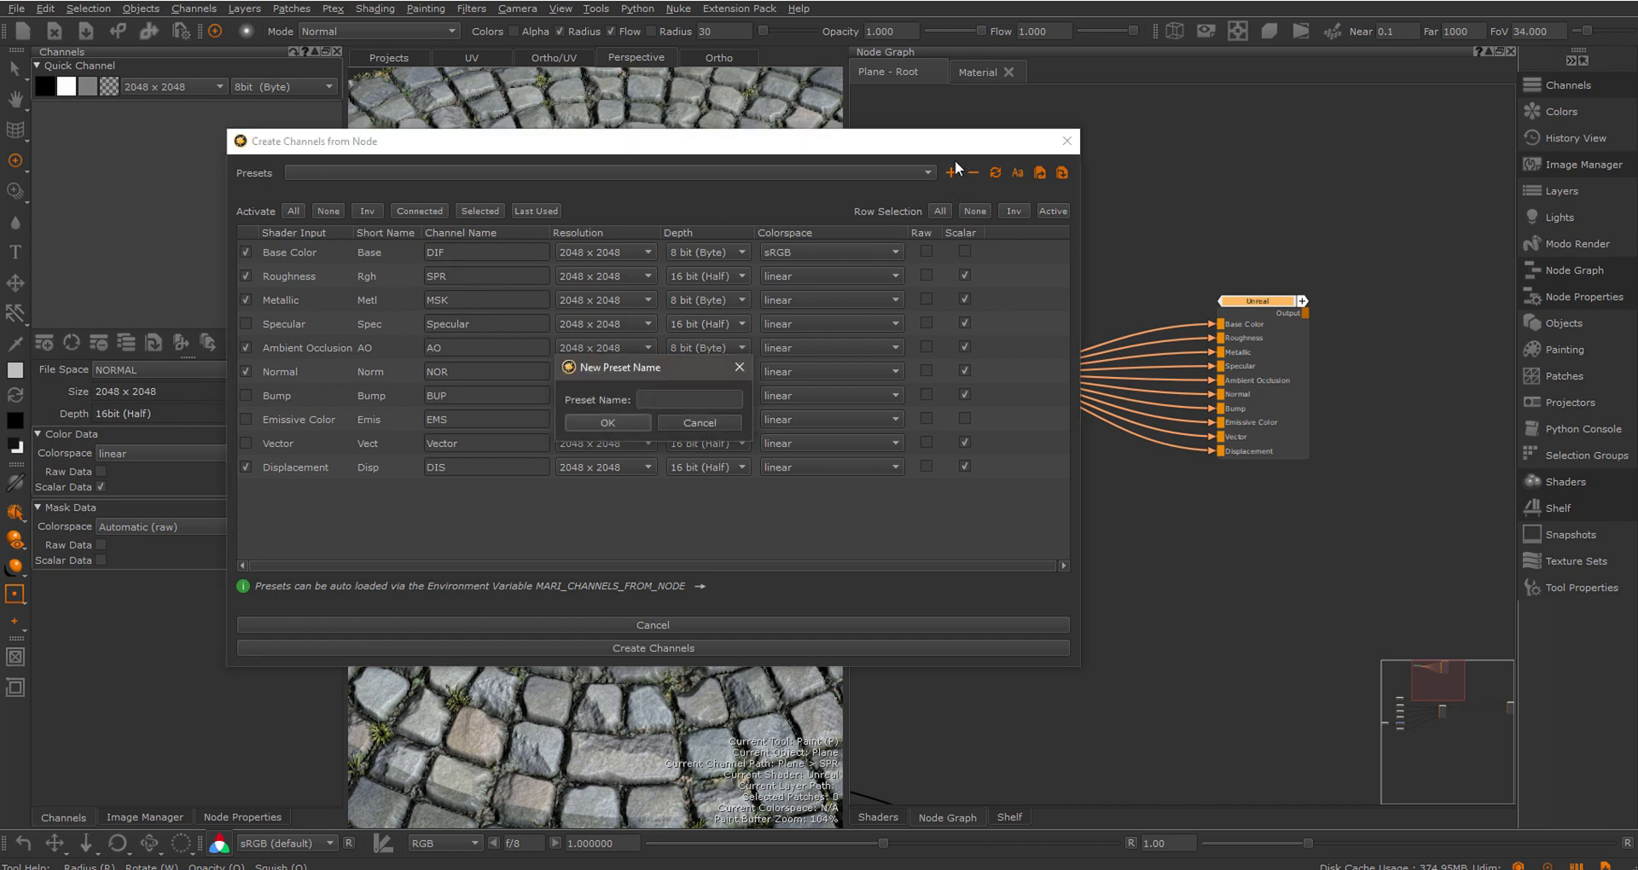
pyautogui.write('Unreal Sha')
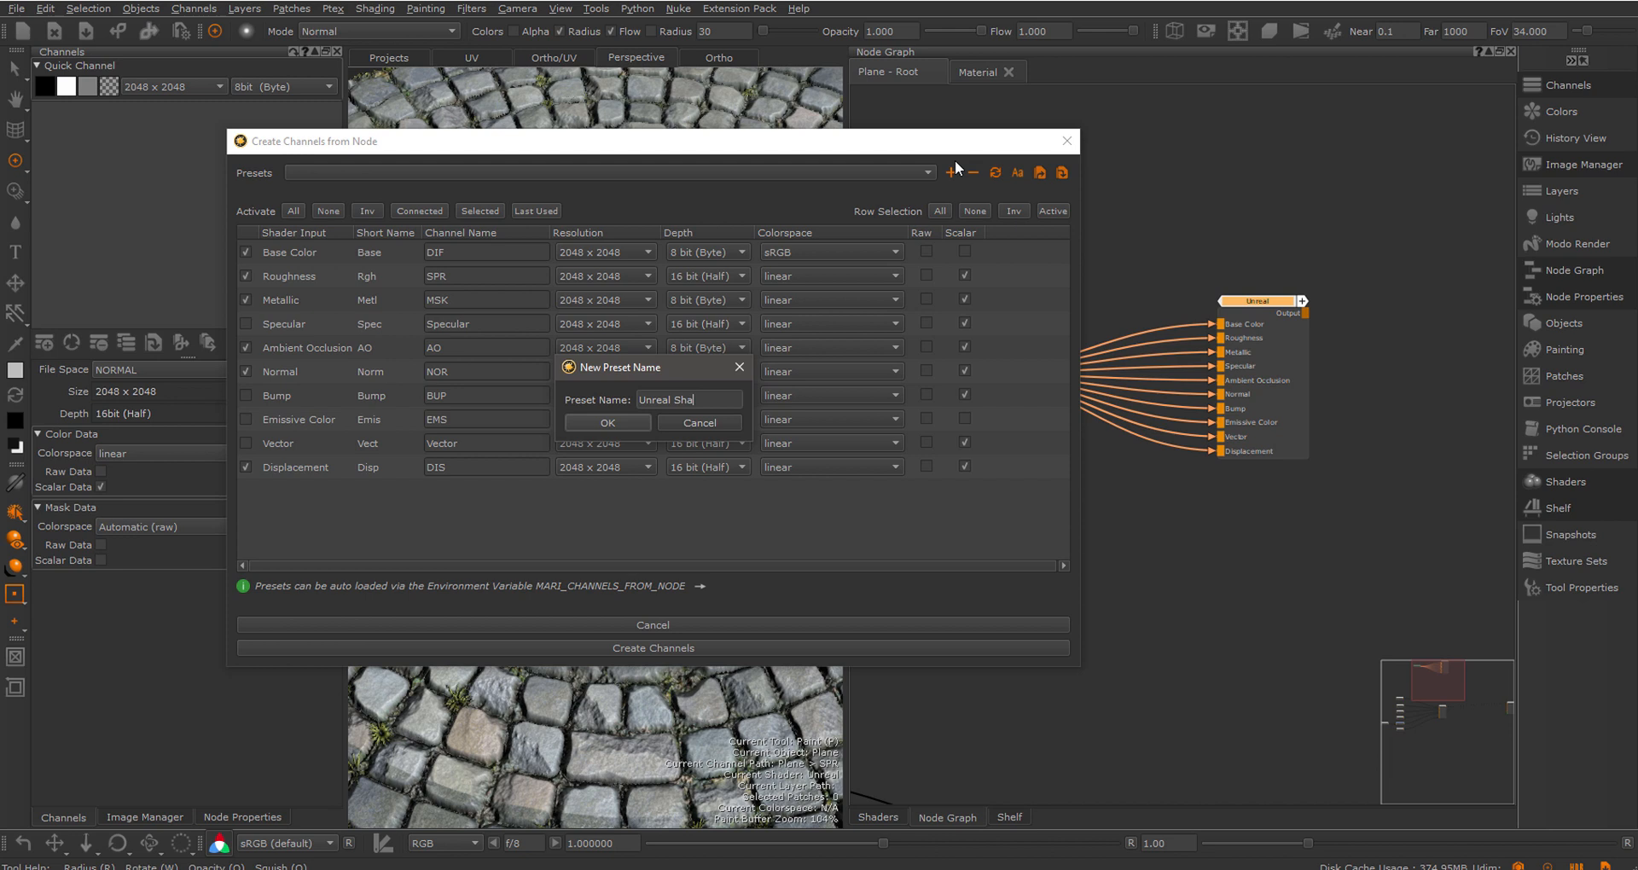
pyautogui.click(606, 426)
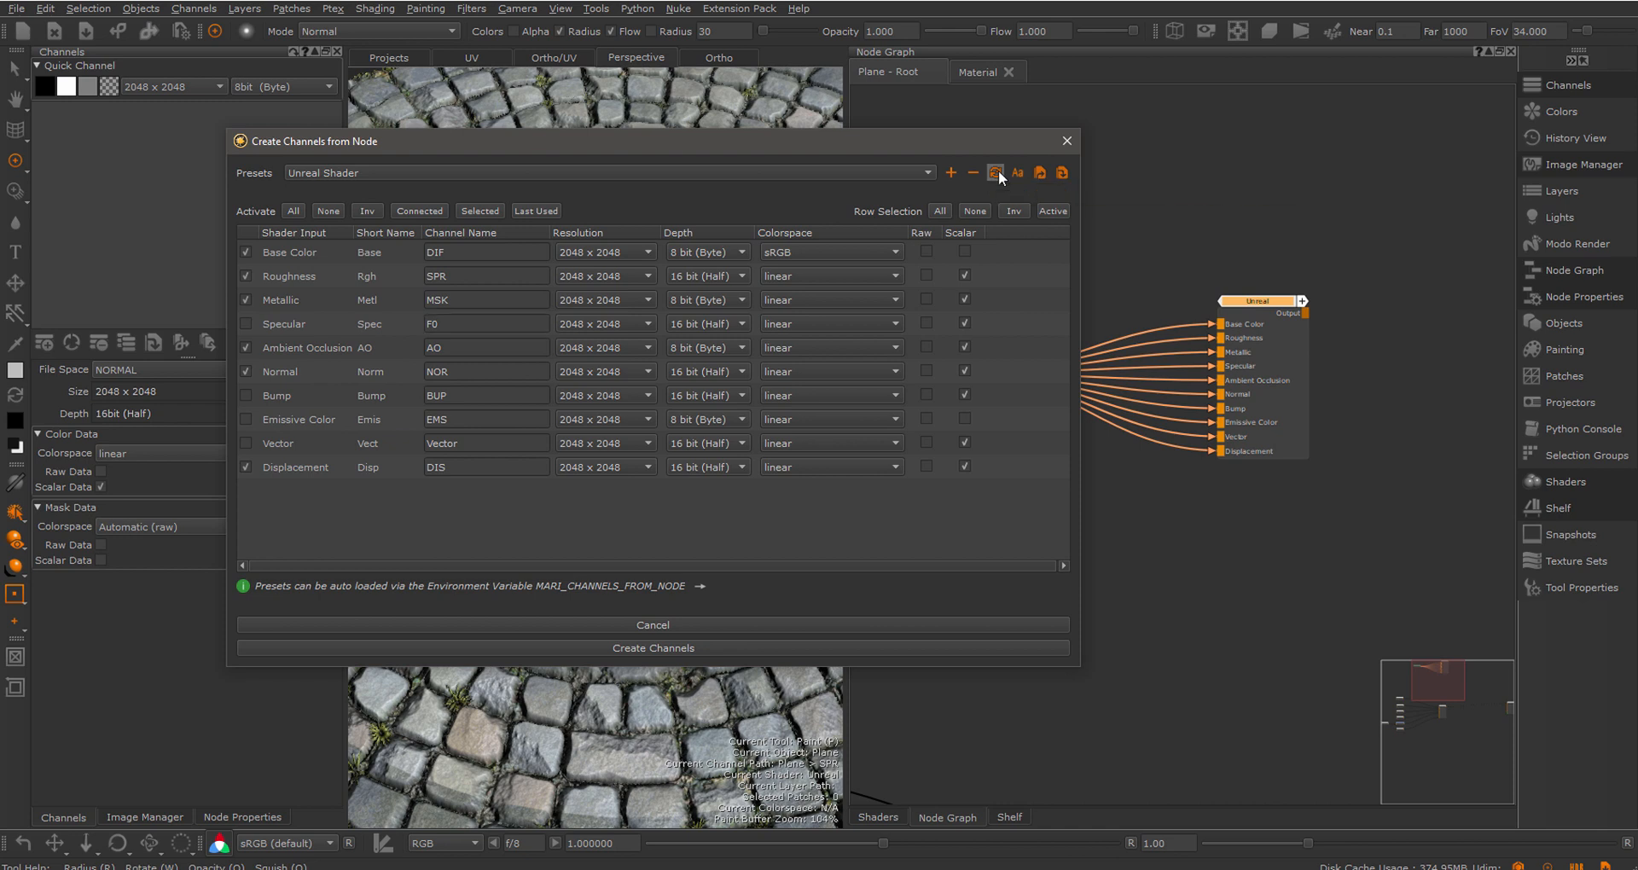
pyautogui.click(995, 172)
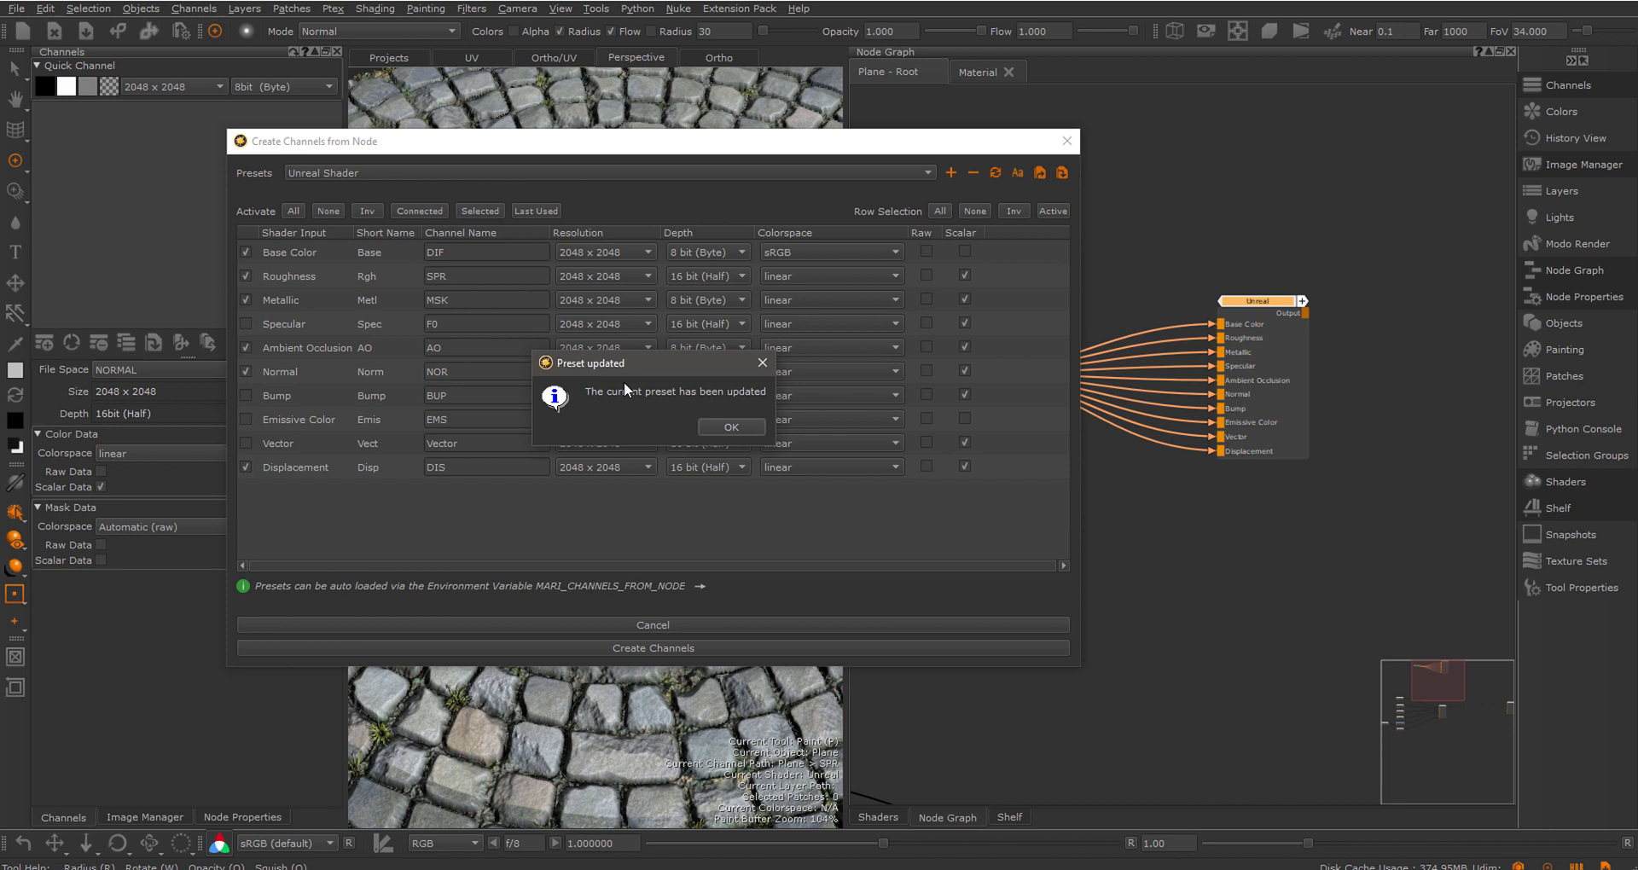
pyautogui.click(731, 427)
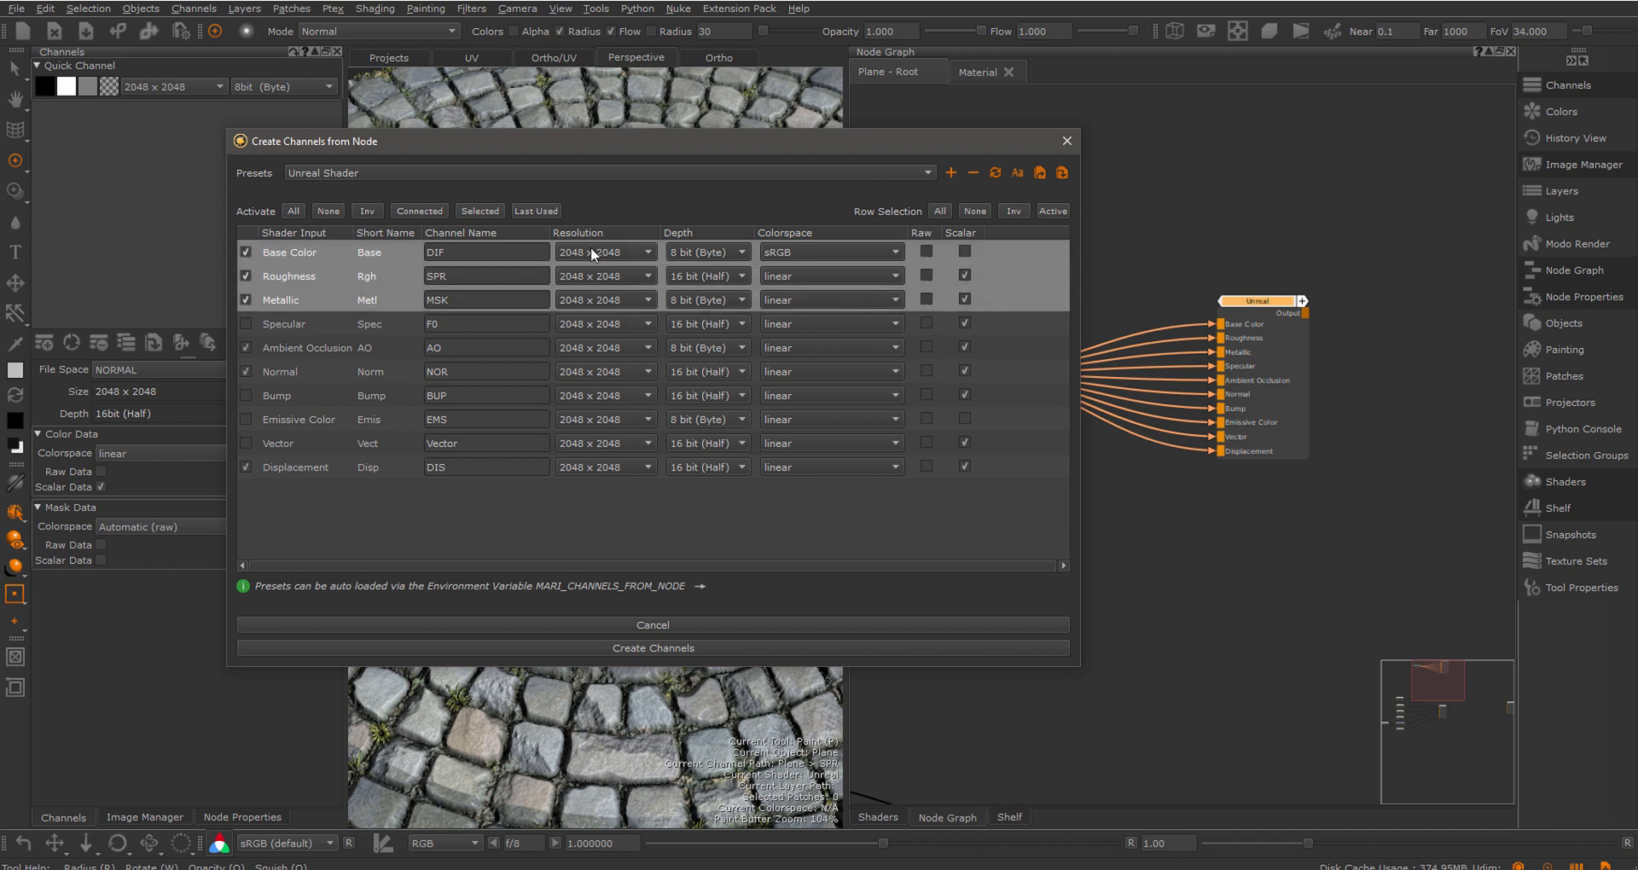
# Set Base Color, Roughness and Metallic rows to 4096 x 4096, inverting the row selection twice
pyautogui.click(645, 252)
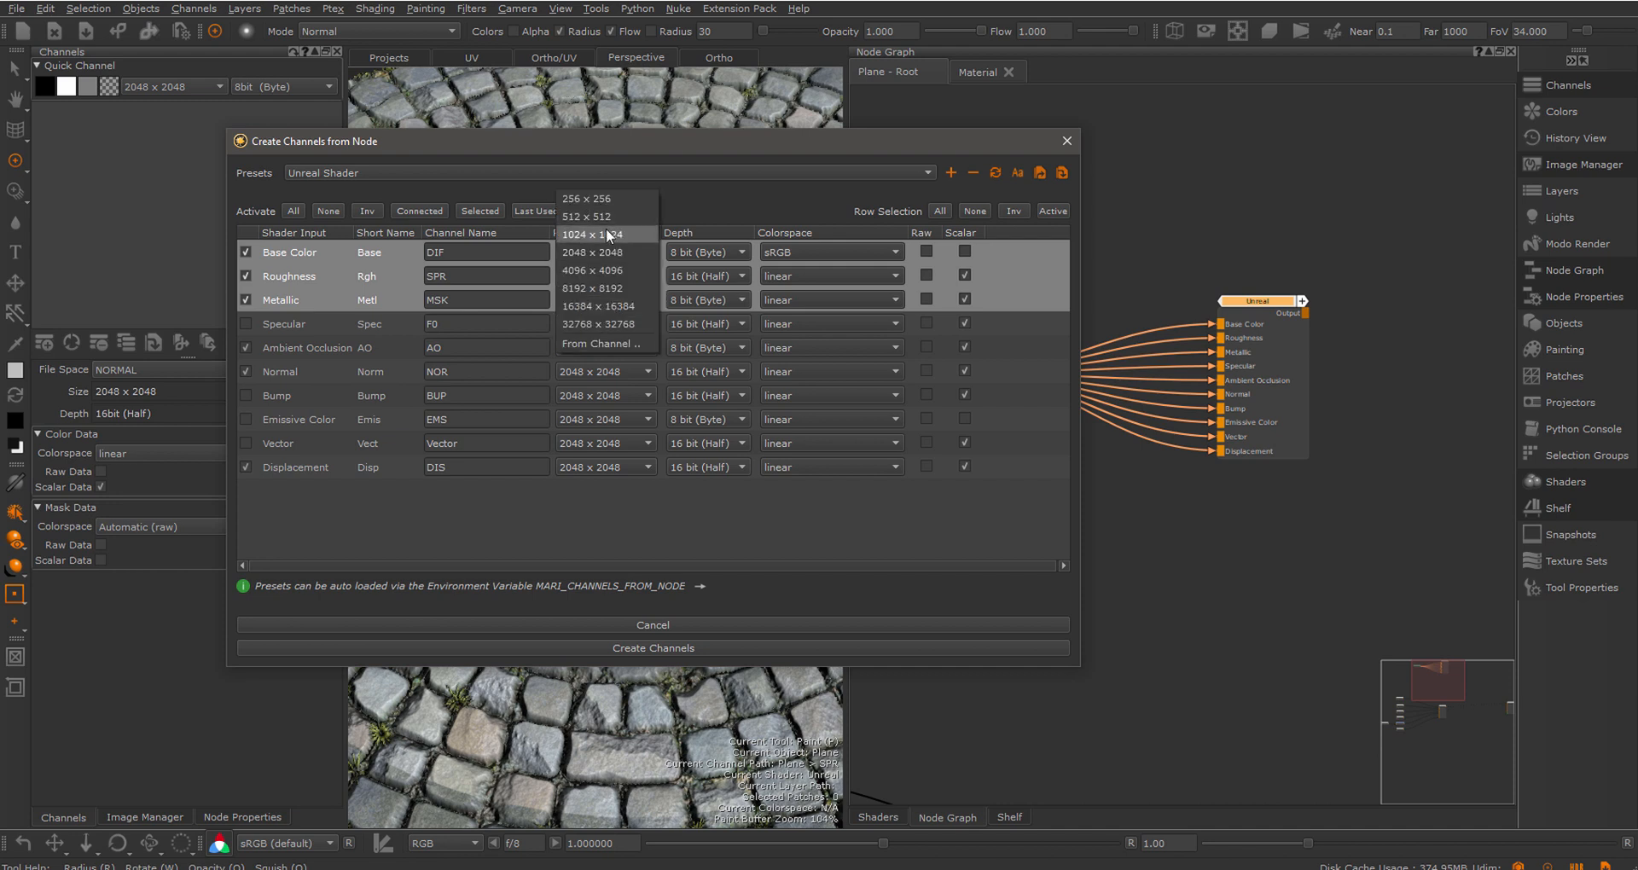
pyautogui.click(593, 270)
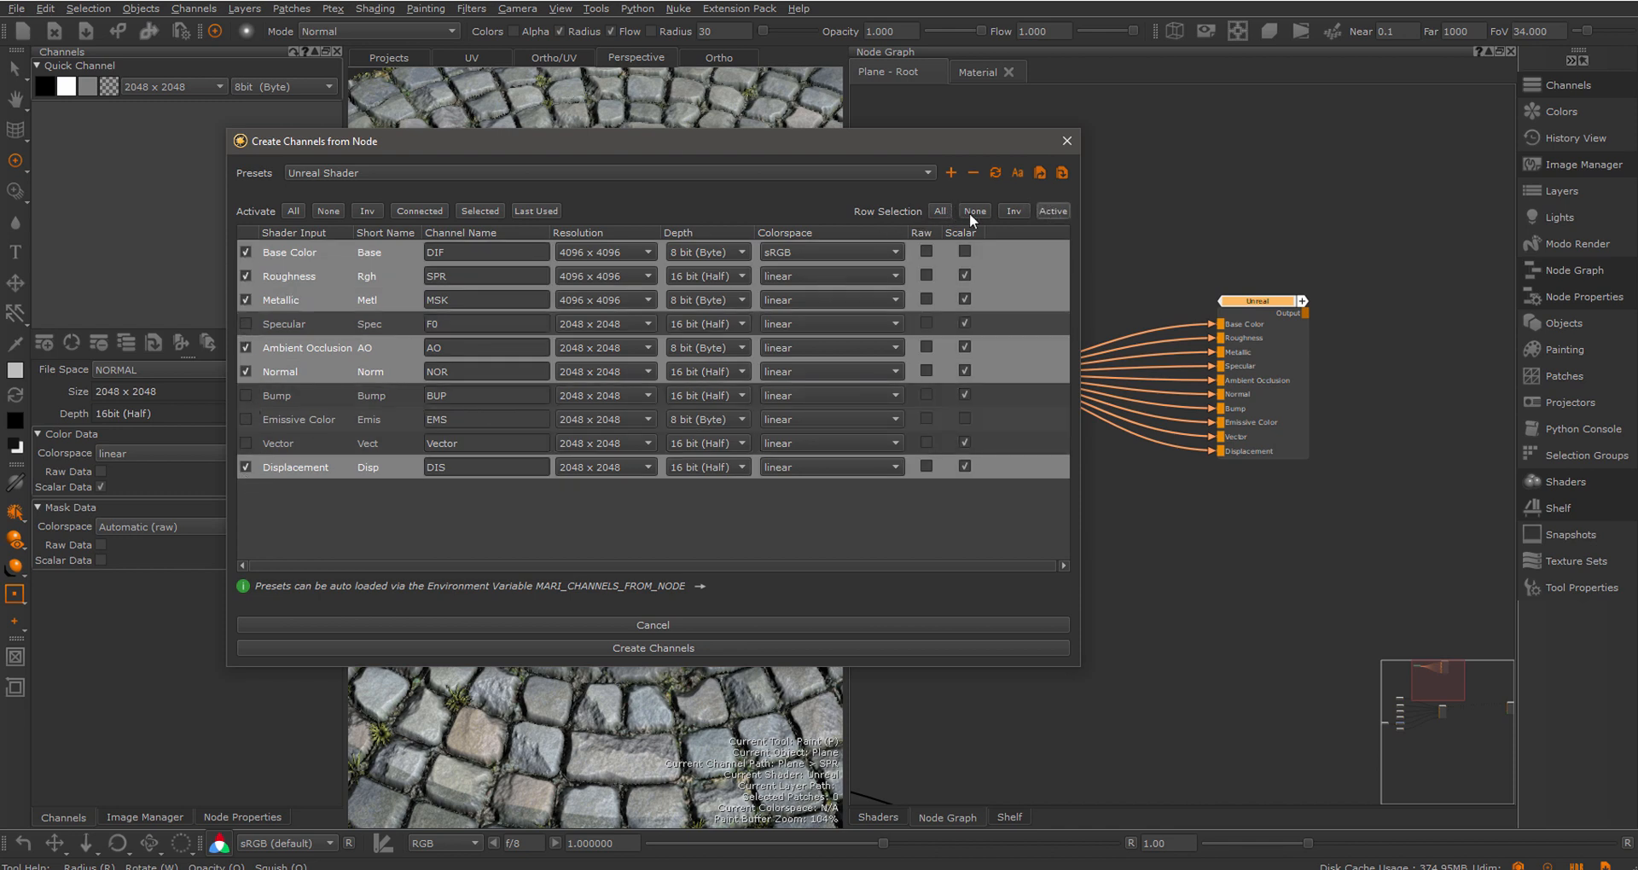
pyautogui.click(1012, 212)
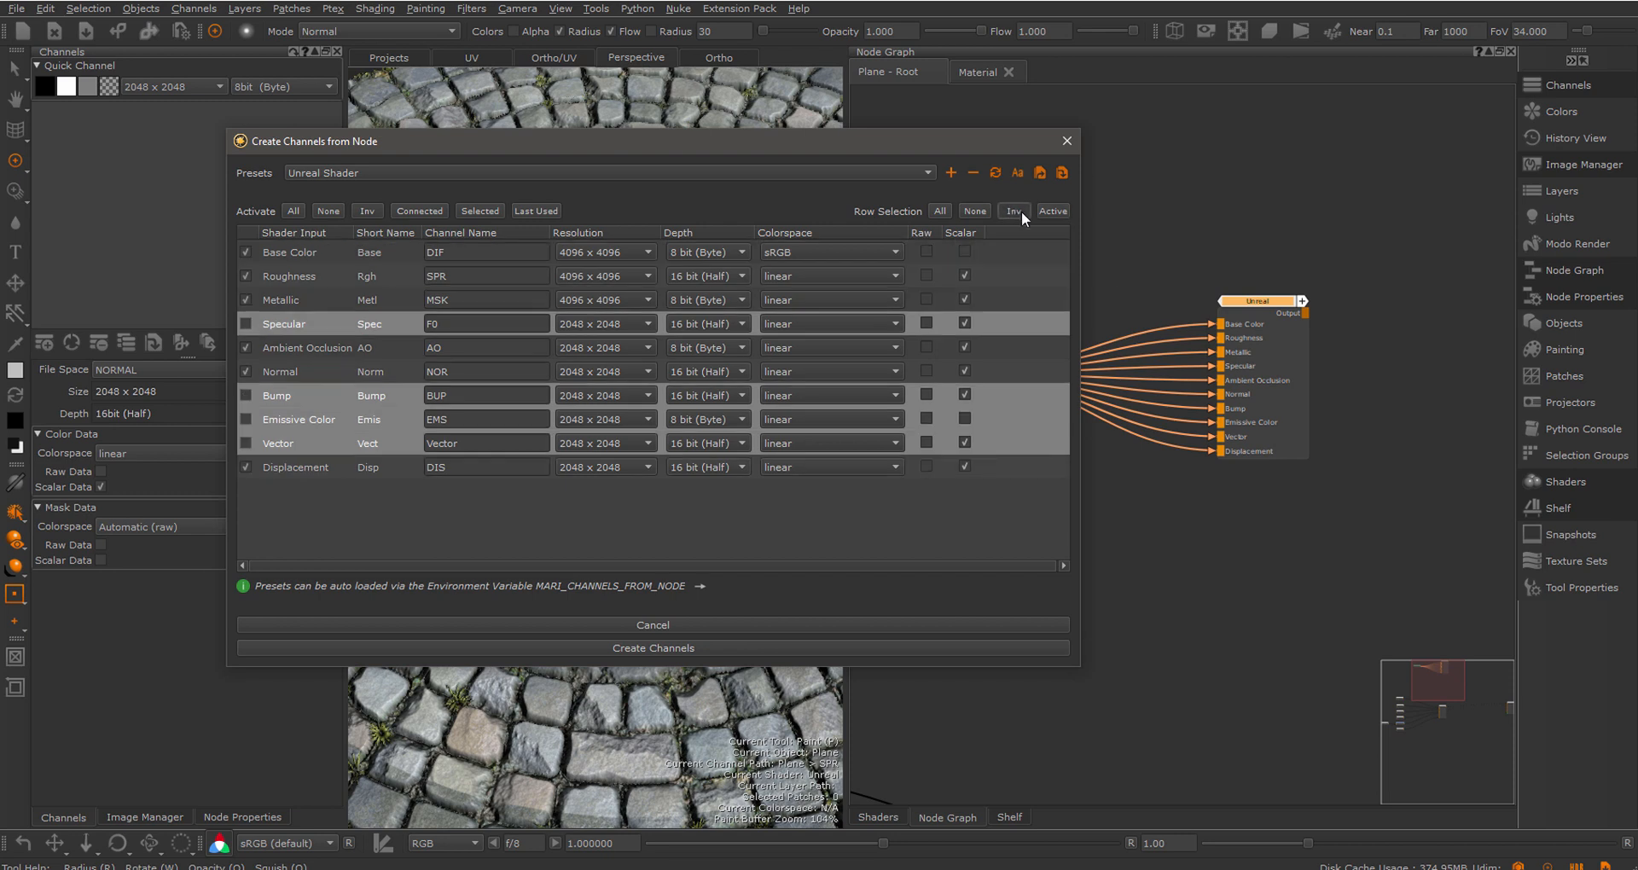
pyautogui.click(1011, 210)
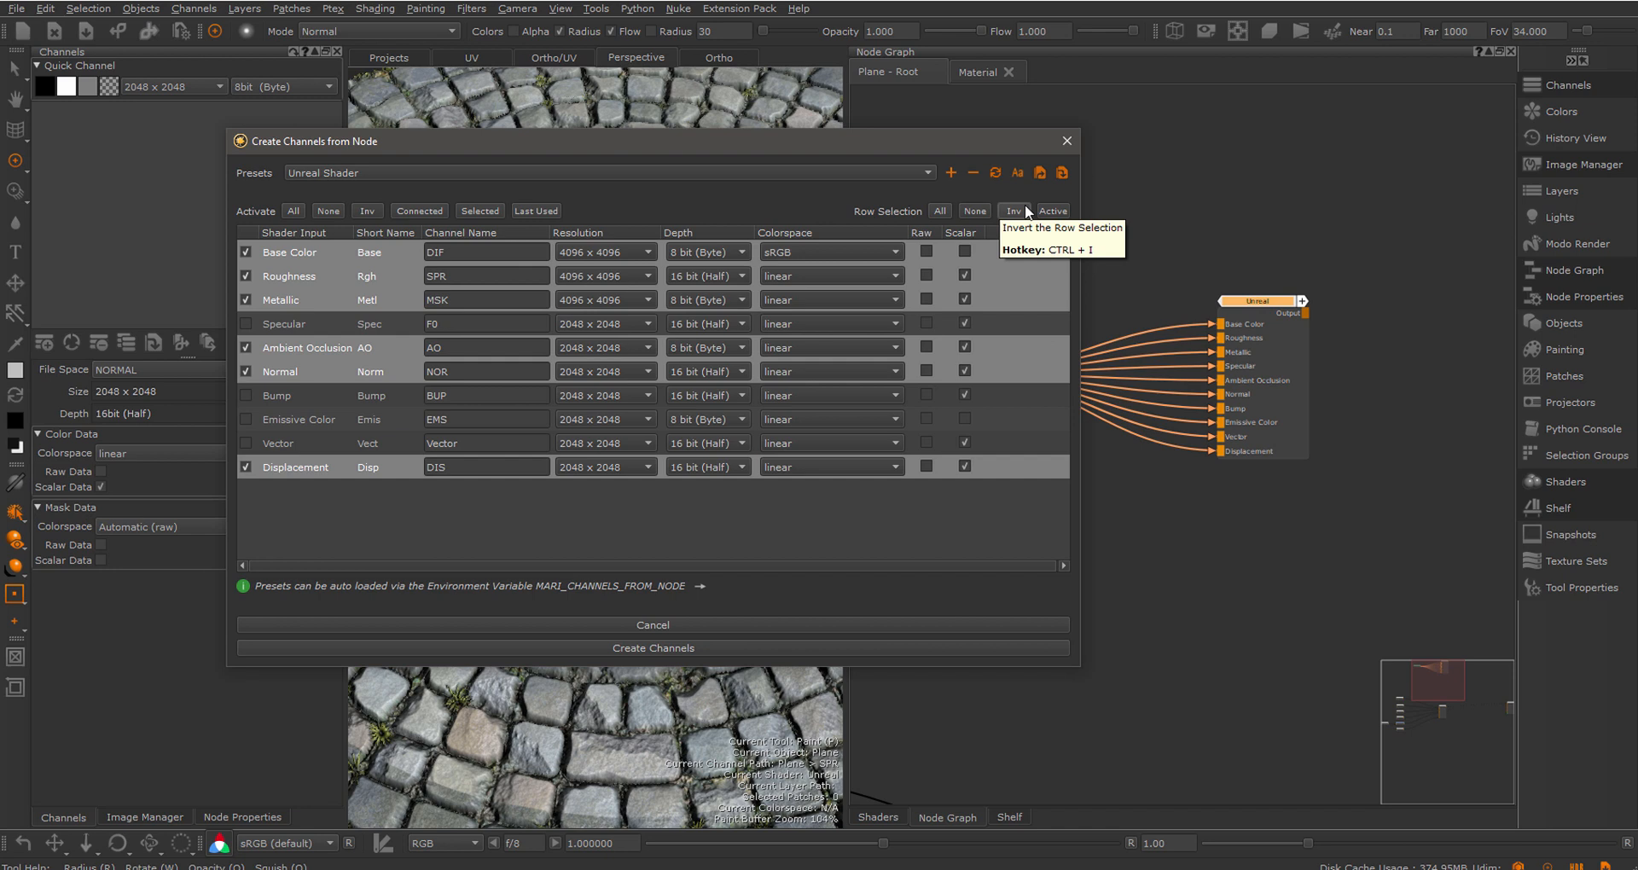
pyautogui.moveTo(762, 371)
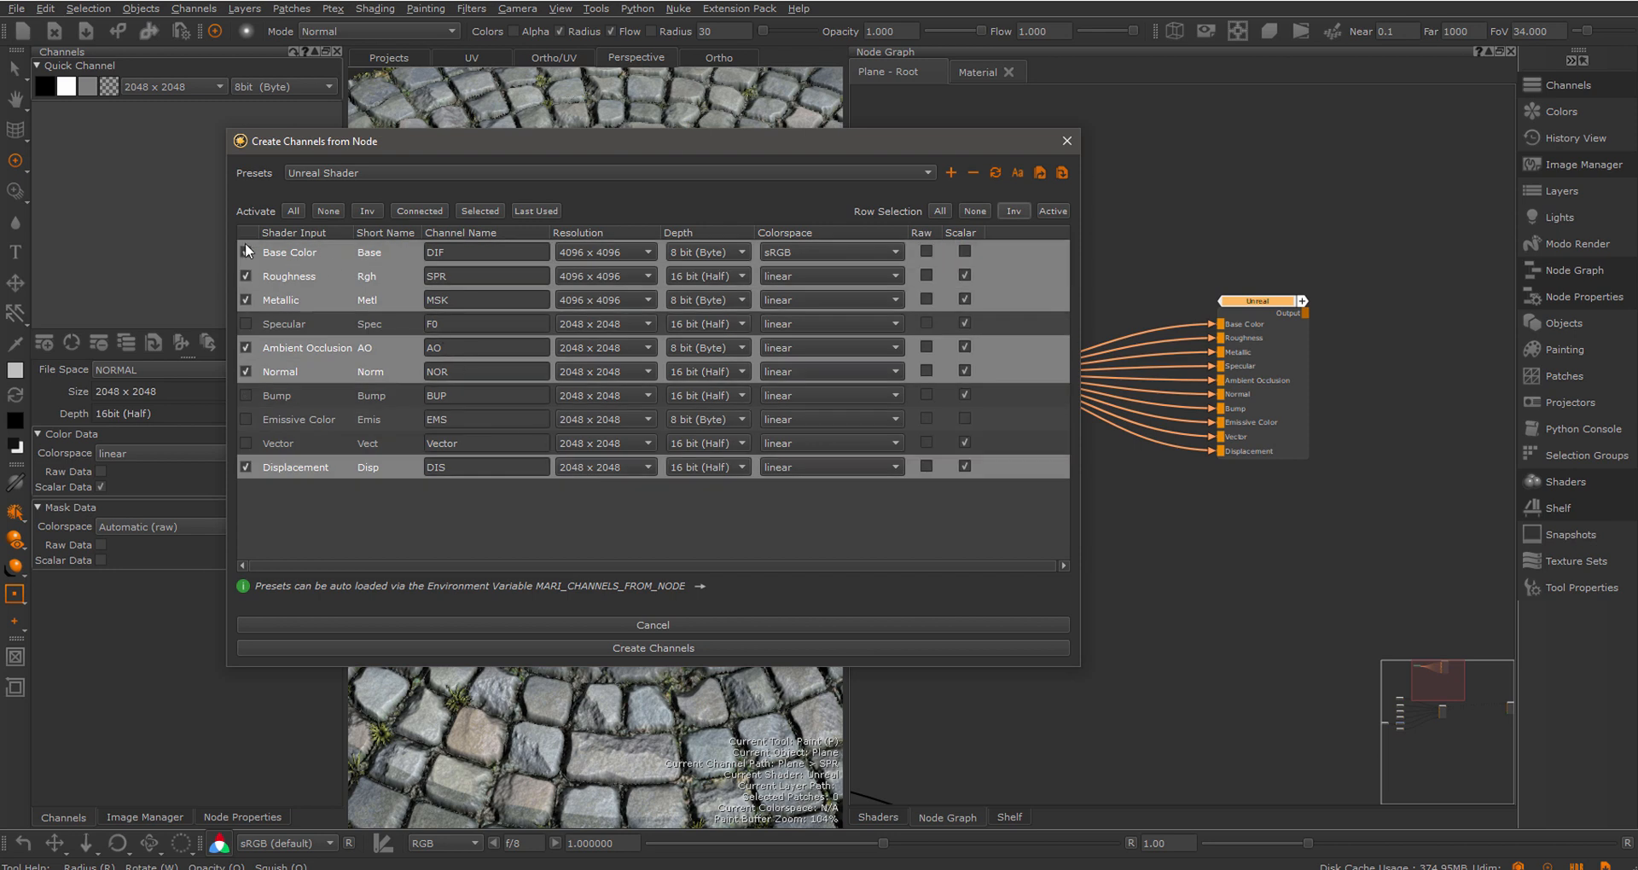
# Activate all shader inputs, deactivate them all, then activate only the connected ones
pyautogui.click(244, 252)
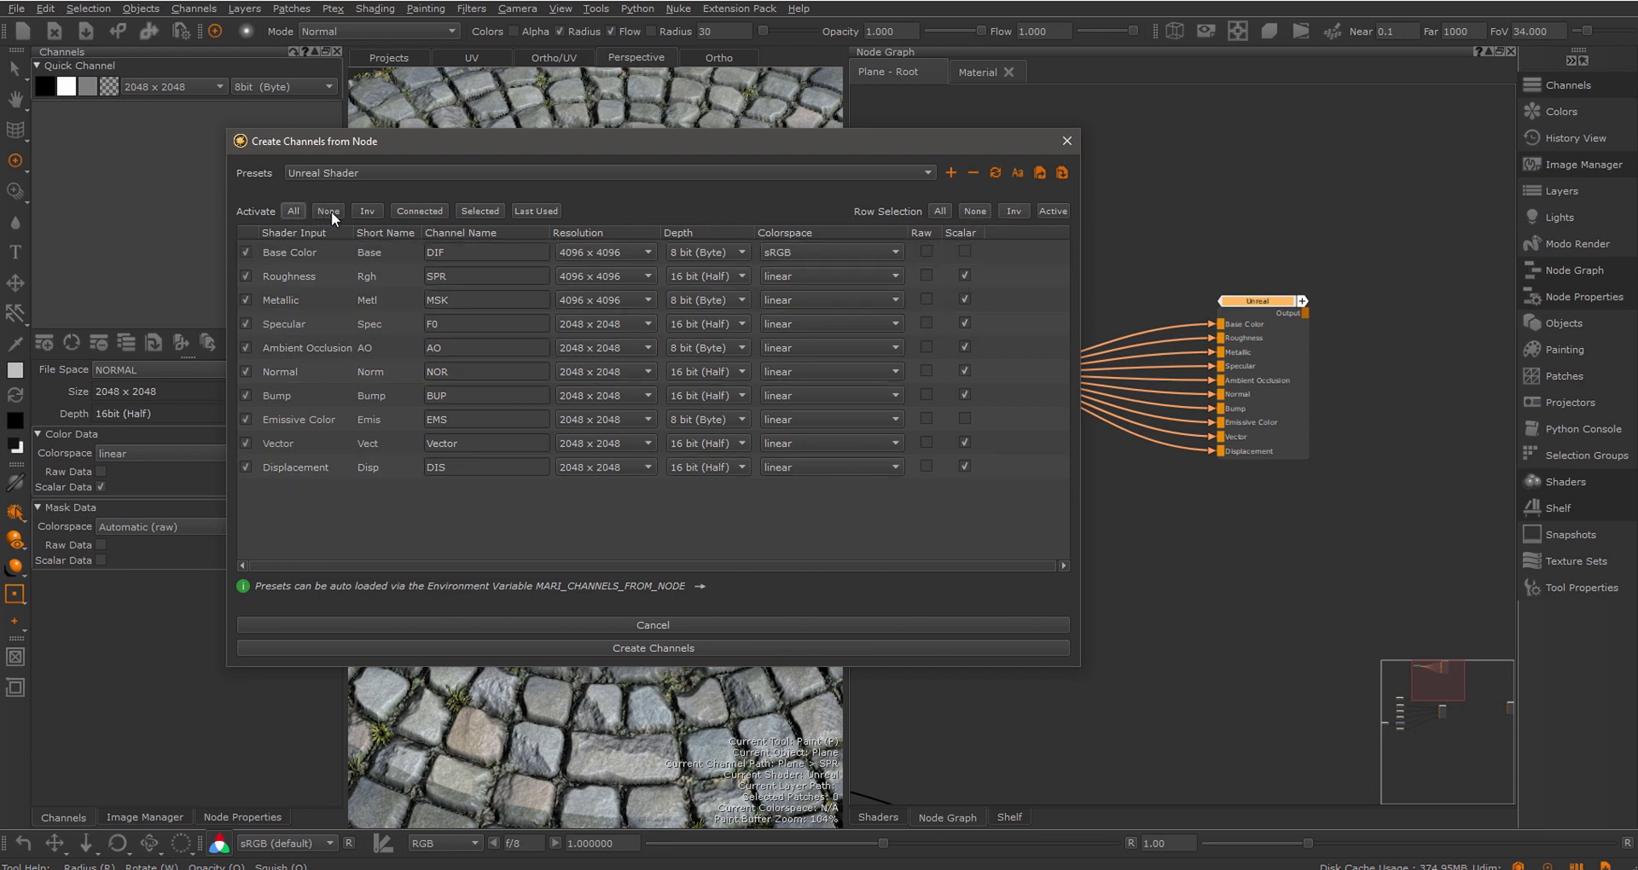
pyautogui.click(328, 210)
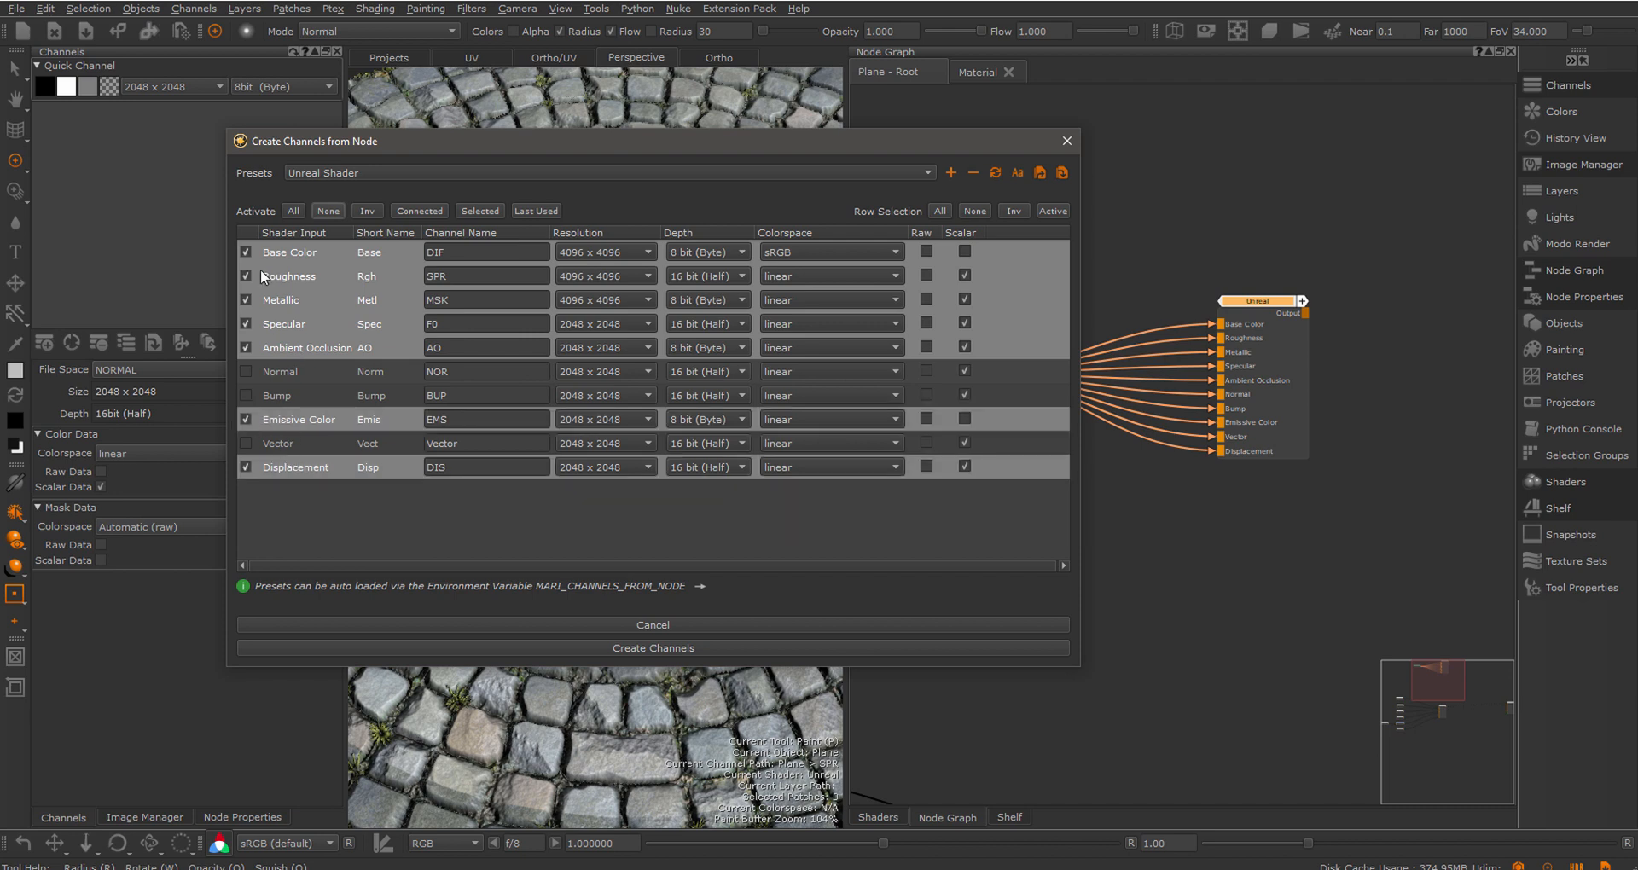
pyautogui.click(328, 210)
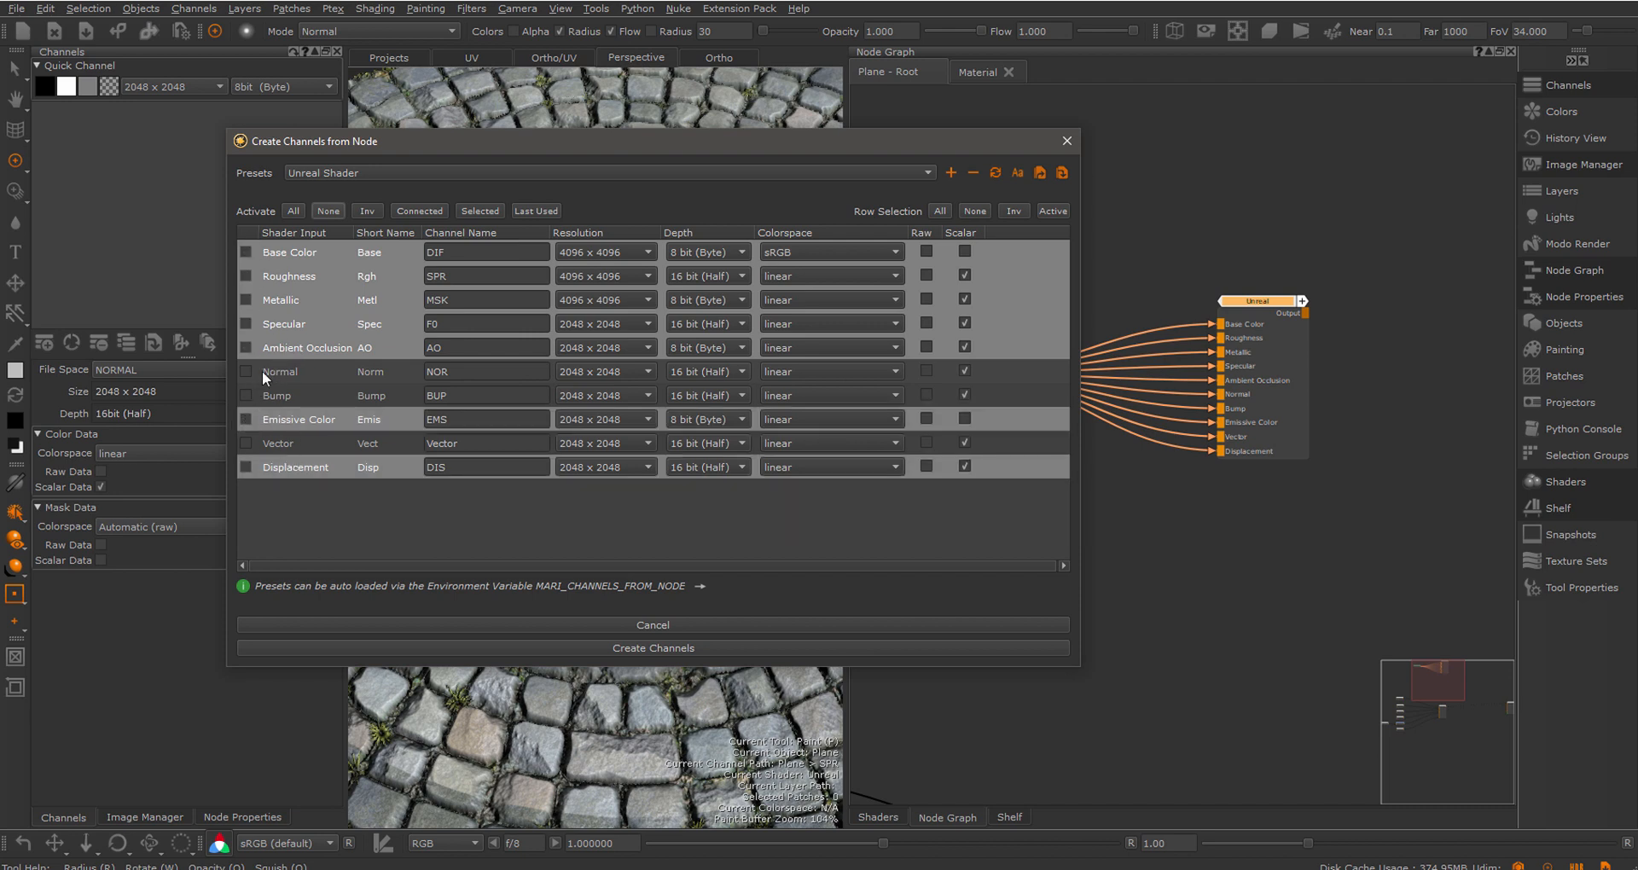
pyautogui.click(419, 212)
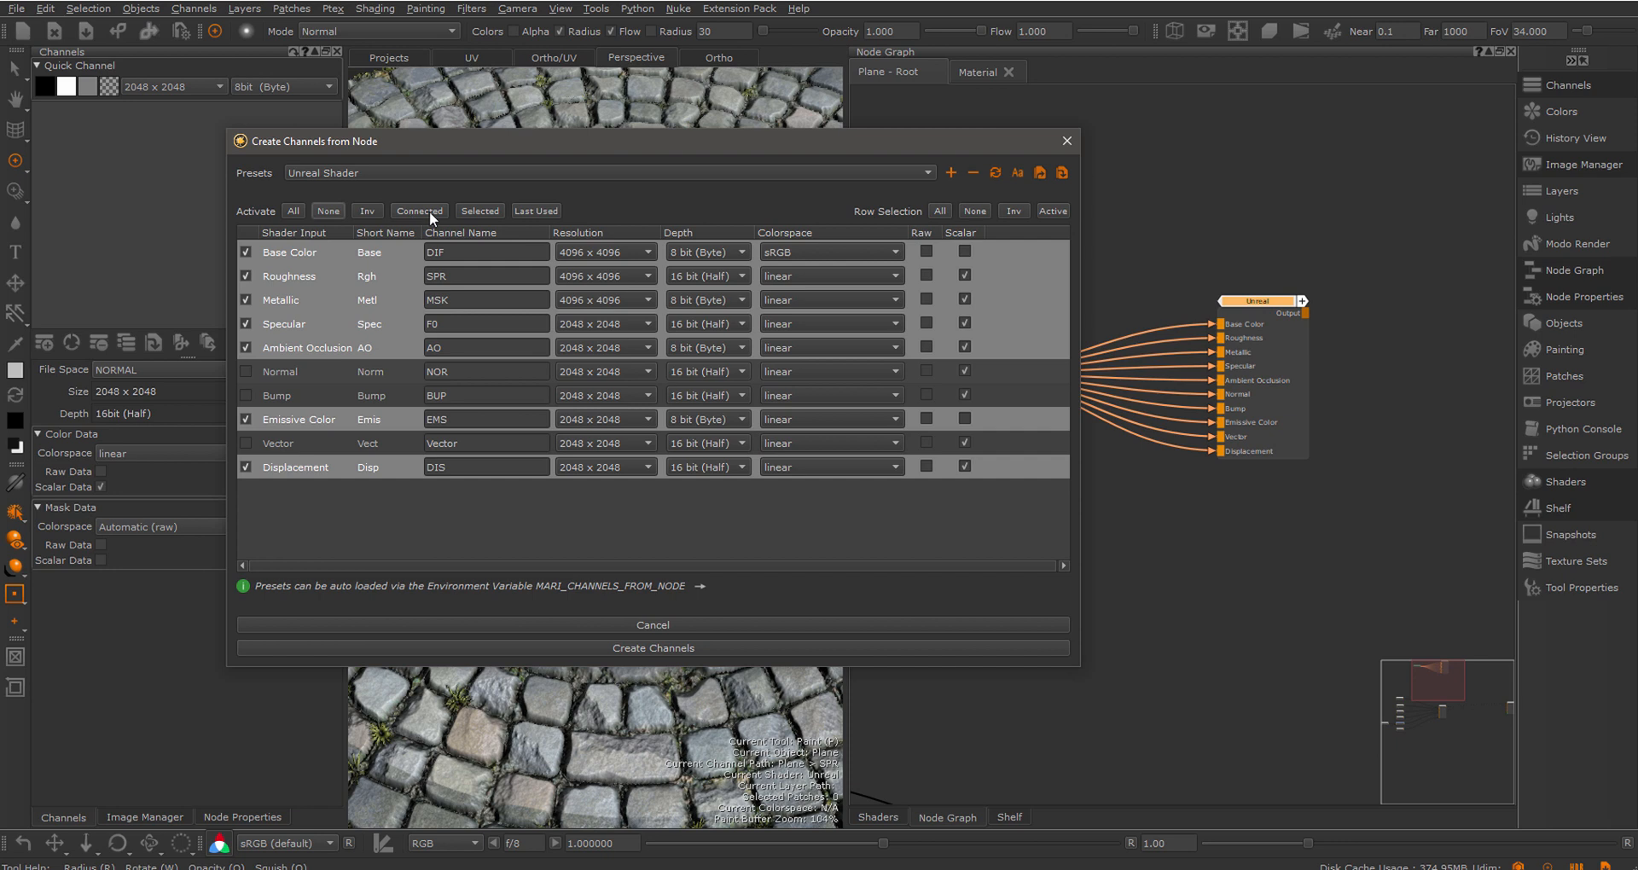
pyautogui.moveTo(420, 210)
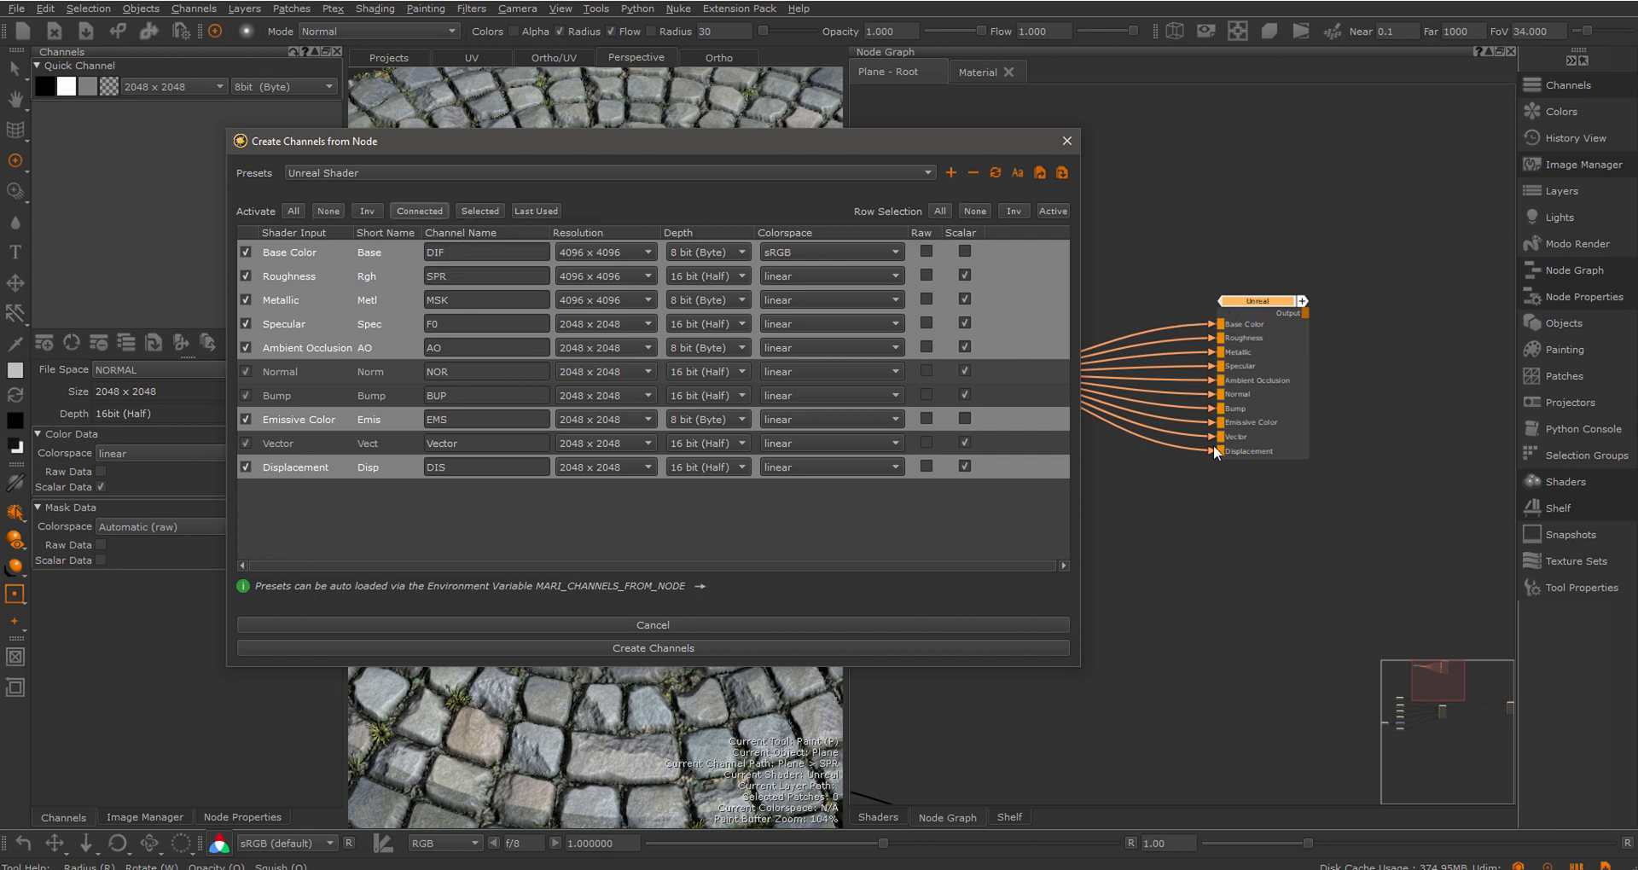
pyautogui.moveTo(319, 355)
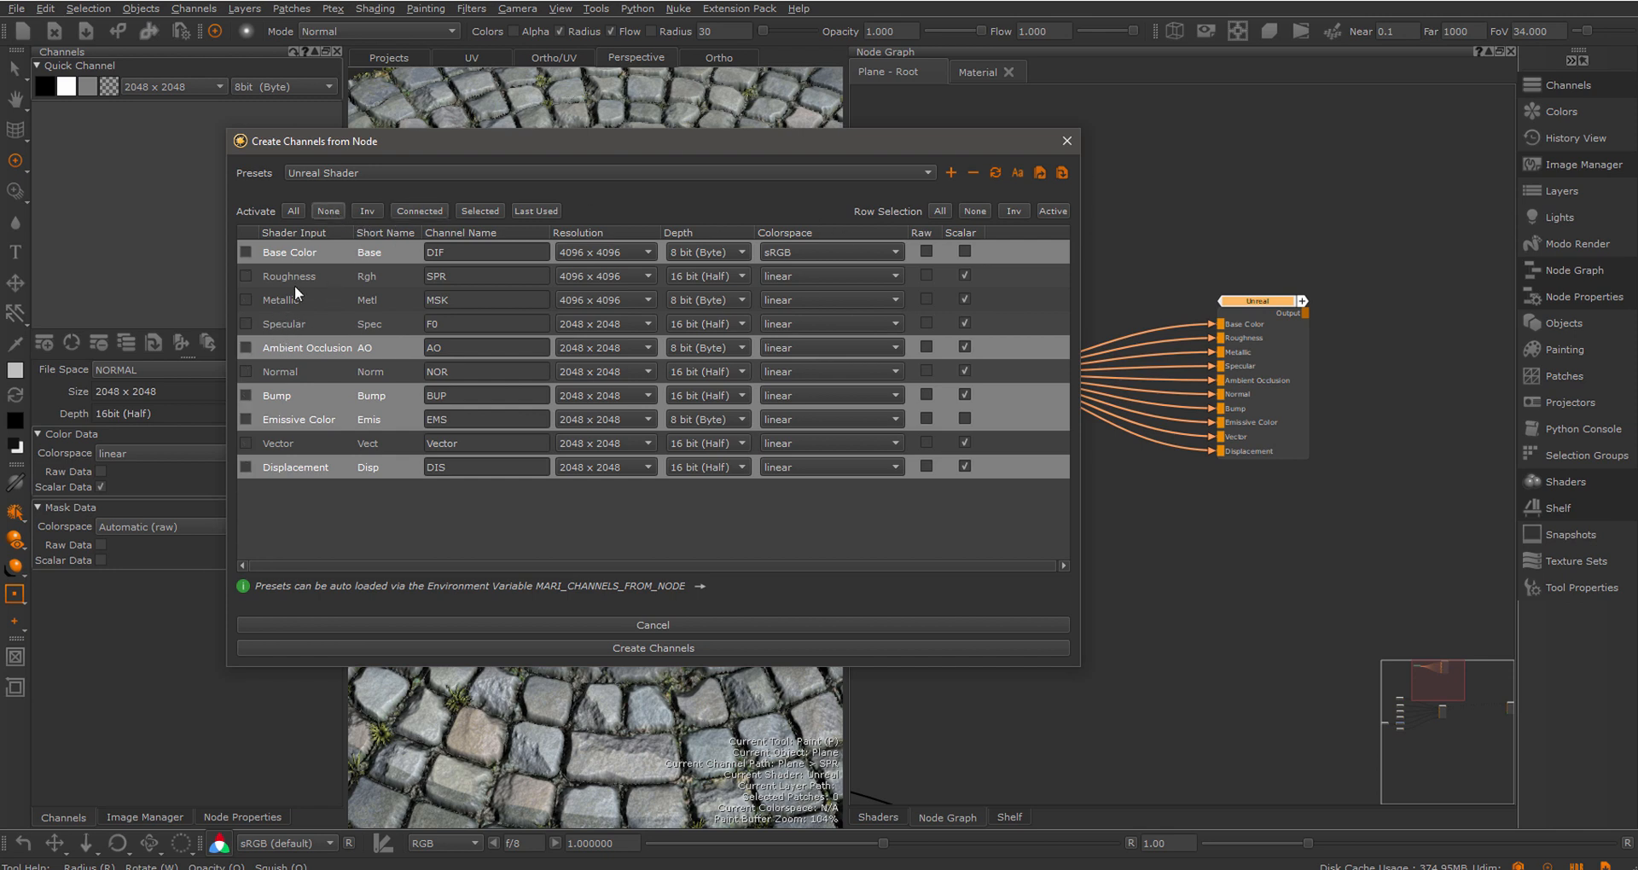
pyautogui.moveTo(459, 227)
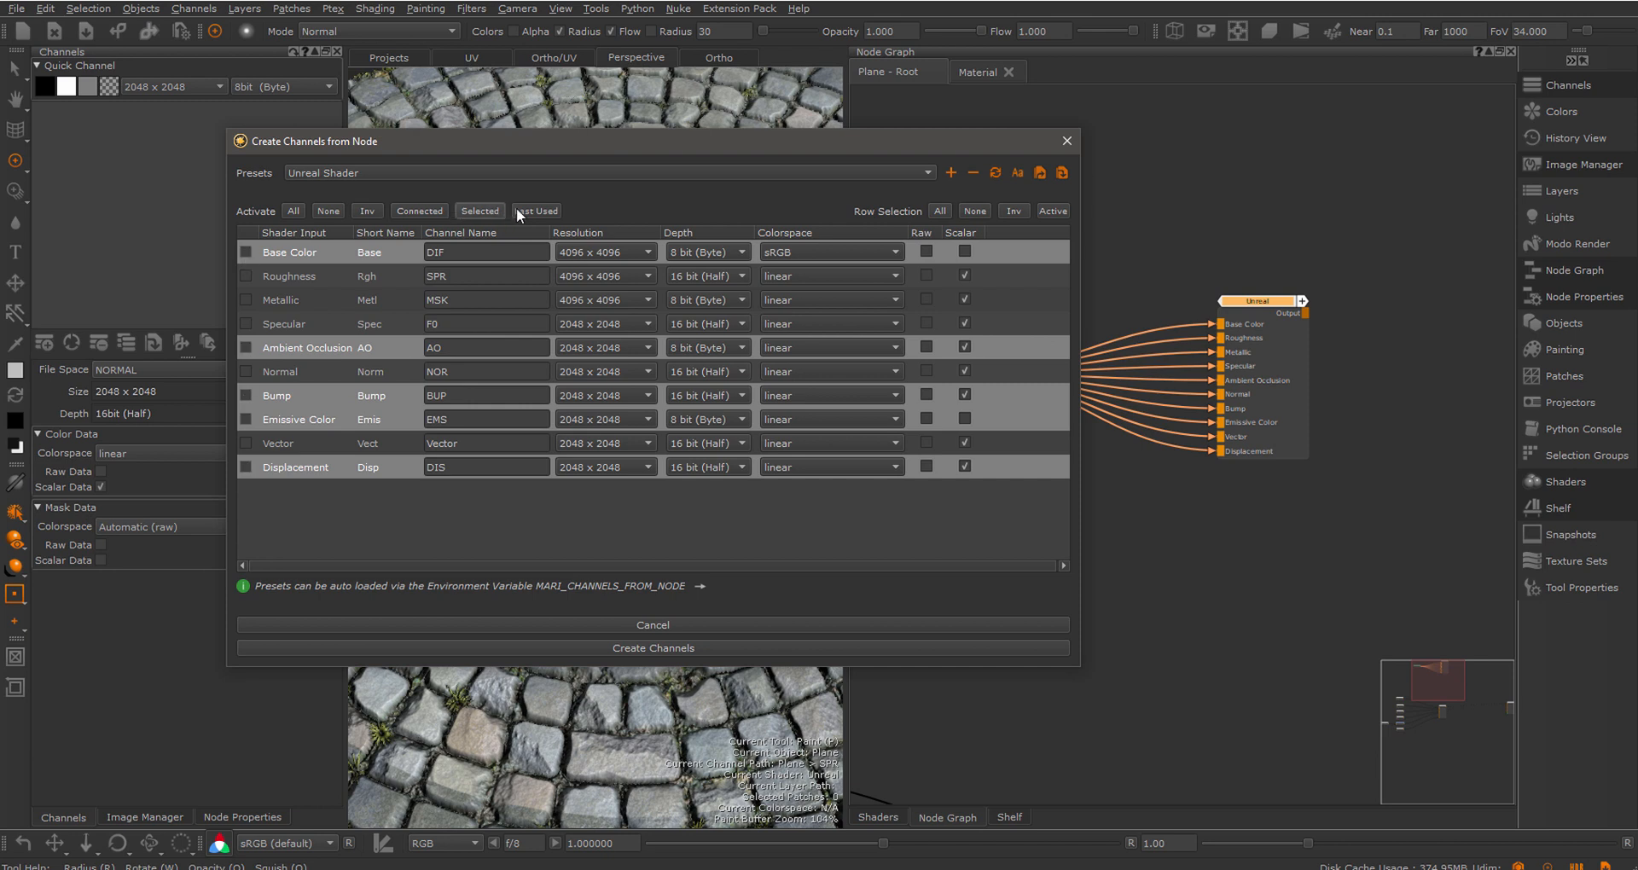
pyautogui.moveTo(537, 209)
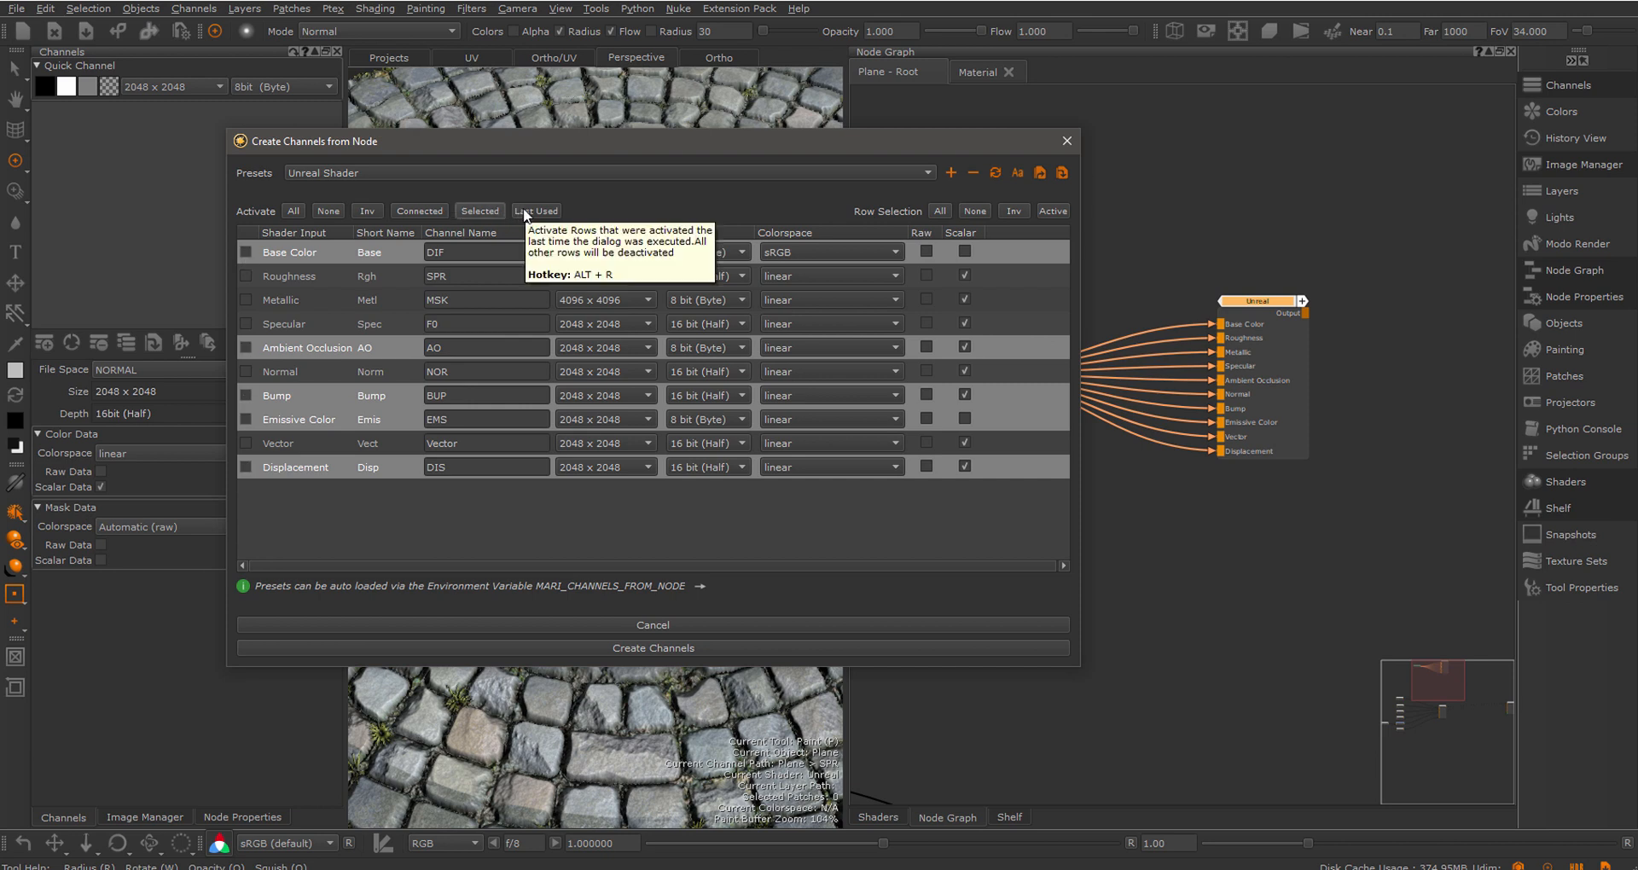
pyautogui.moveTo(1300, 601)
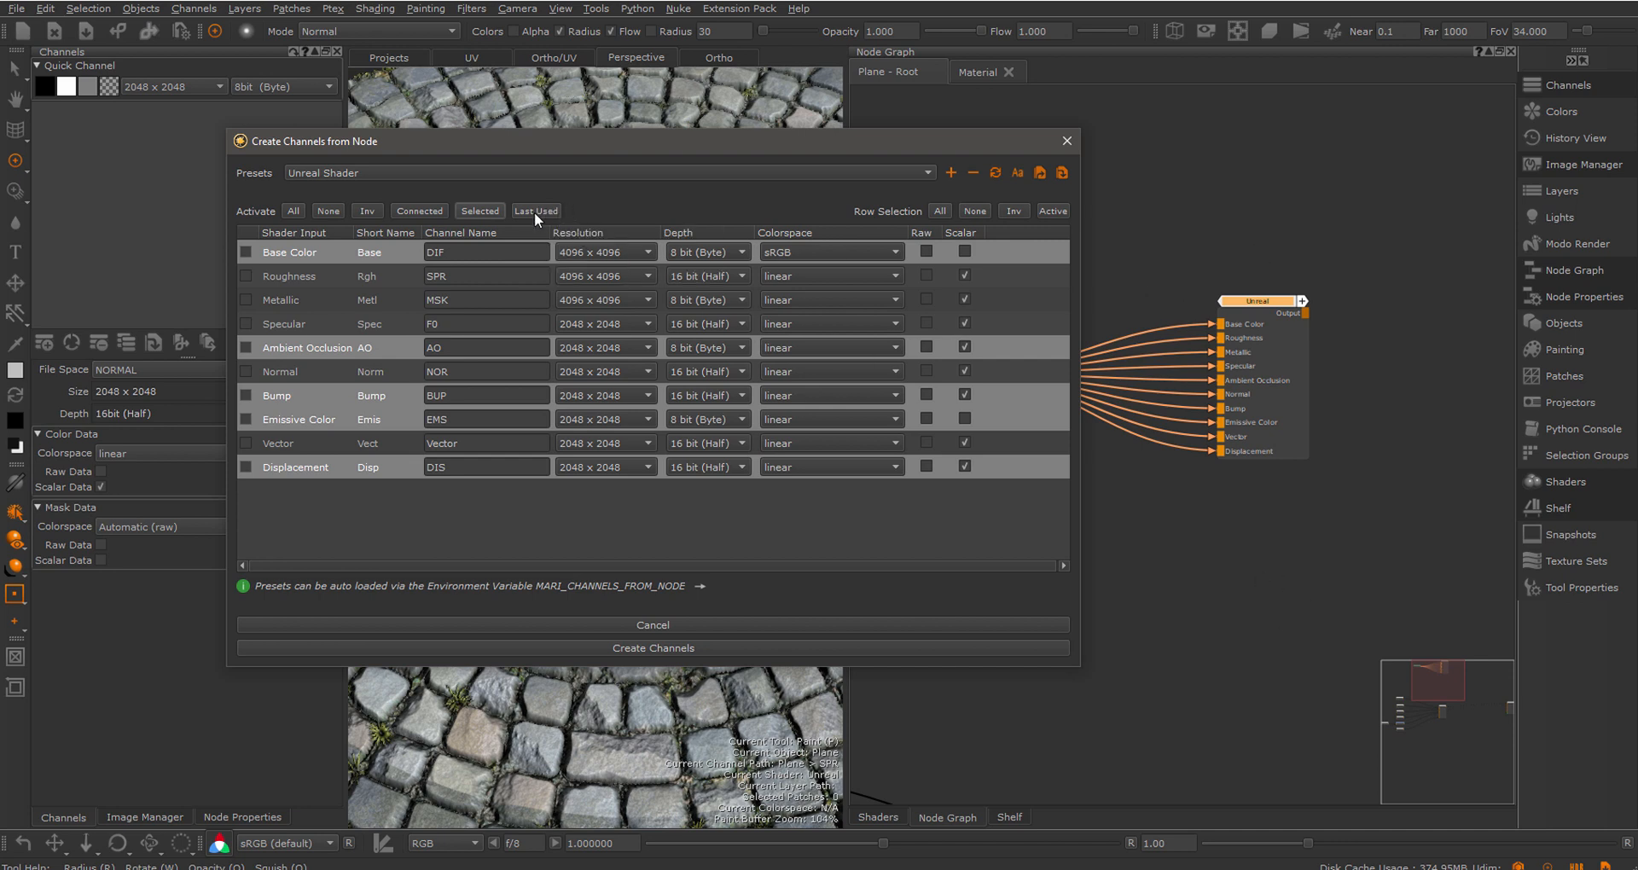
# Reactivate the Last Used shader inputs and clear the row selection
pyautogui.click(534, 209)
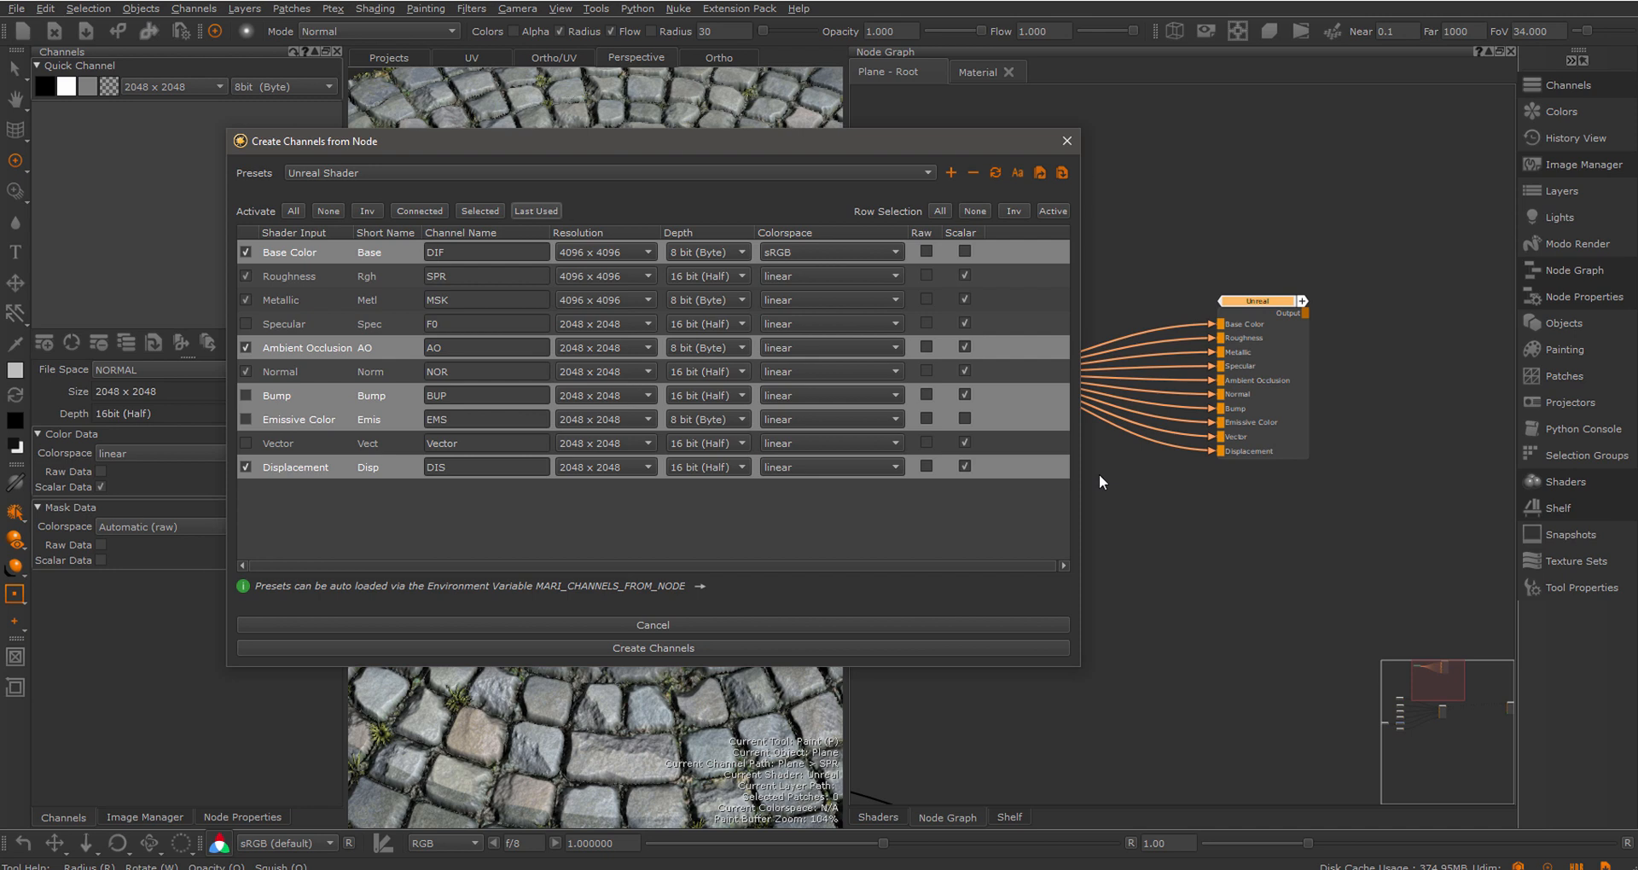
pyautogui.moveTo(1437, 725)
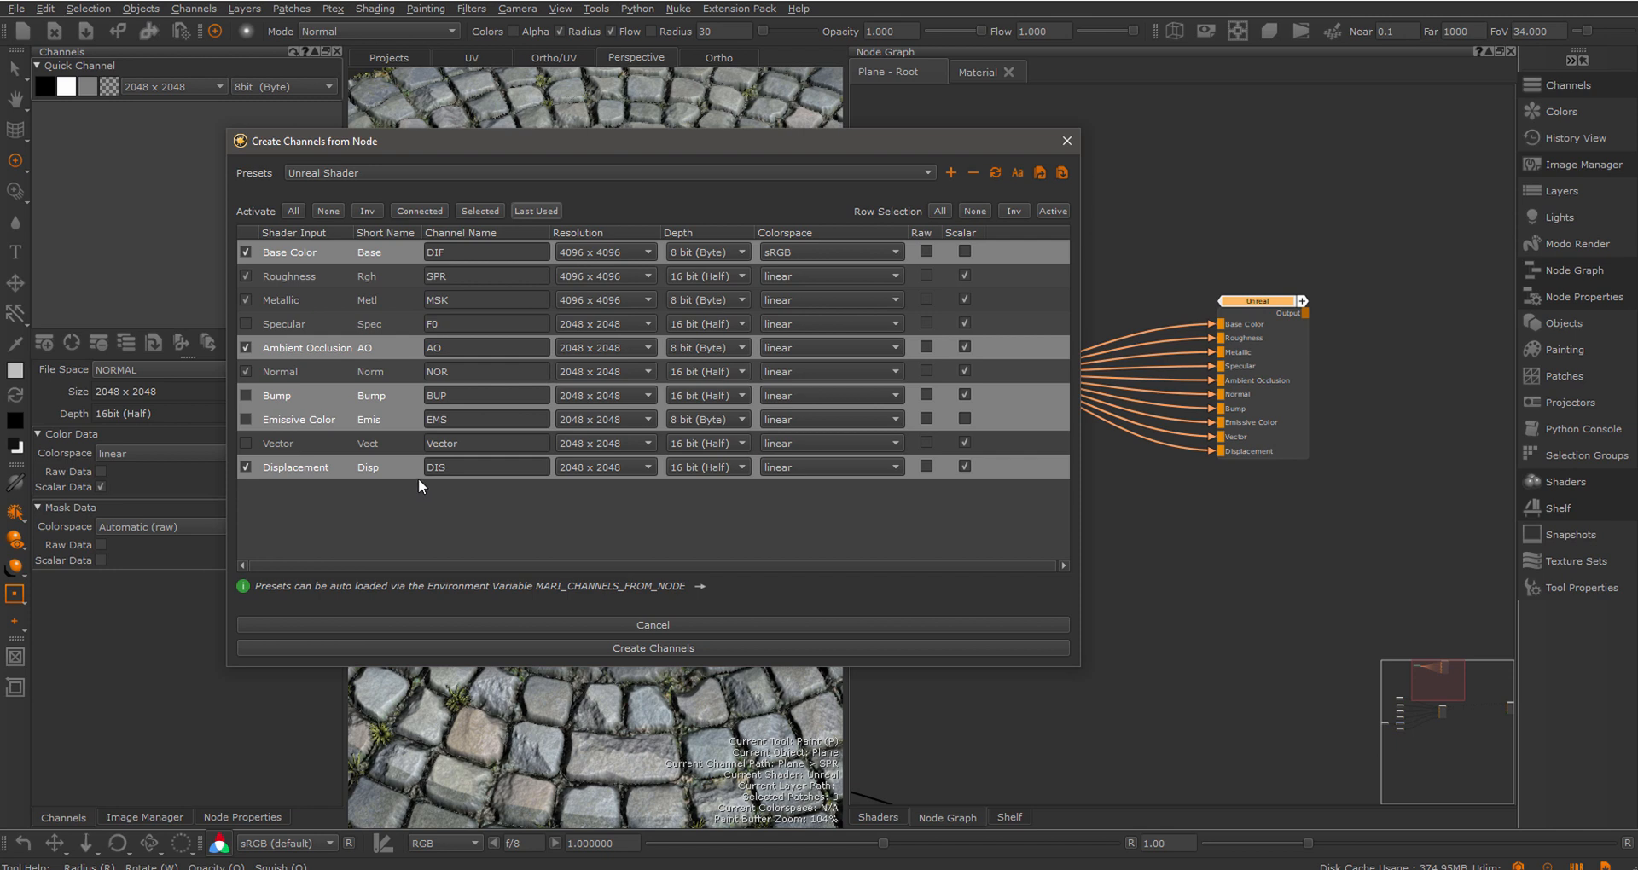
pyautogui.click(973, 212)
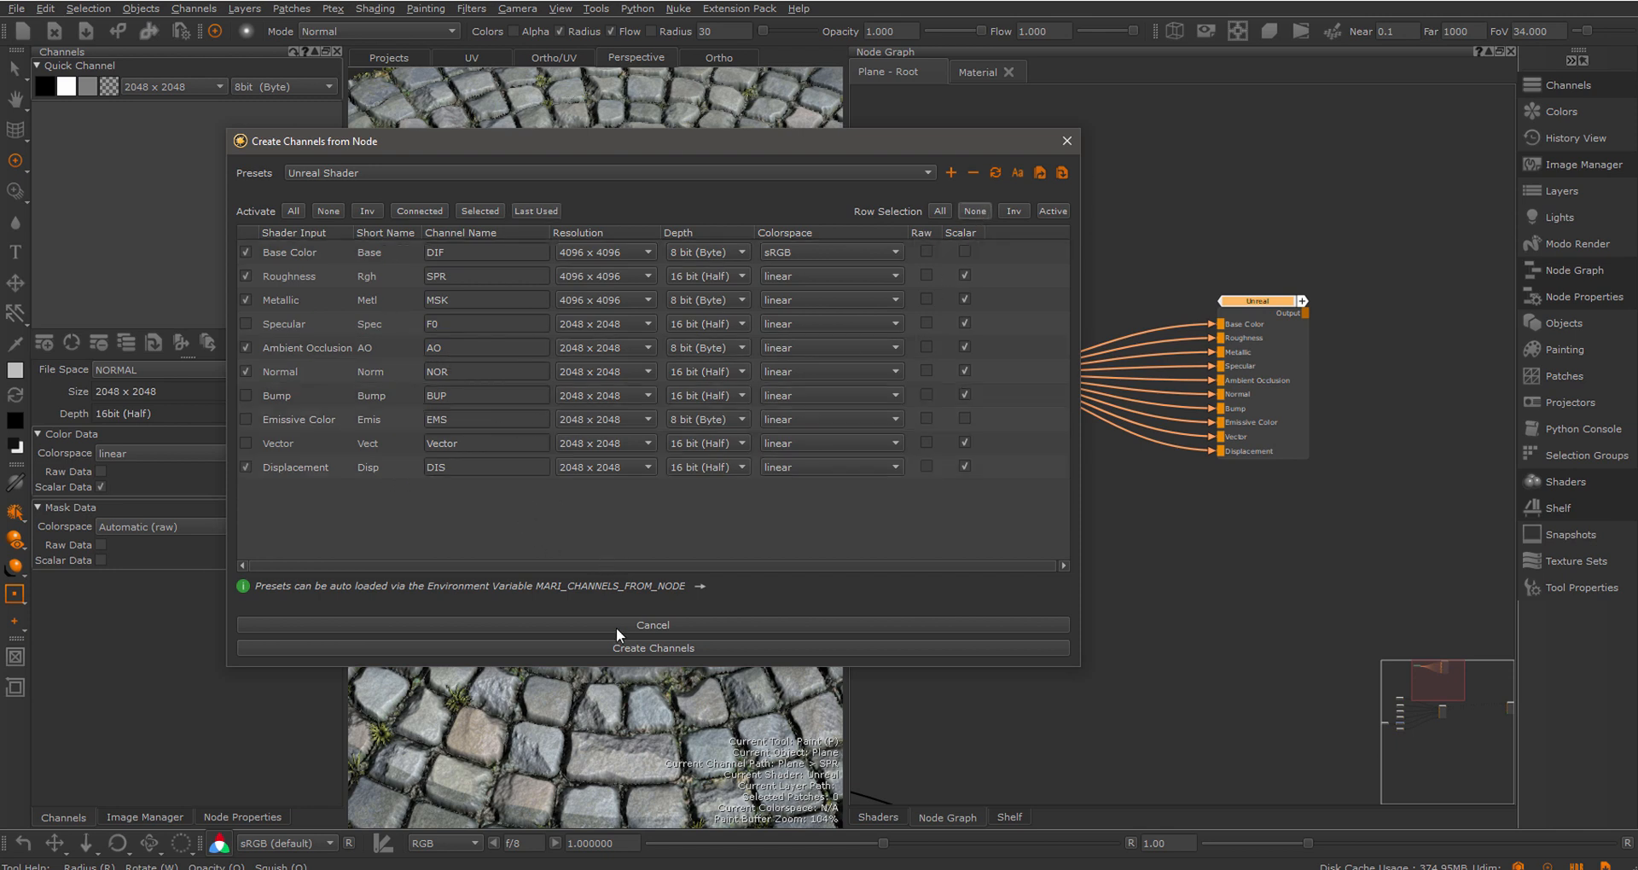
# Create the AO, DIF, DIS, MSK, NOR and SPR channels for the activated Unreal inputs
pyautogui.click(652, 648)
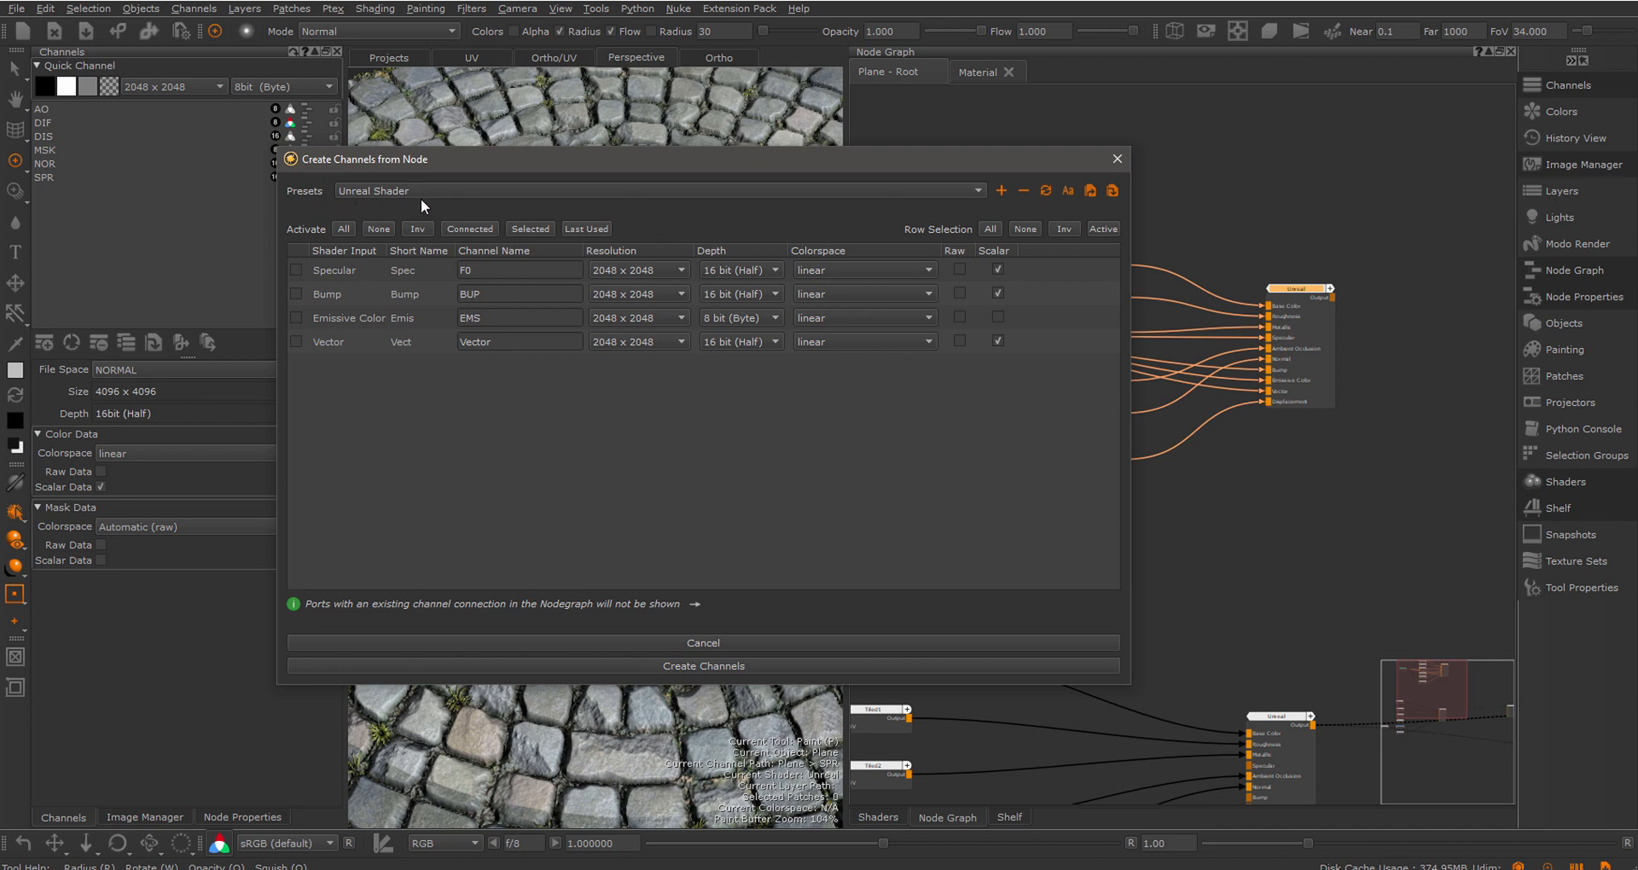
pyautogui.moveTo(351, 263)
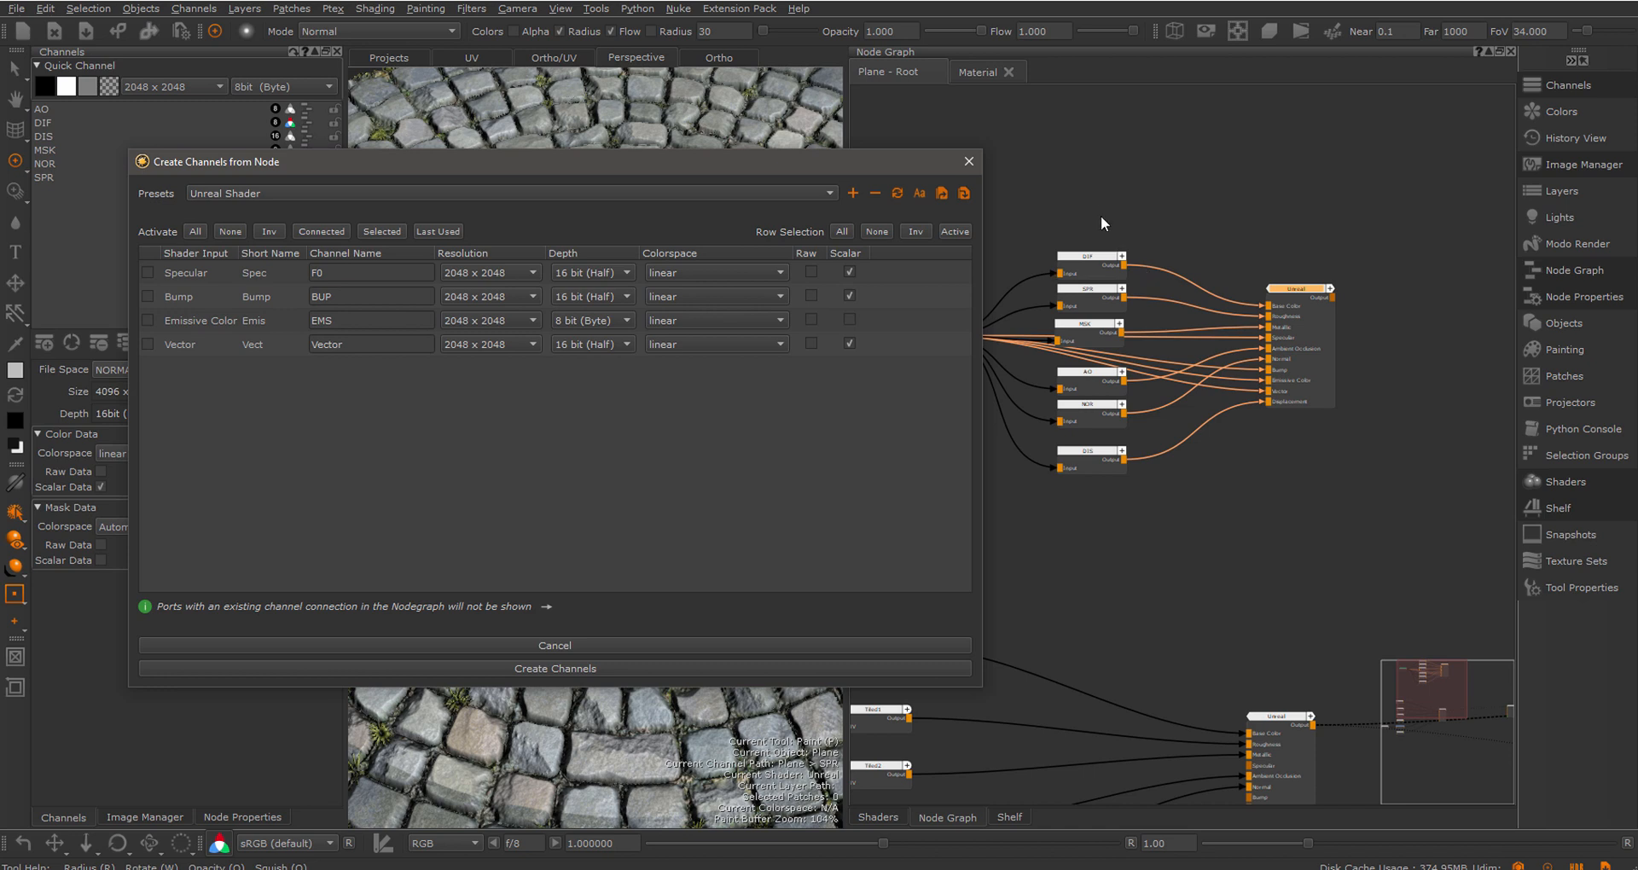
pyautogui.moveTo(1288, 318)
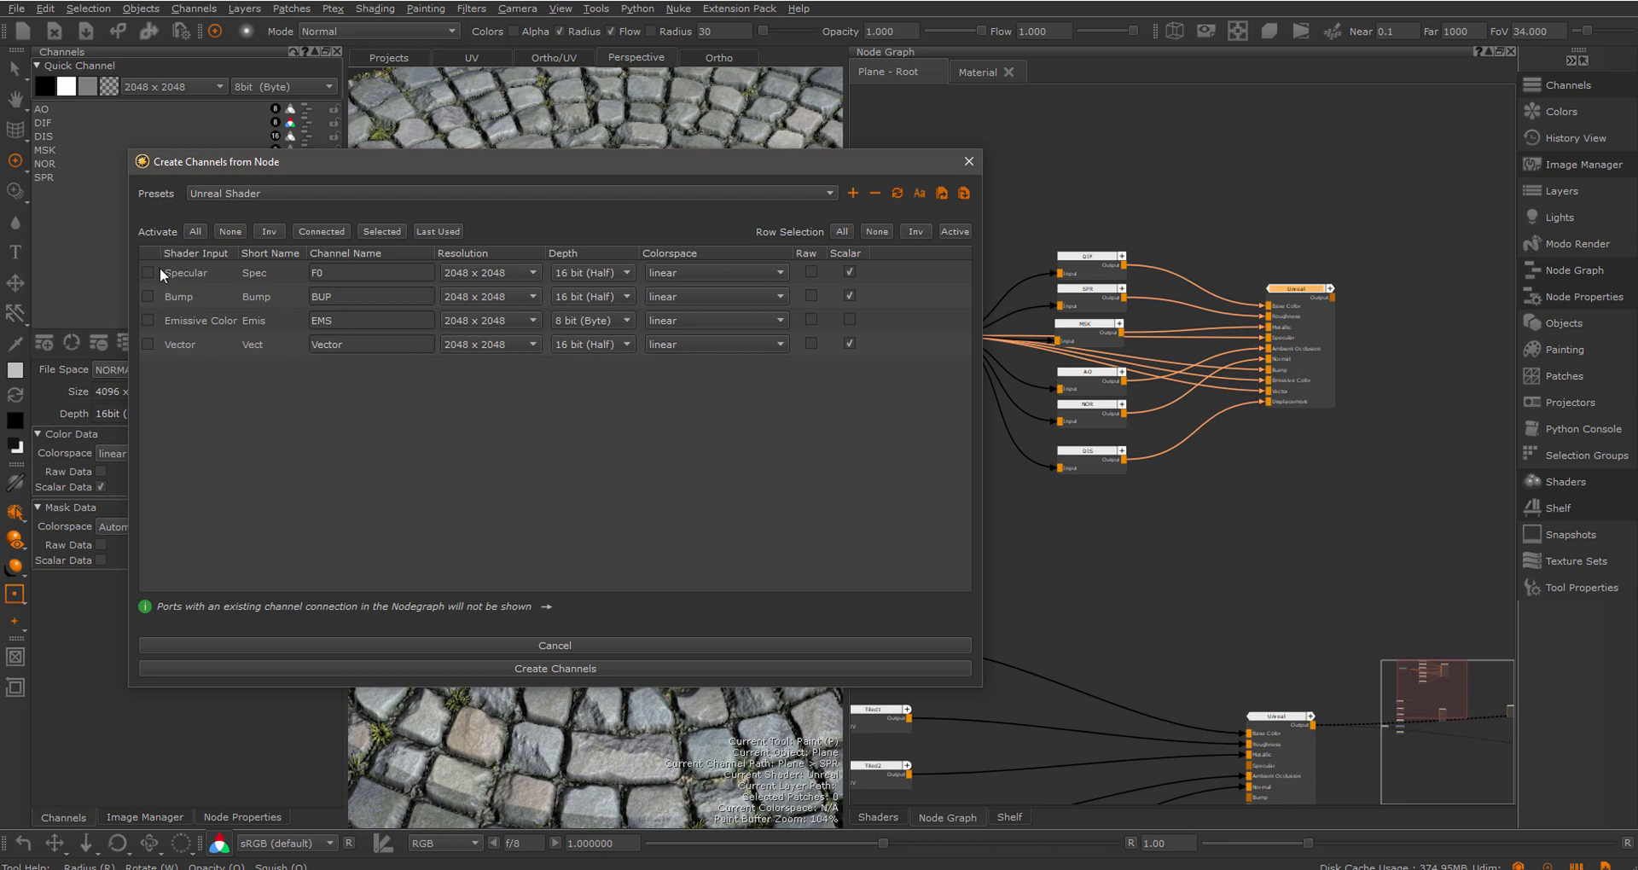
pyautogui.moveTo(969, 160)
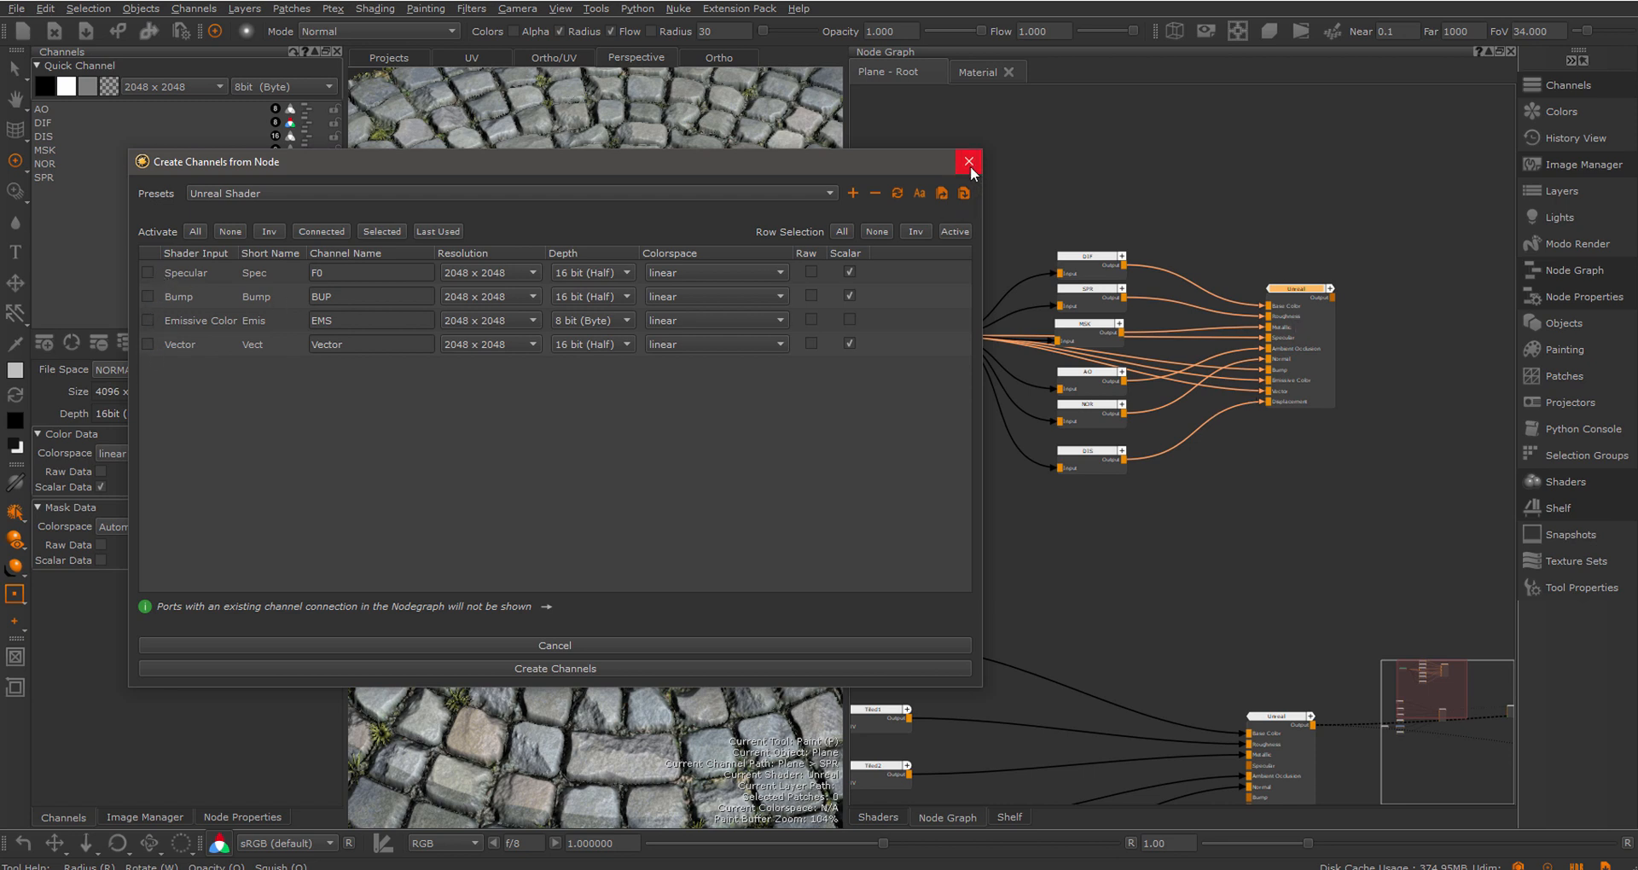
# Close the dialog and add an Arnold Standard Surface shader node to the node graph
pyautogui.click(969, 162)
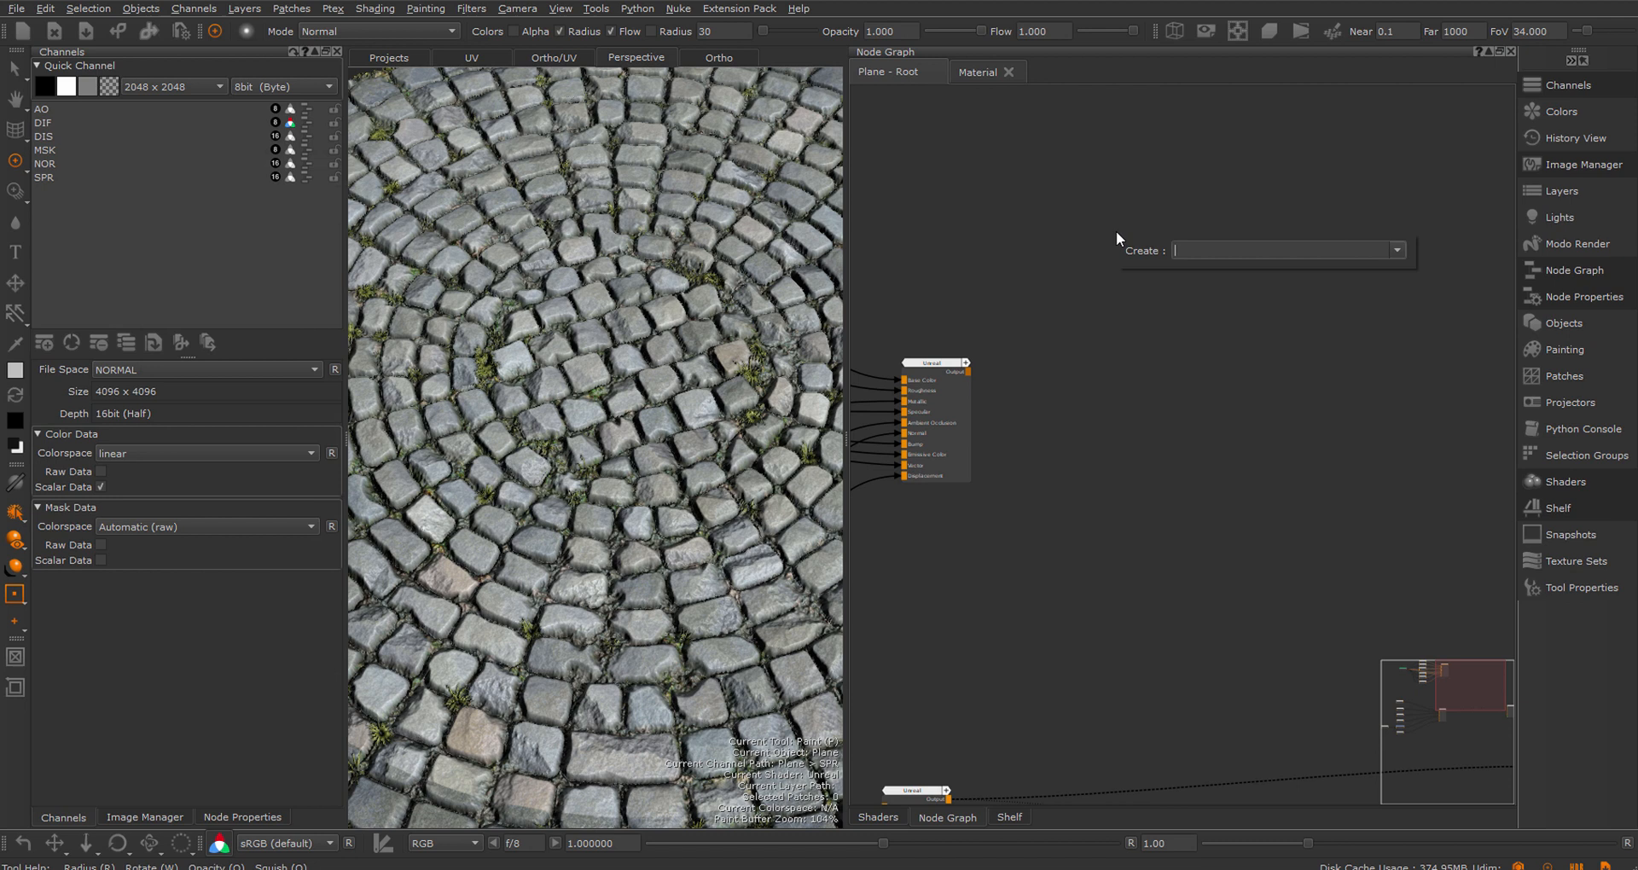
pyautogui.write('Arnold Standard Surface')
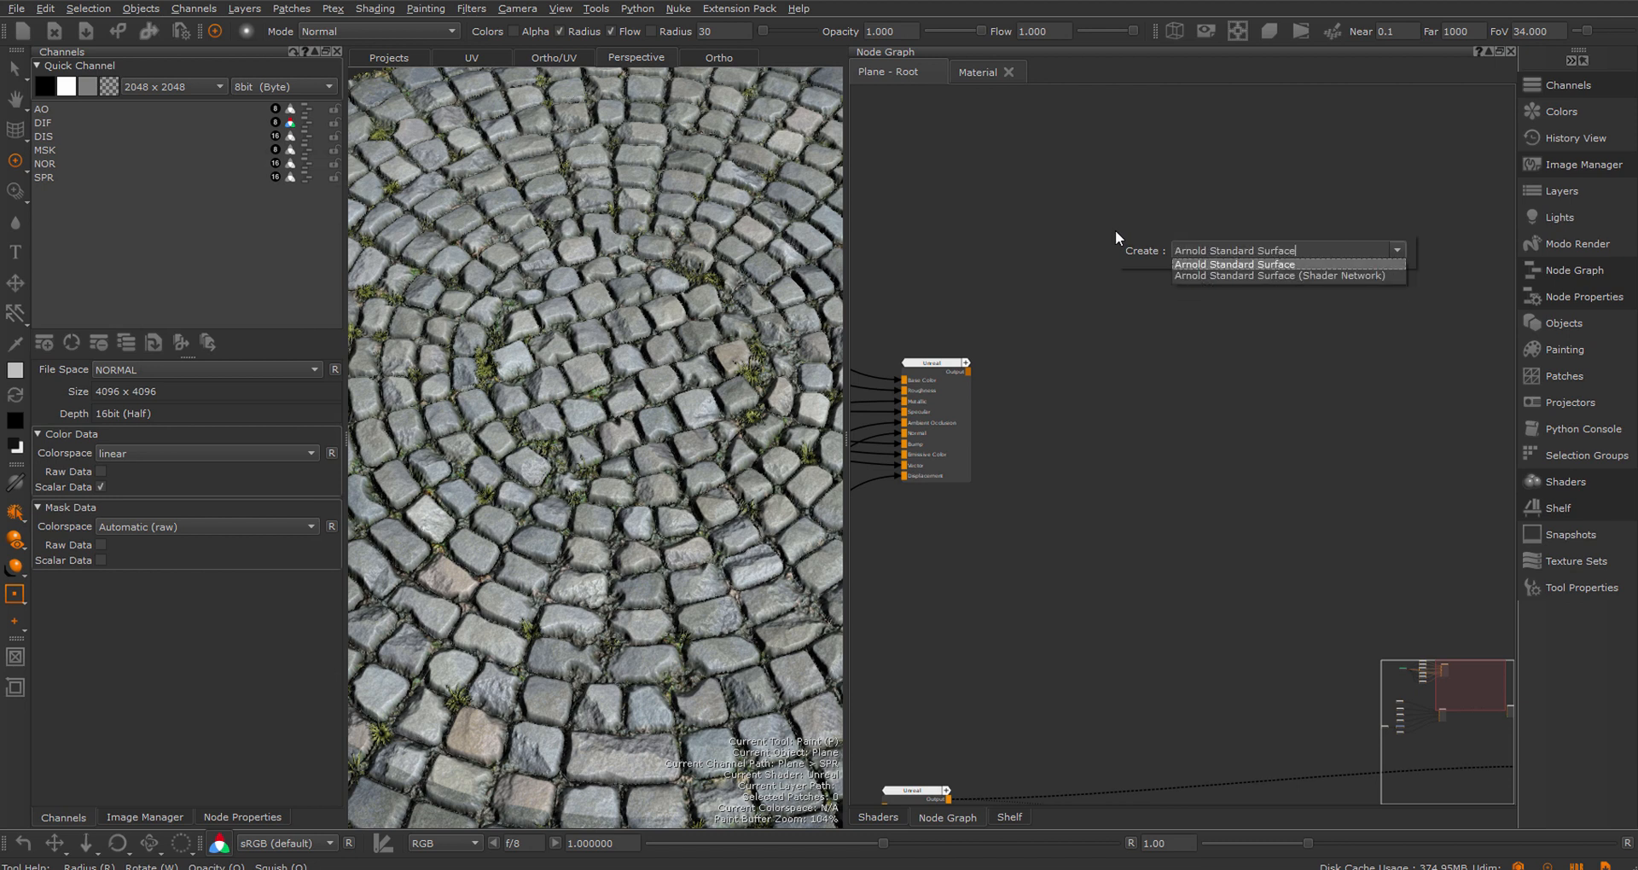
pyautogui.click(1233, 265)
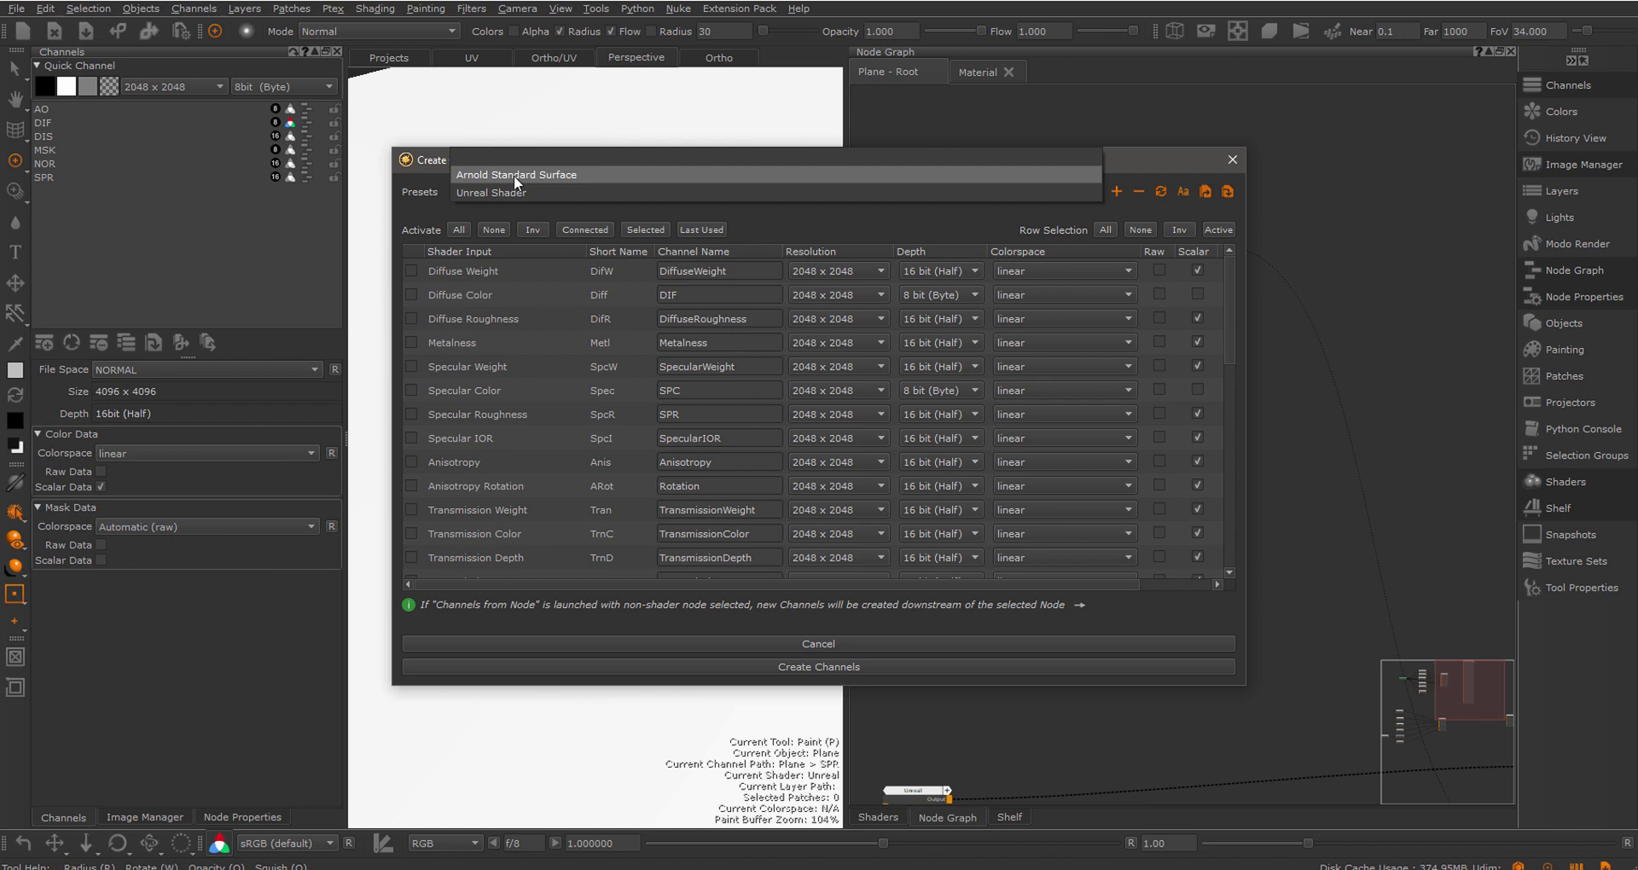
# Apply the Arnold Standard Surface preset, renaming inputs to DIF, DIFR, MTL and SPW
pyautogui.click(515, 174)
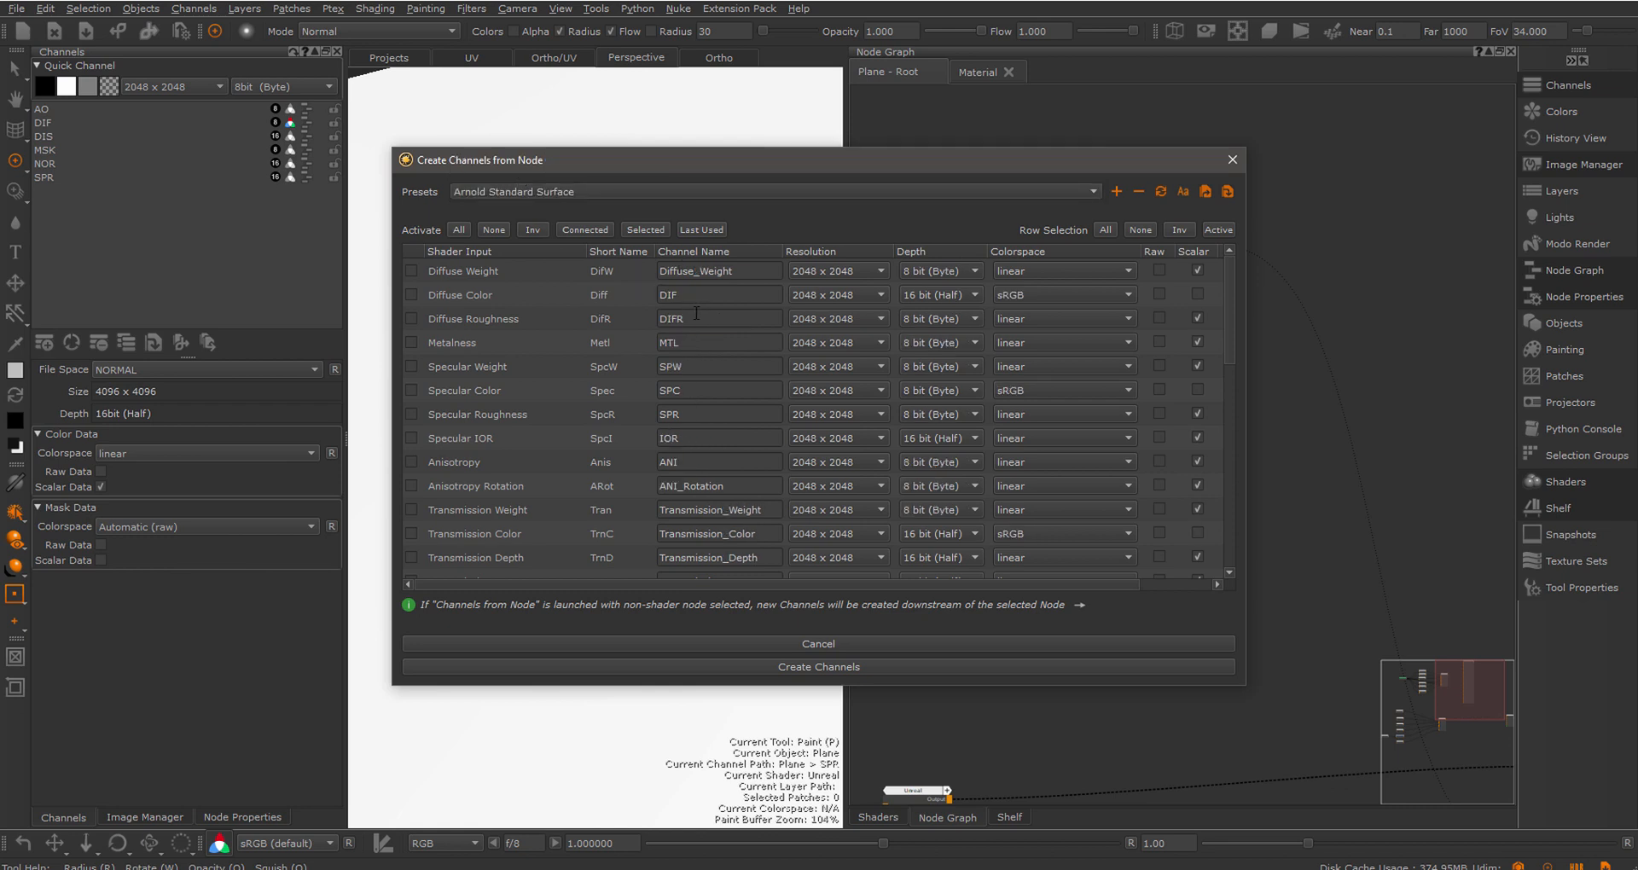
pyautogui.moveTo(831, 220)
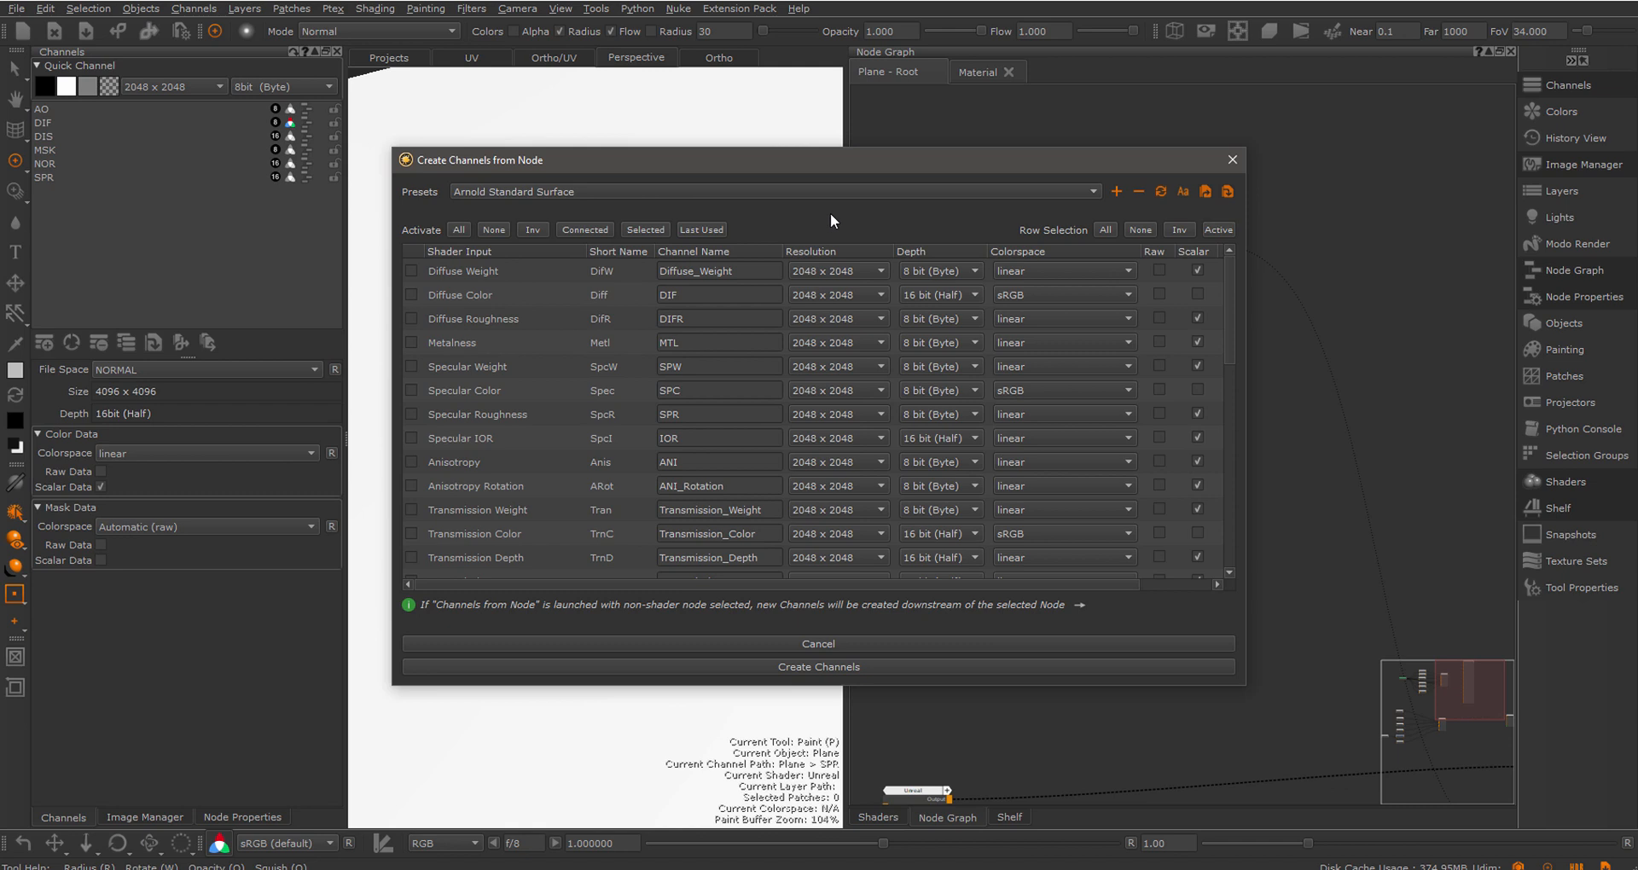
pyautogui.moveTo(1167, 207)
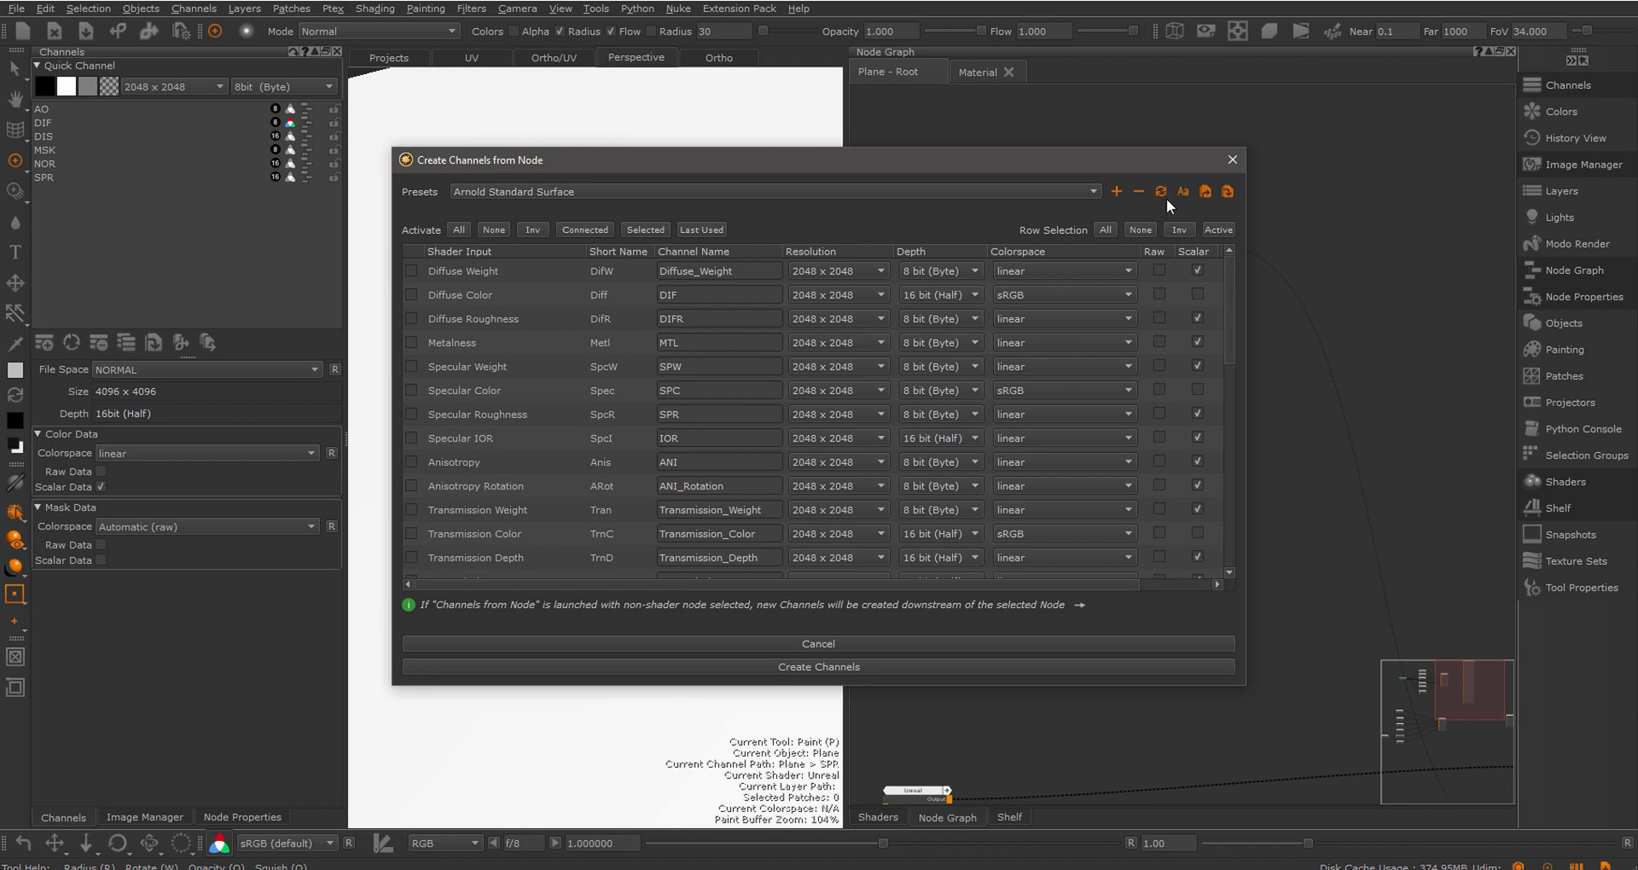
pyautogui.moveTo(1184, 191)
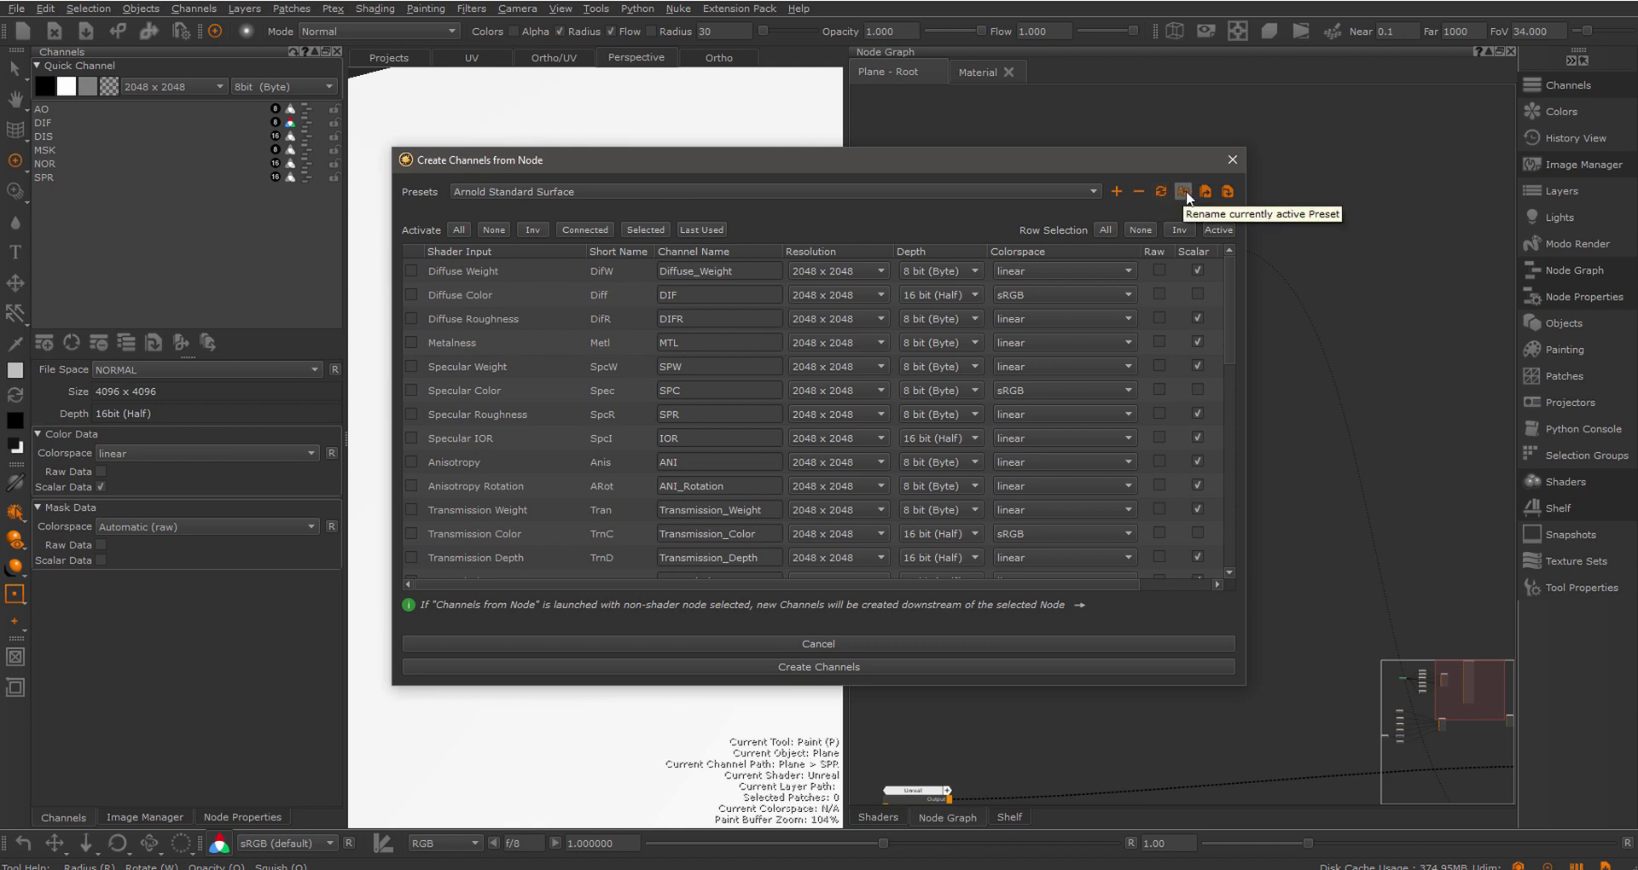
pyautogui.moveTo(1227, 191)
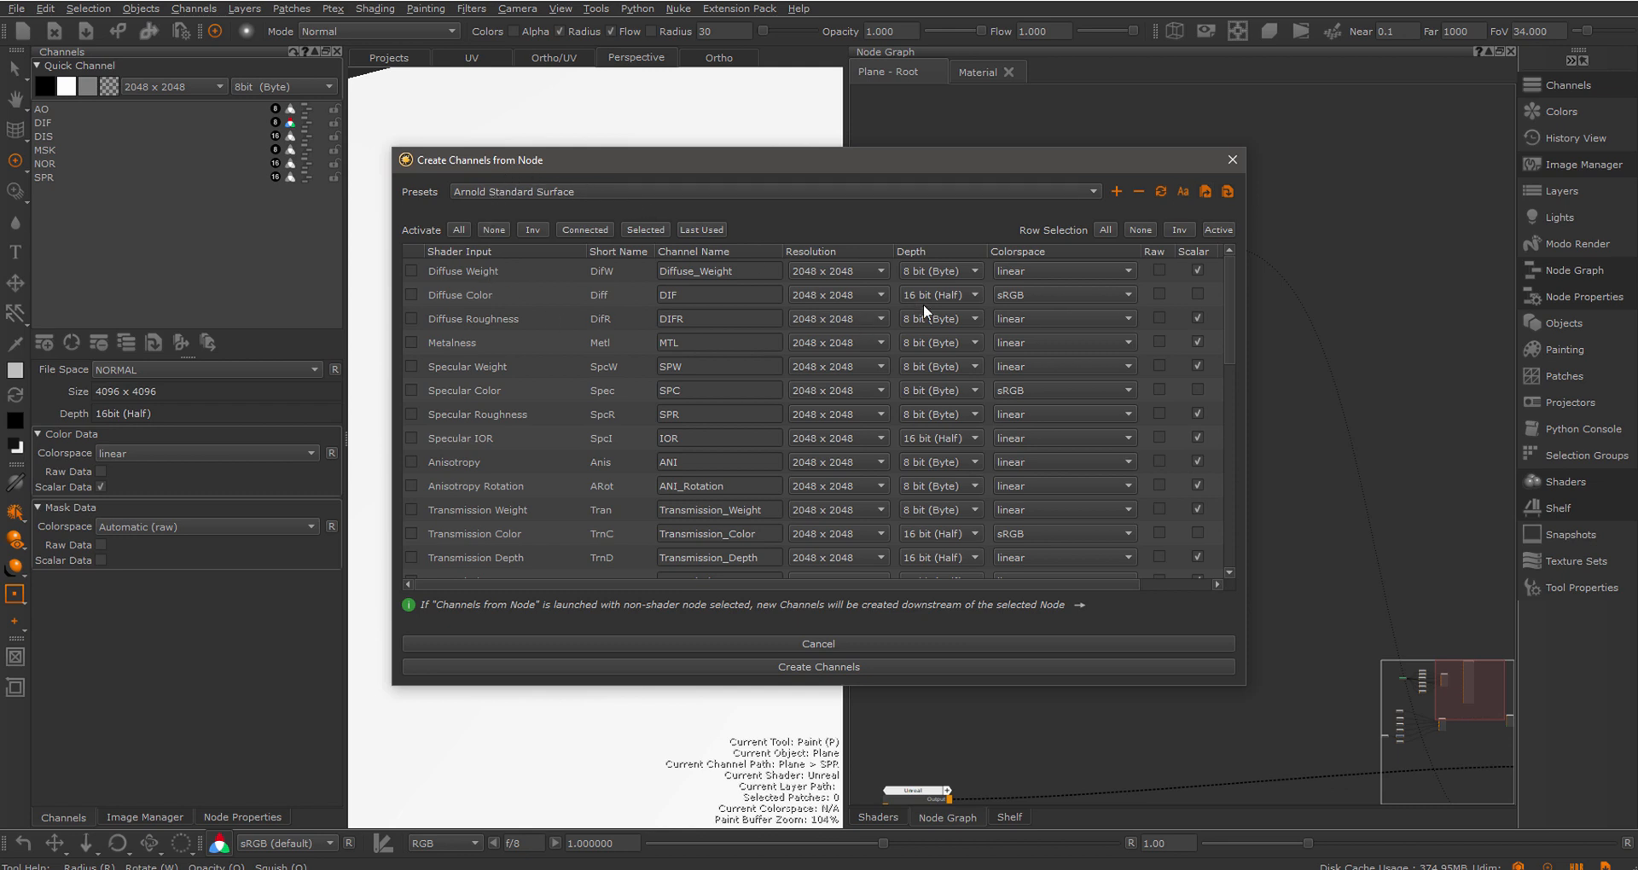
pyautogui.moveTo(1107, 253)
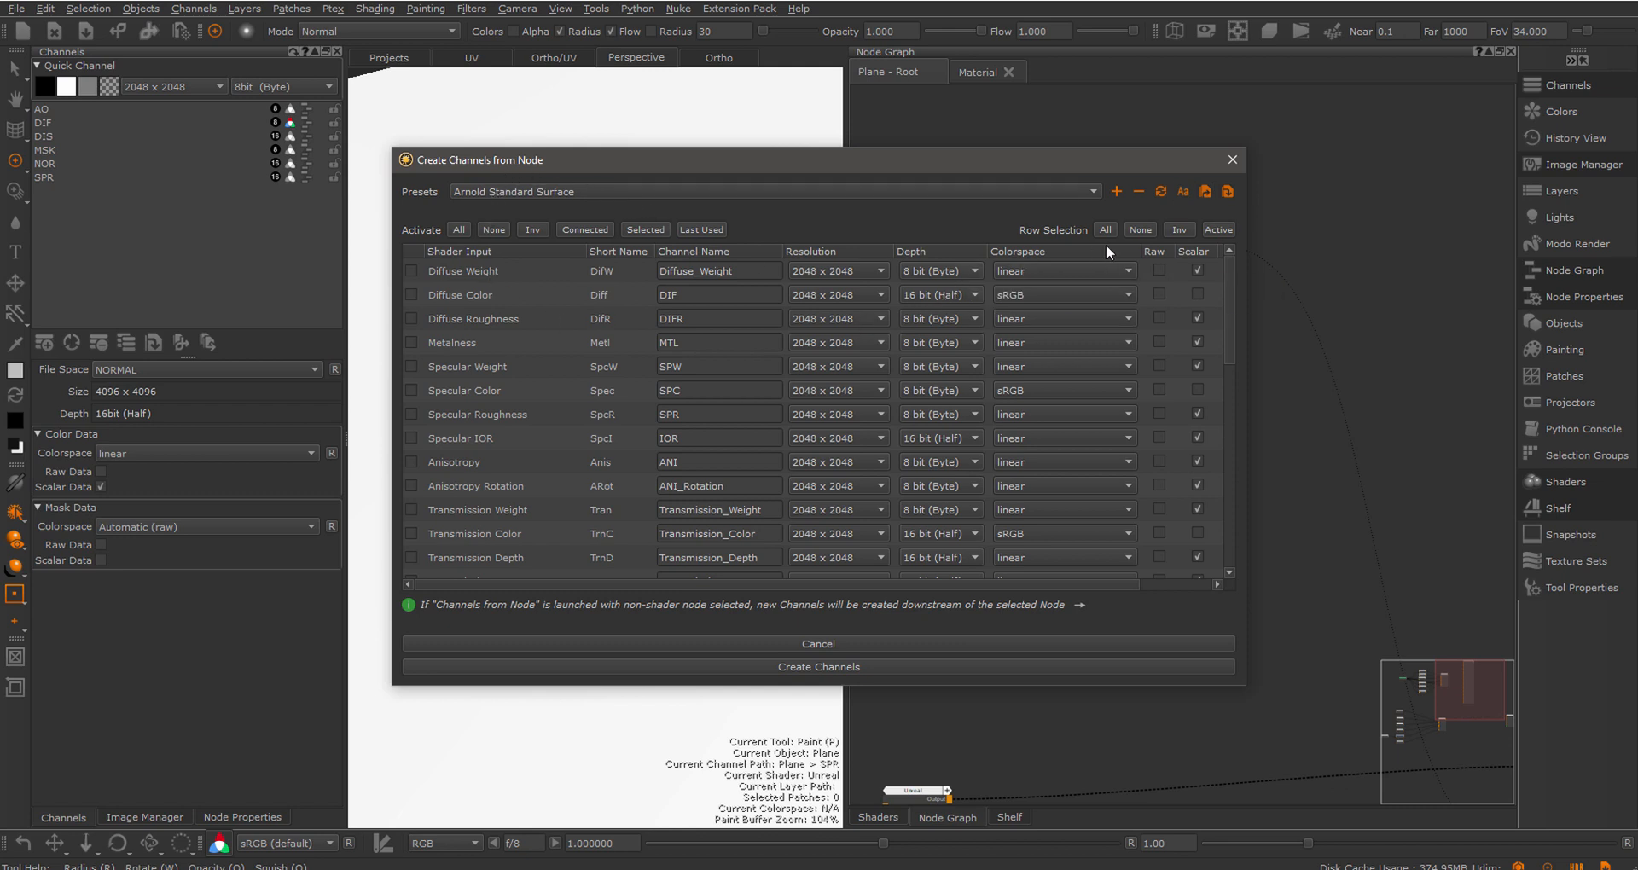
pyautogui.moveTo(807, 244)
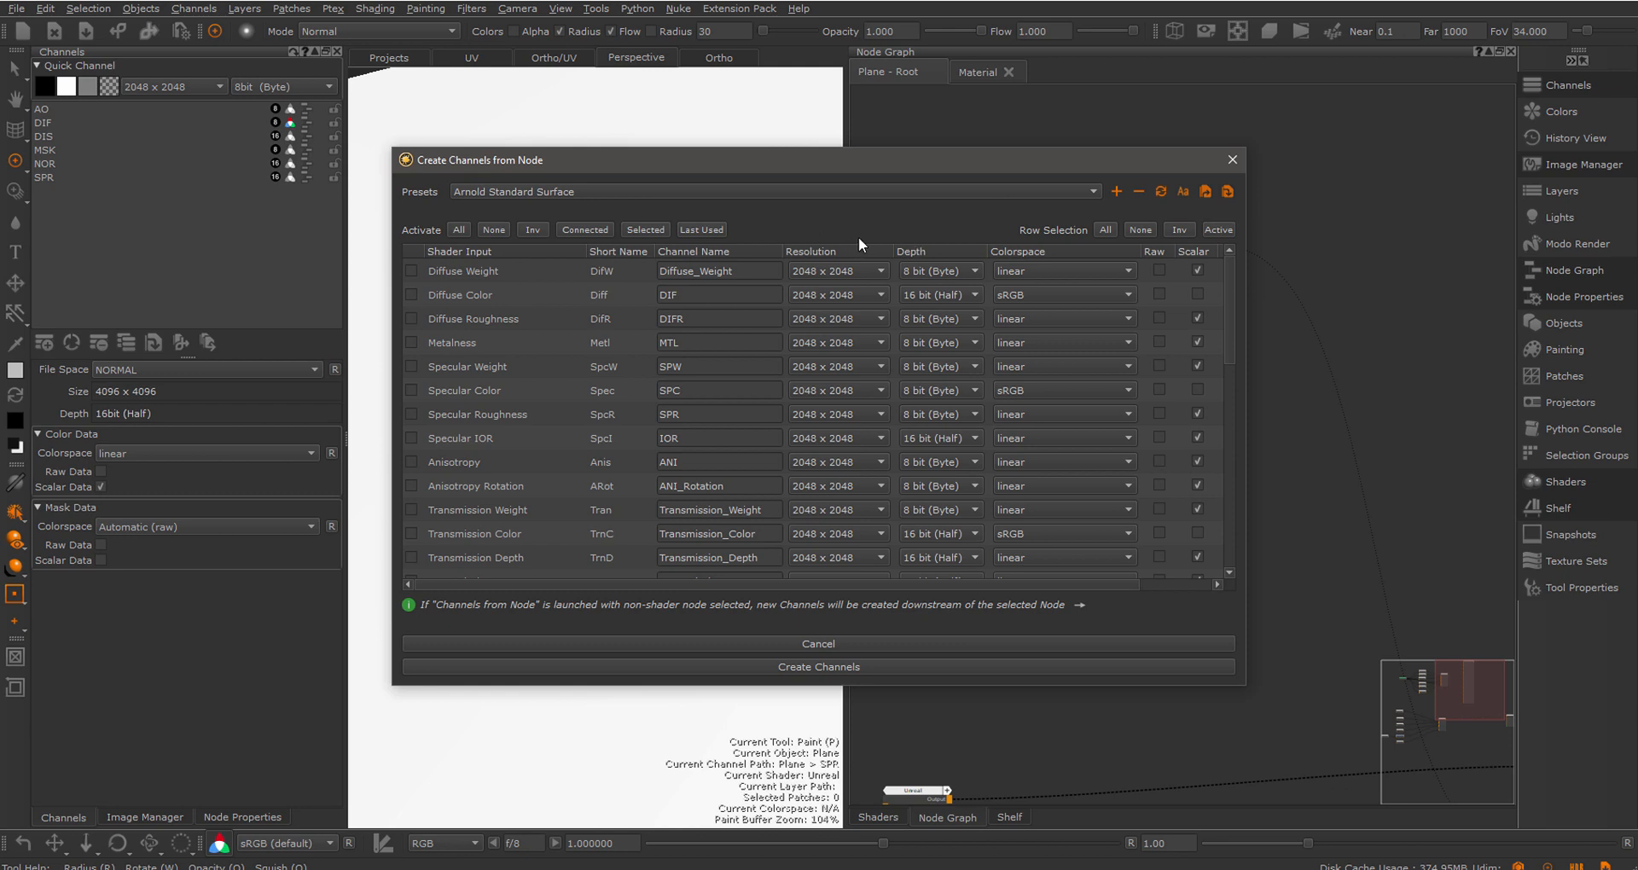
pyautogui.moveTo(1206, 192)
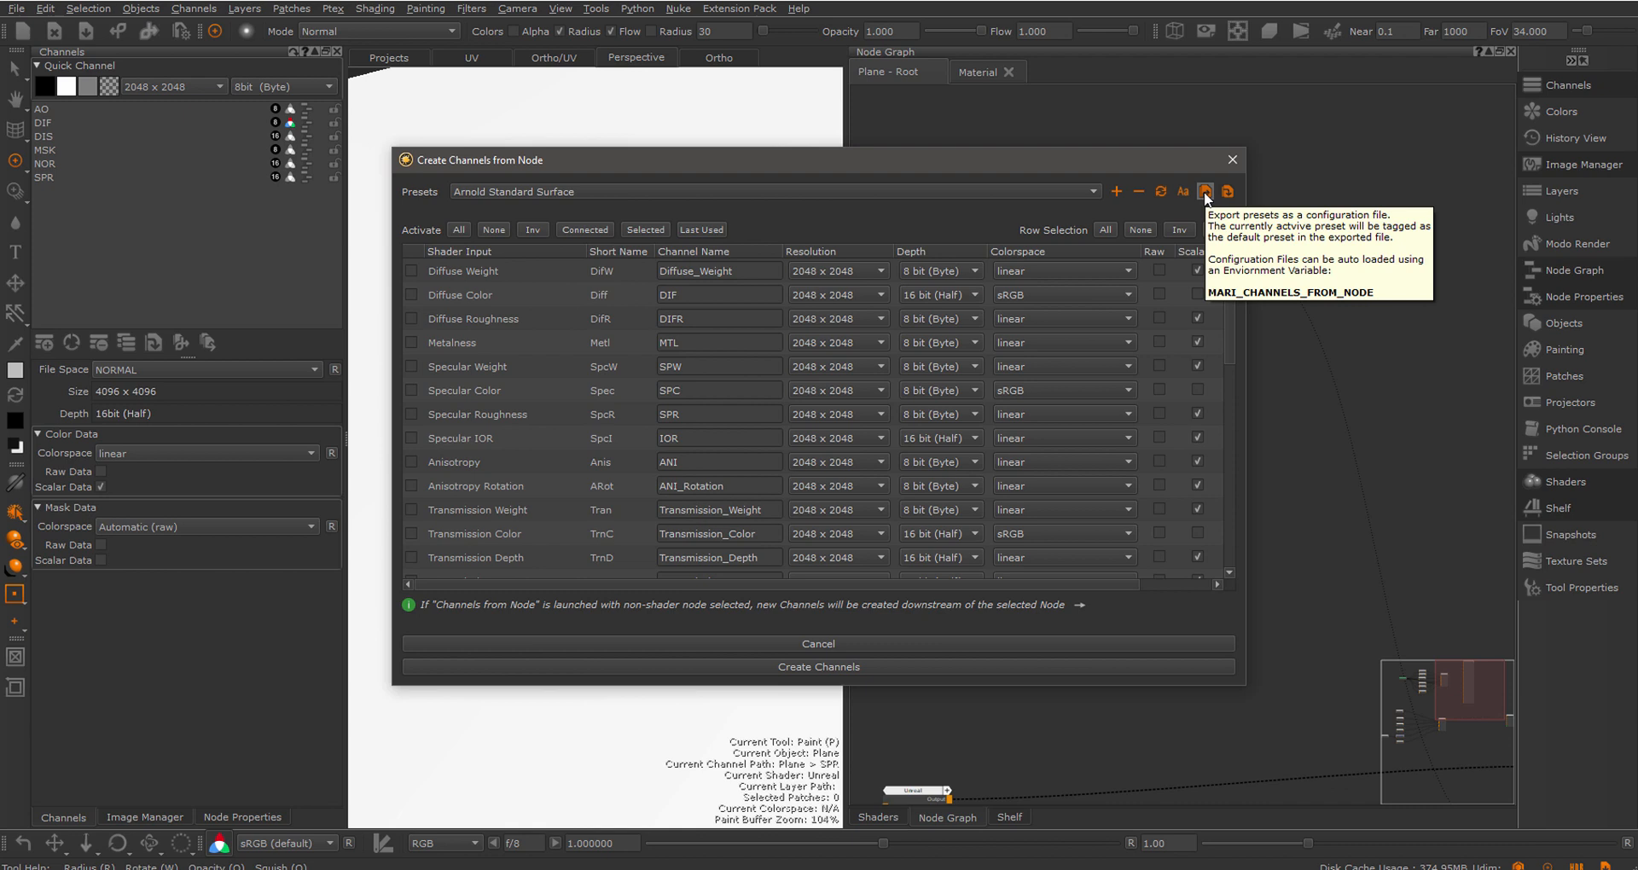
pyautogui.moveTo(753, 181)
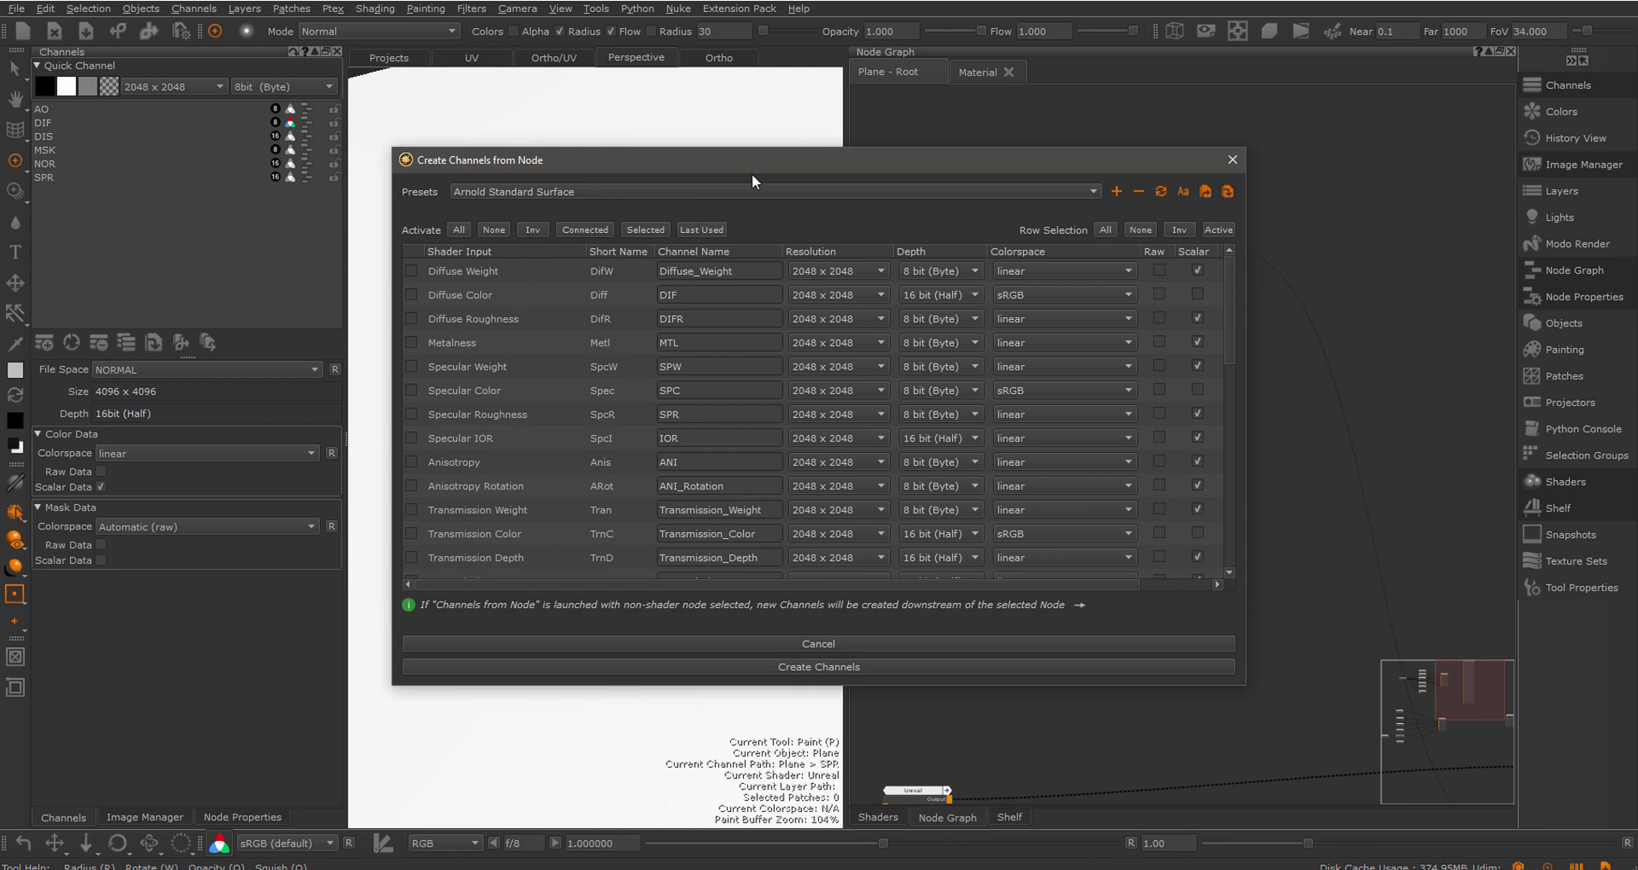
pyautogui.moveTo(1092, 198)
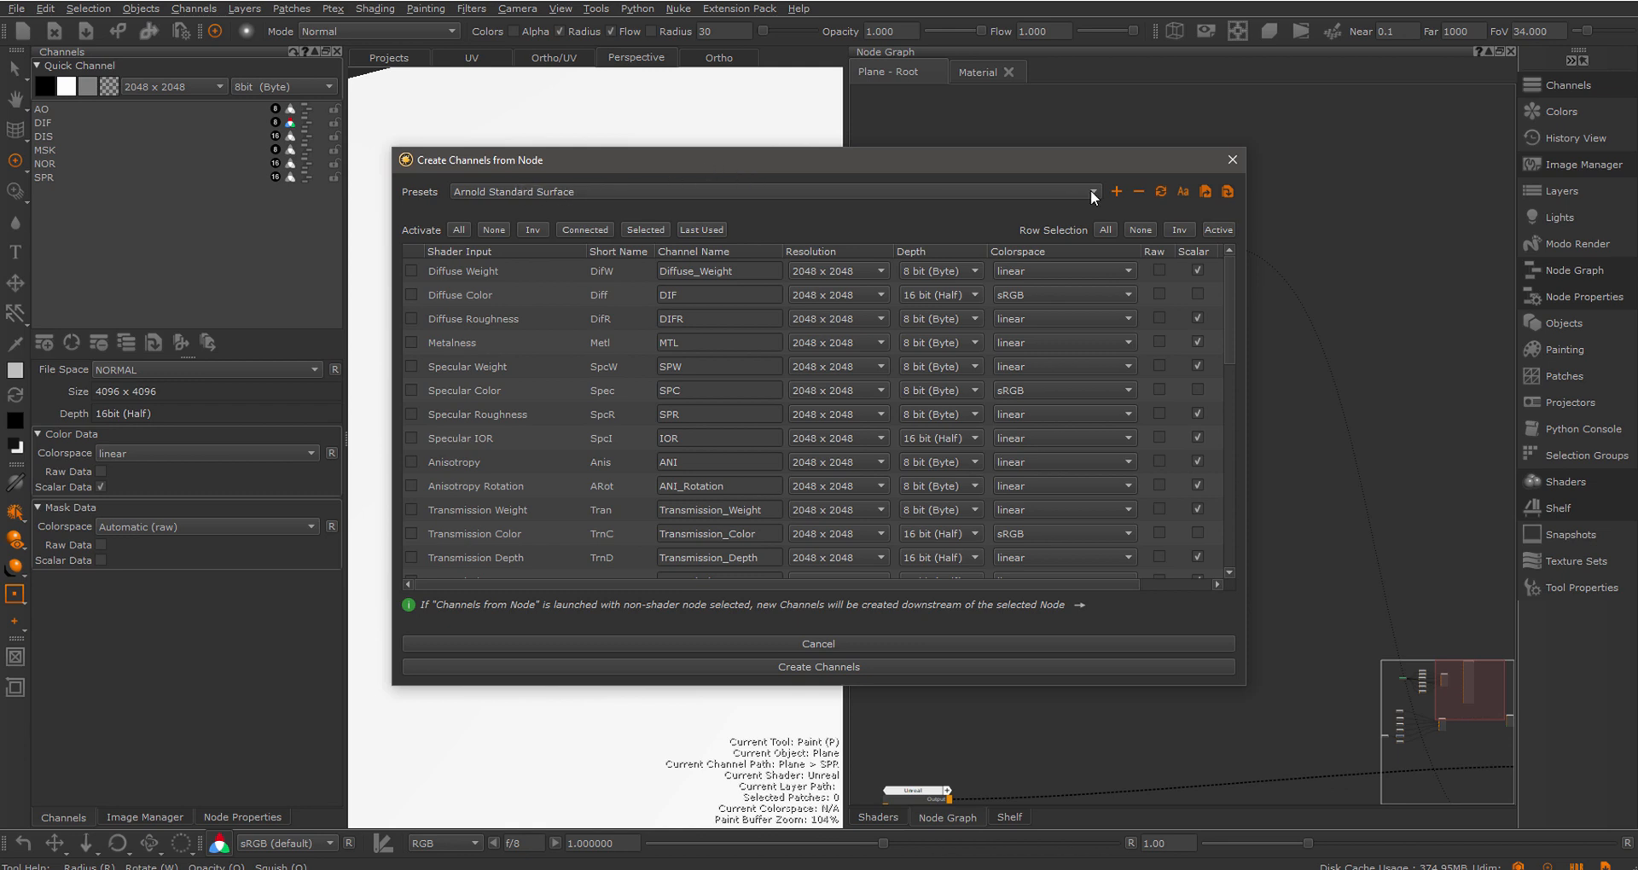
pyautogui.moveTo(716, 207)
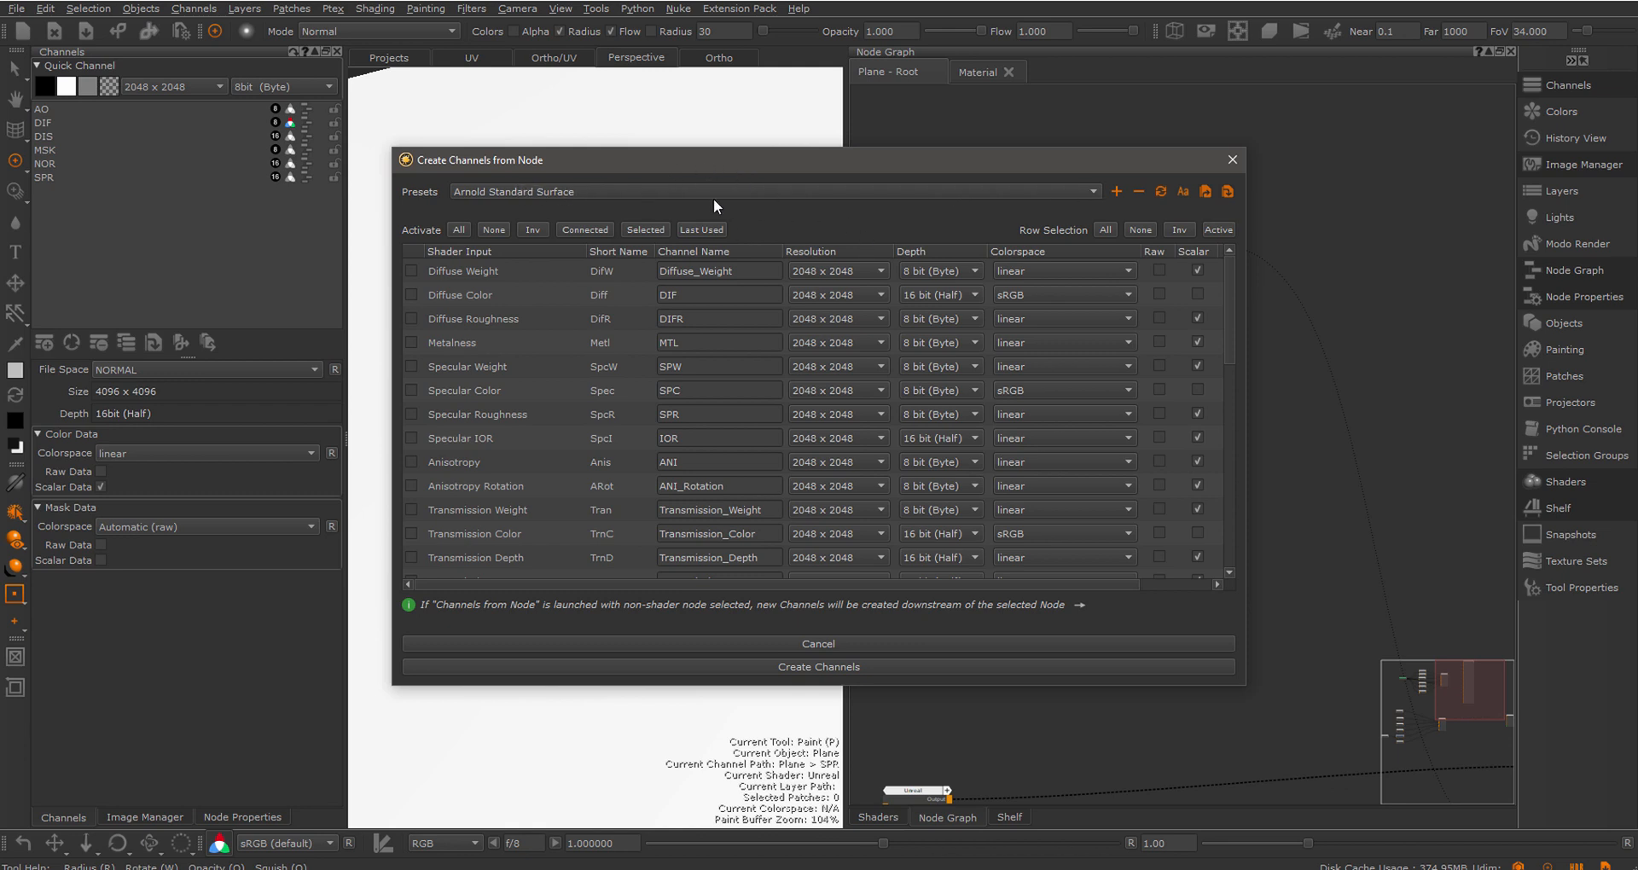
pyautogui.moveTo(672, 199)
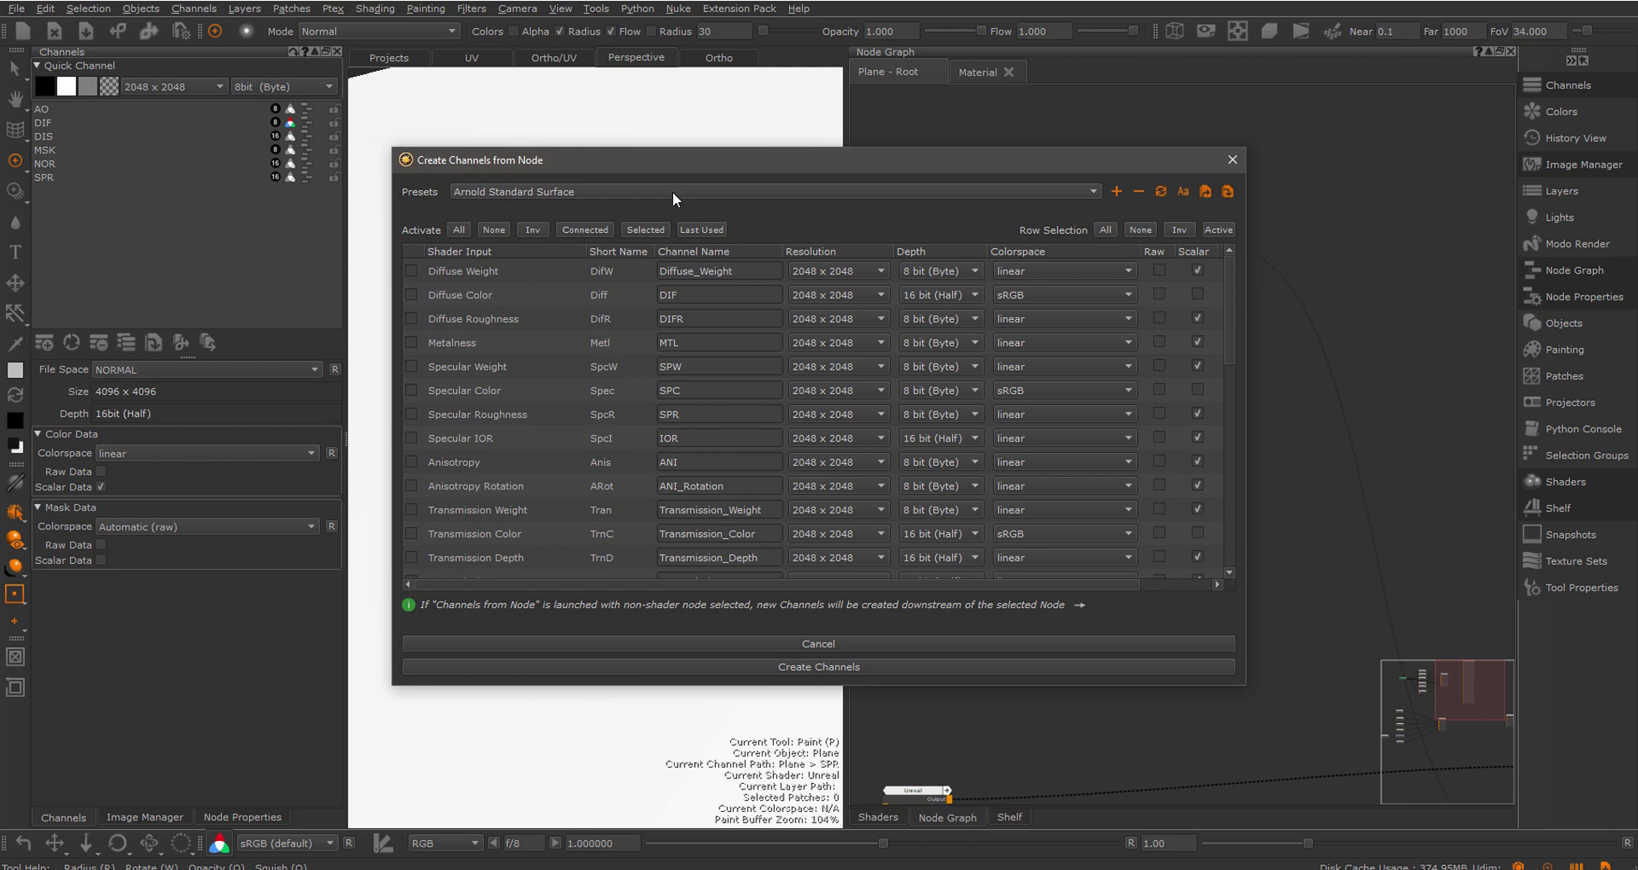
pyautogui.moveTo(582, 191)
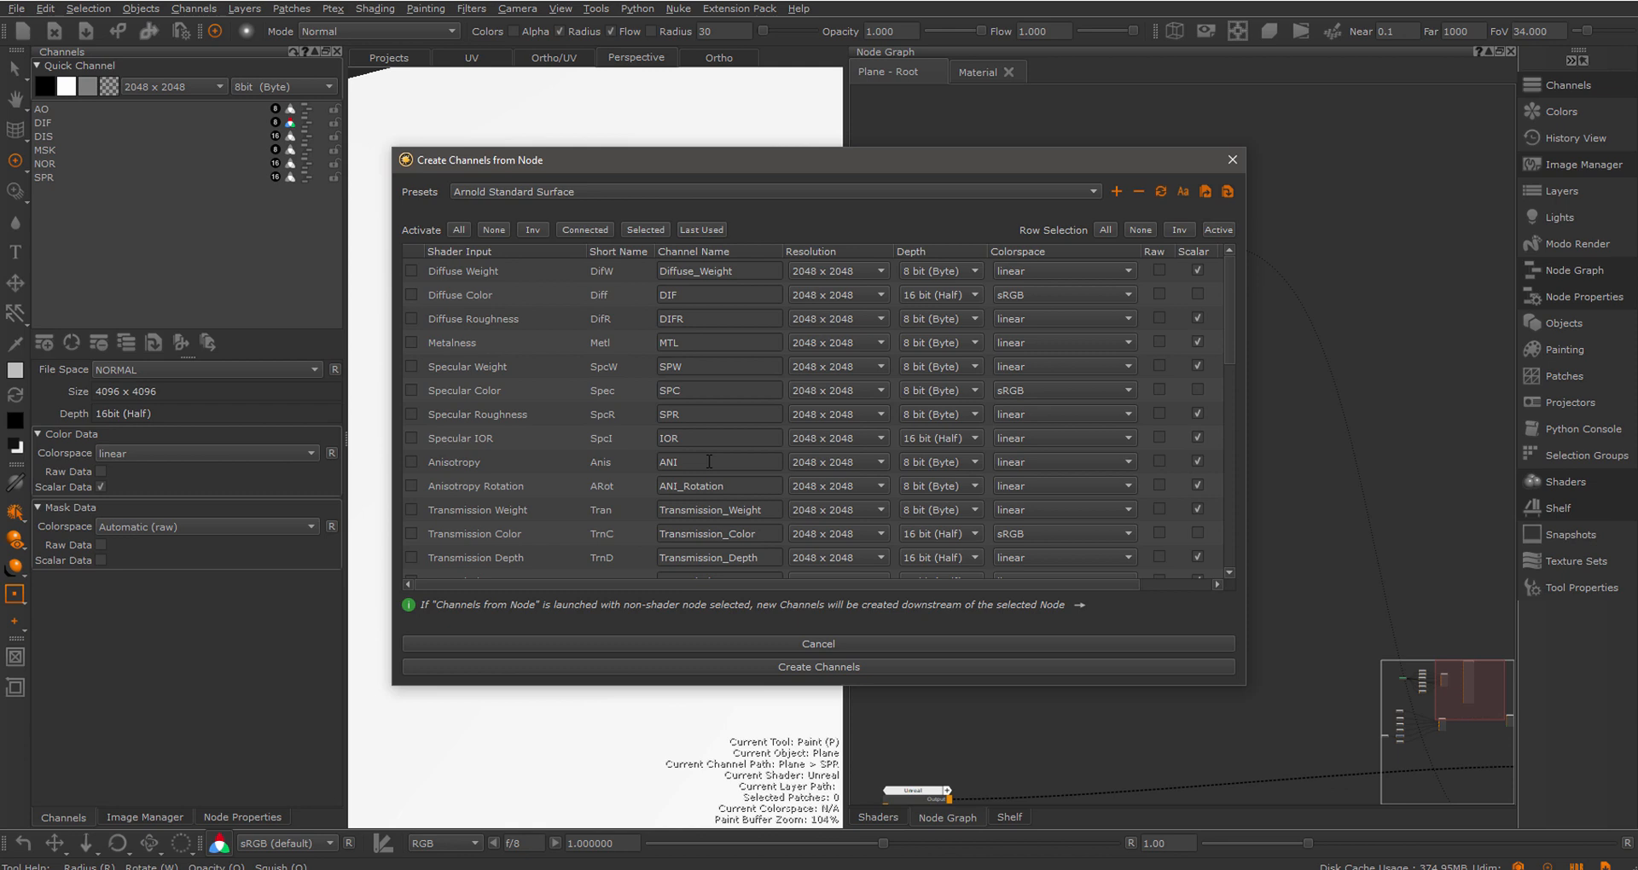
pyautogui.moveTo(1046, 420)
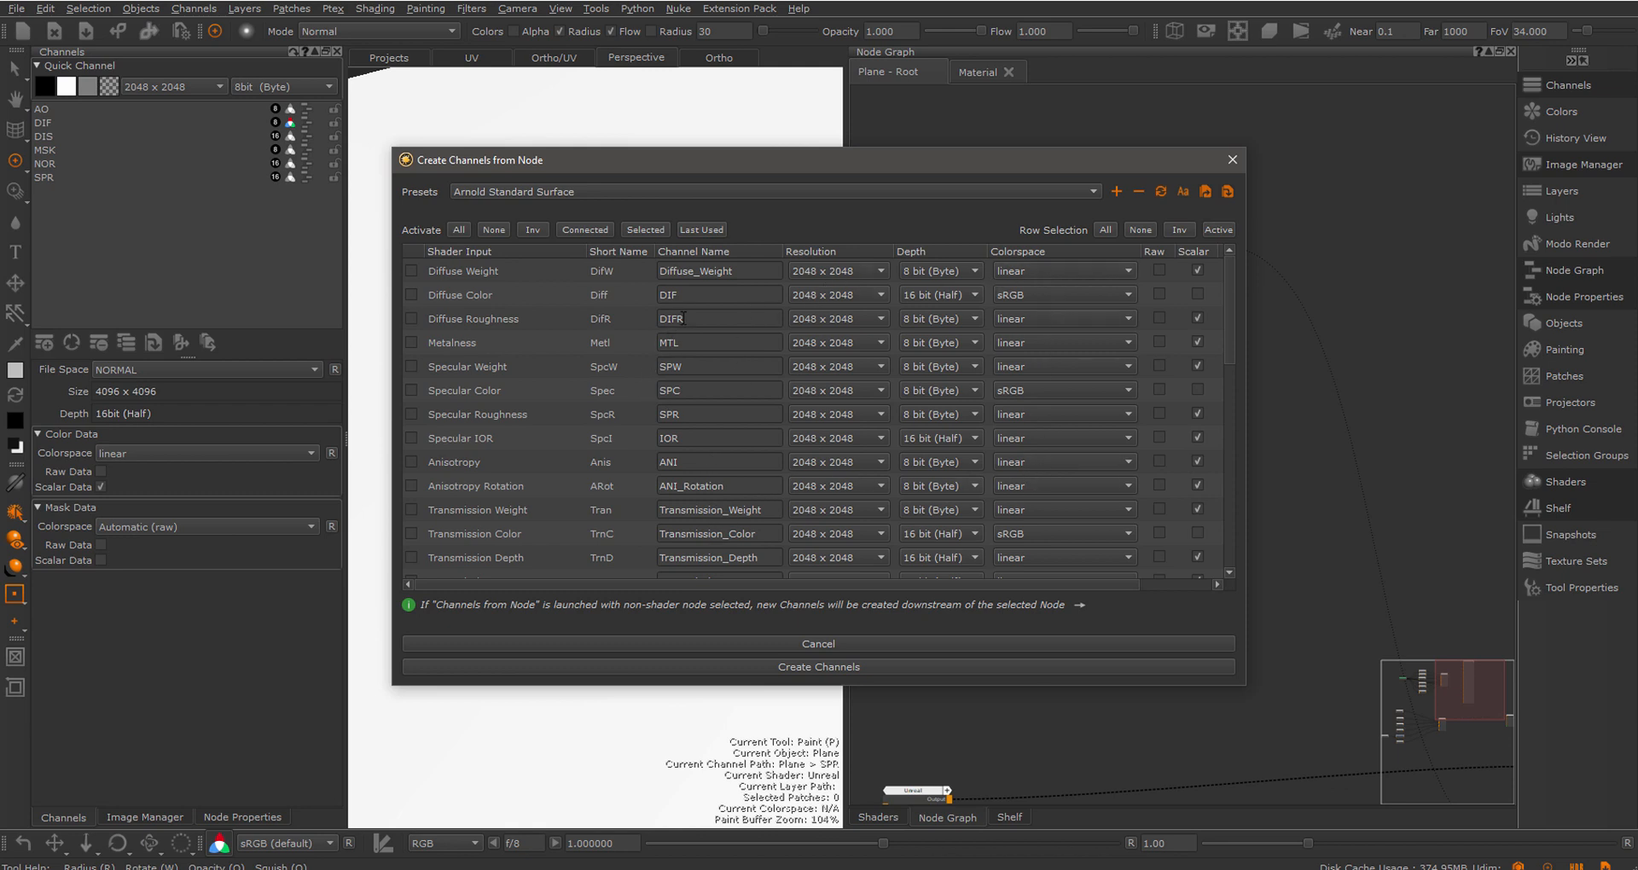
pyautogui.moveTo(701, 228)
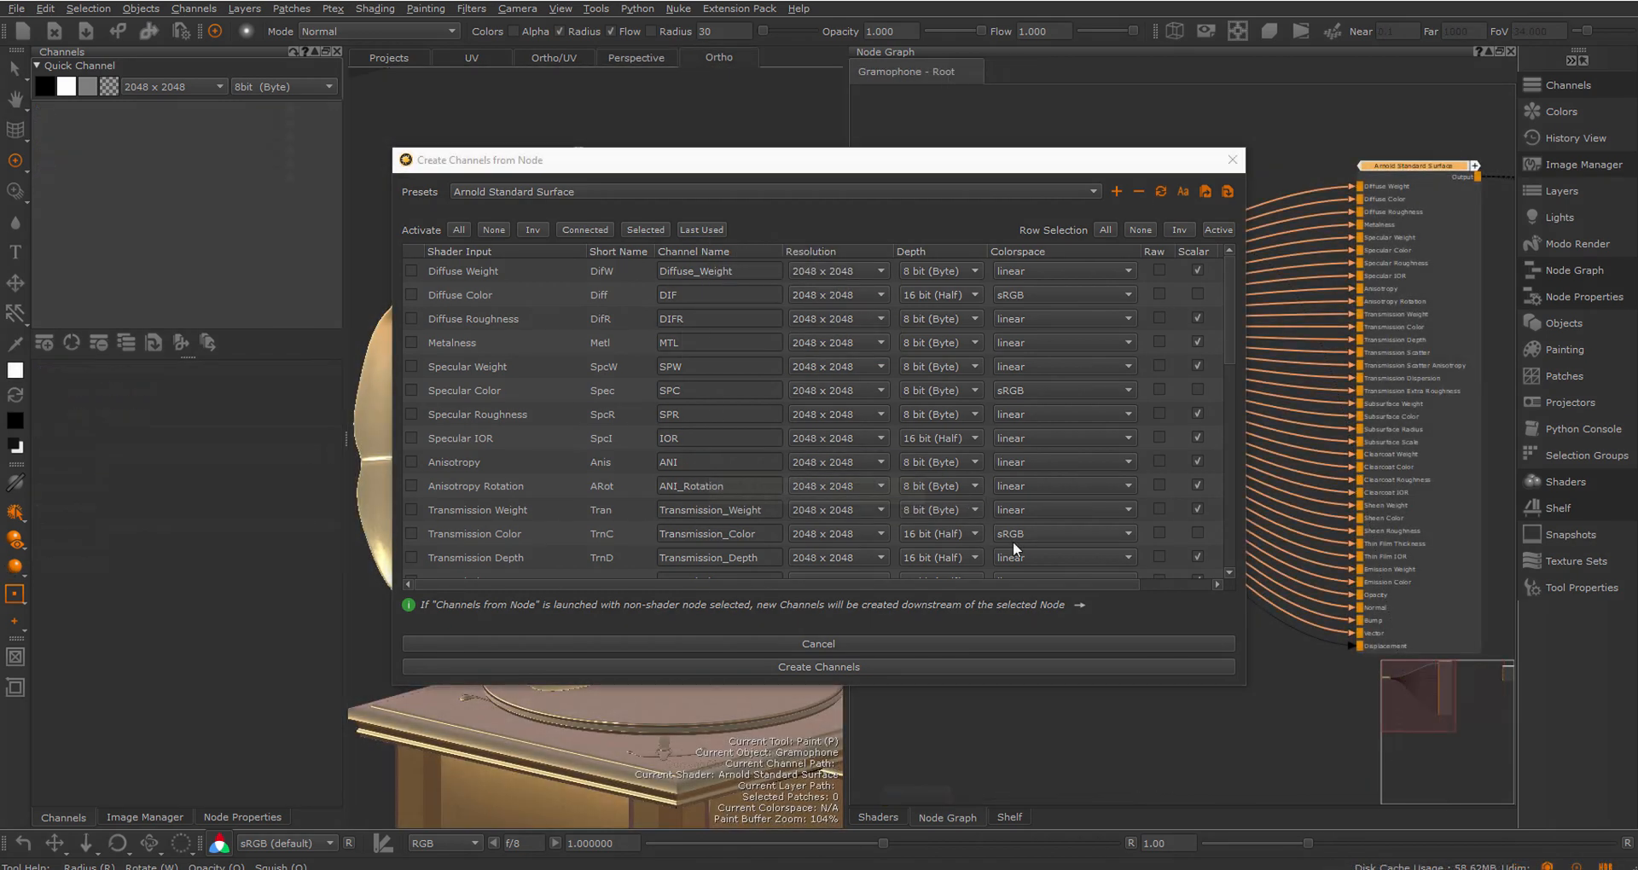
pyautogui.moveTo(829, 307)
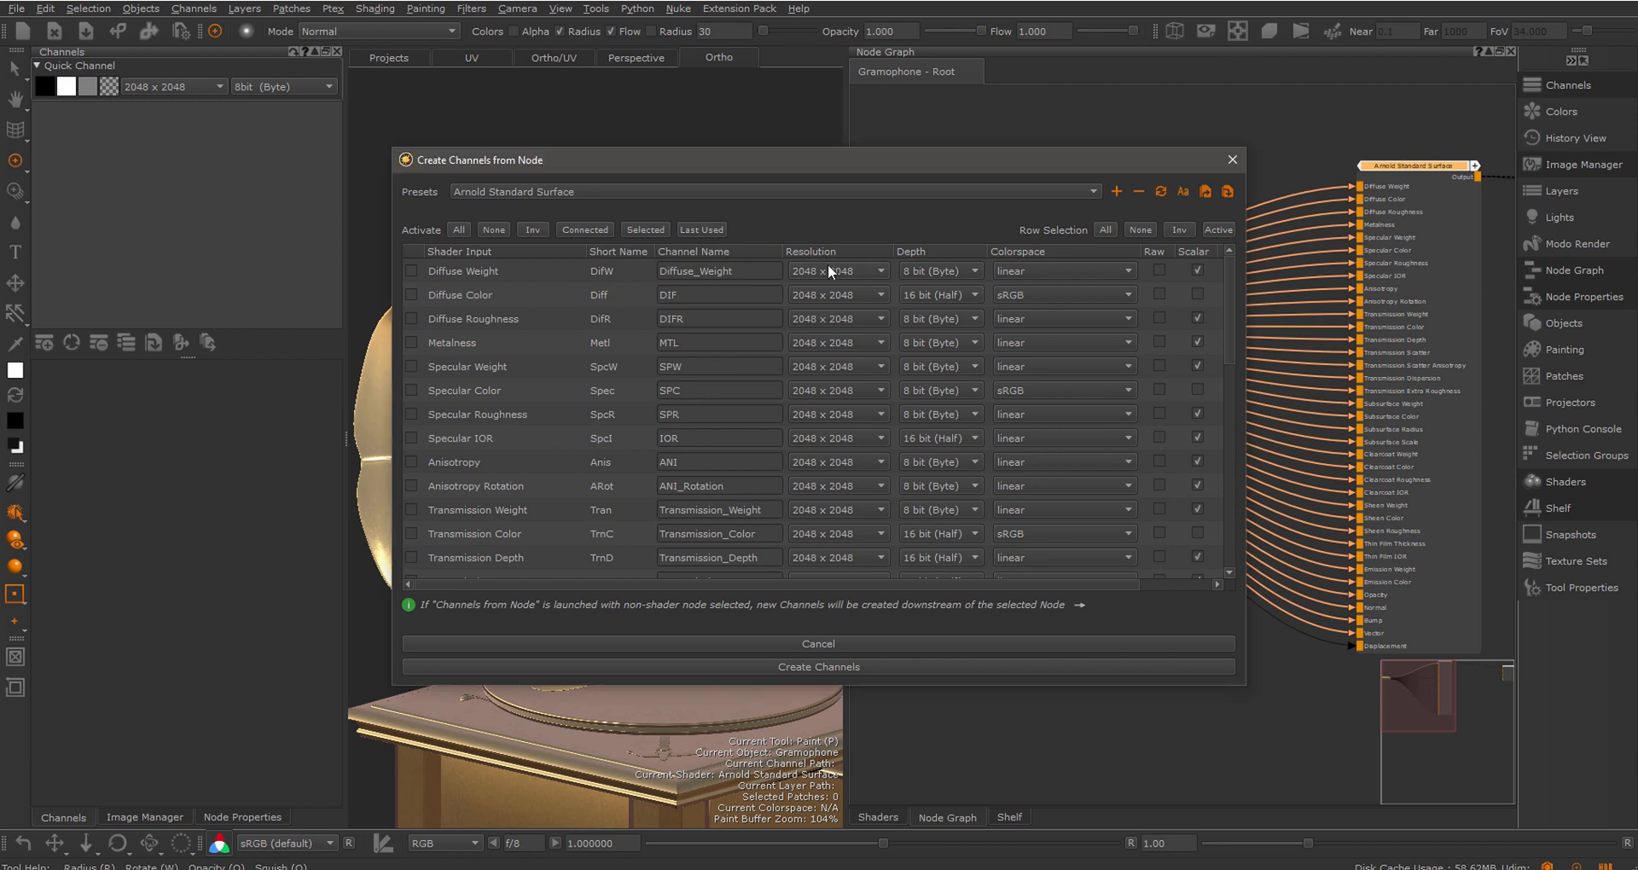
# Review Diffuse Weight's resolution choices including From Channel, then cancel without creating channels
pyautogui.click(876, 271)
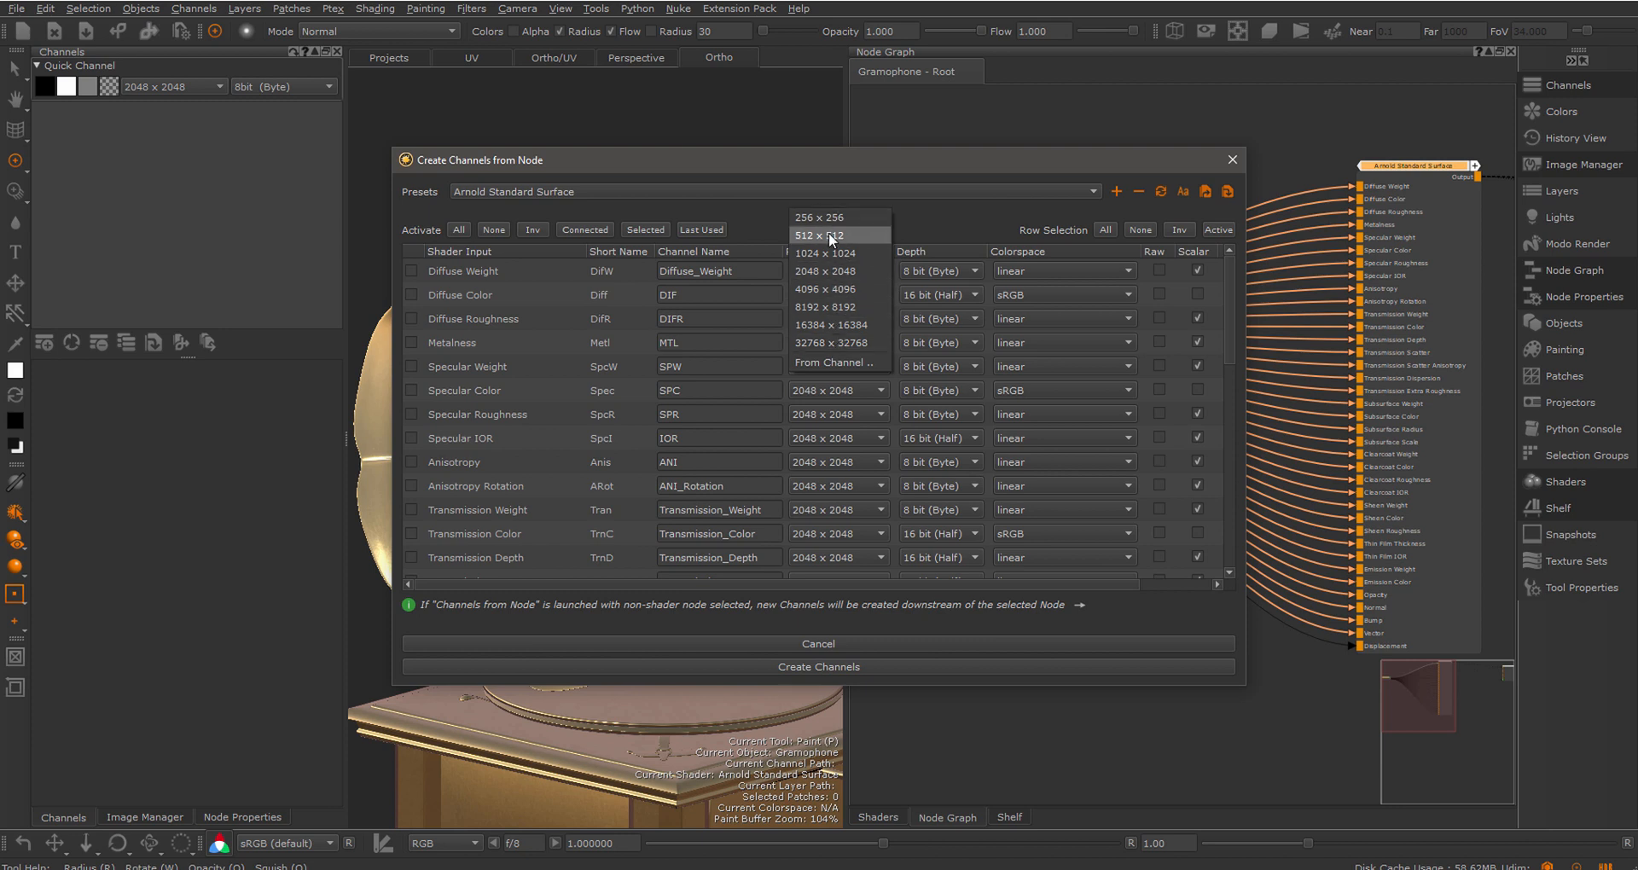
pyautogui.moveTo(829, 271)
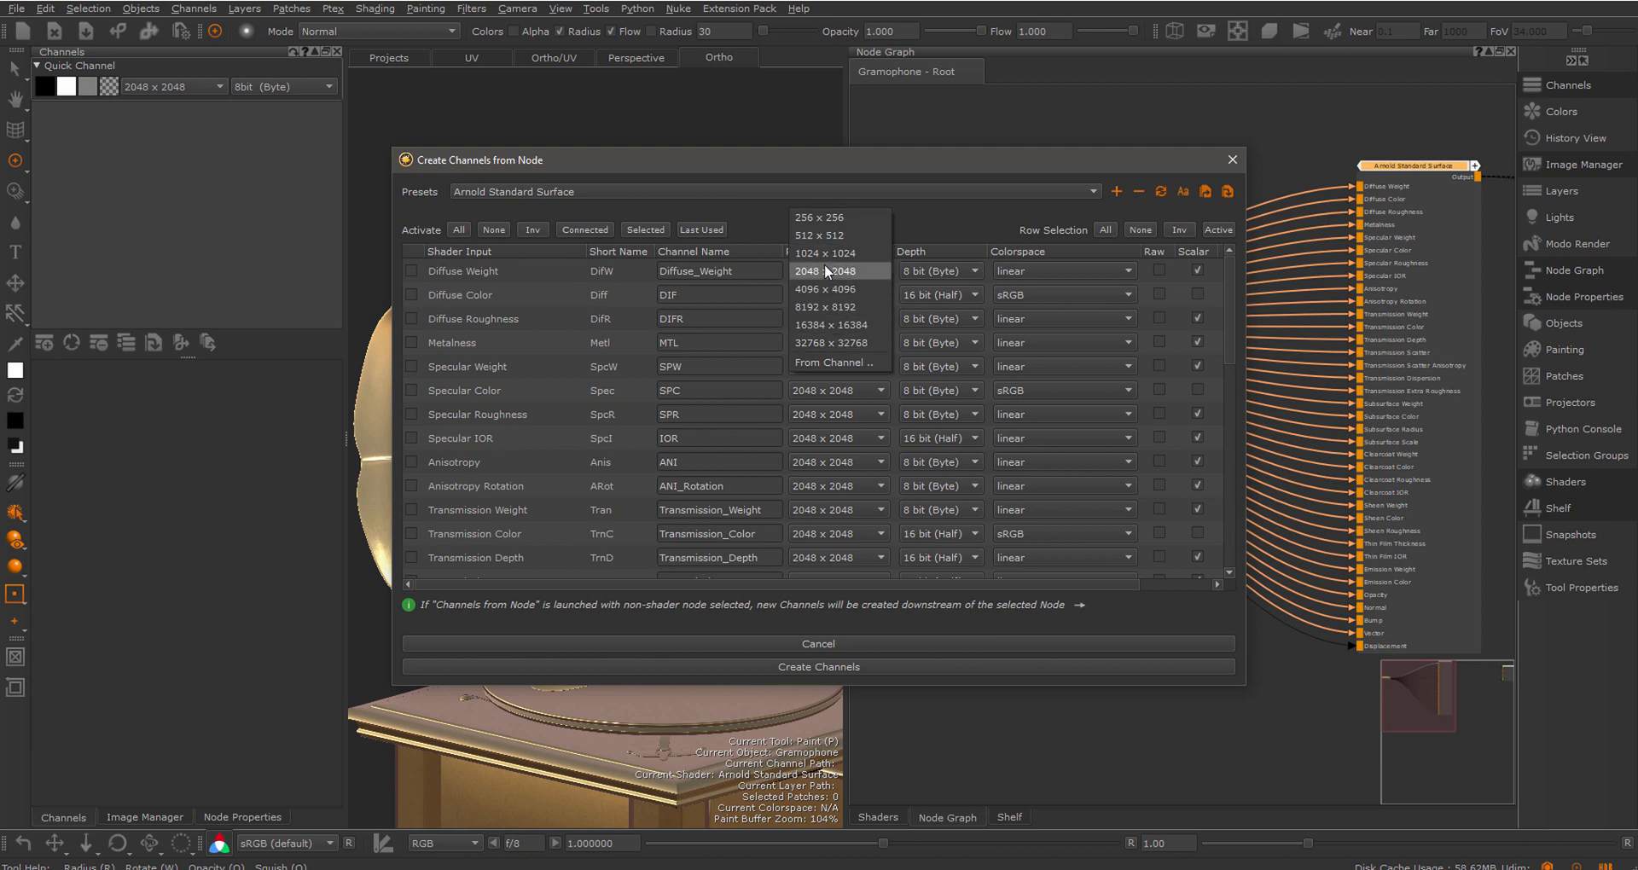
pyautogui.moveTo(836, 273)
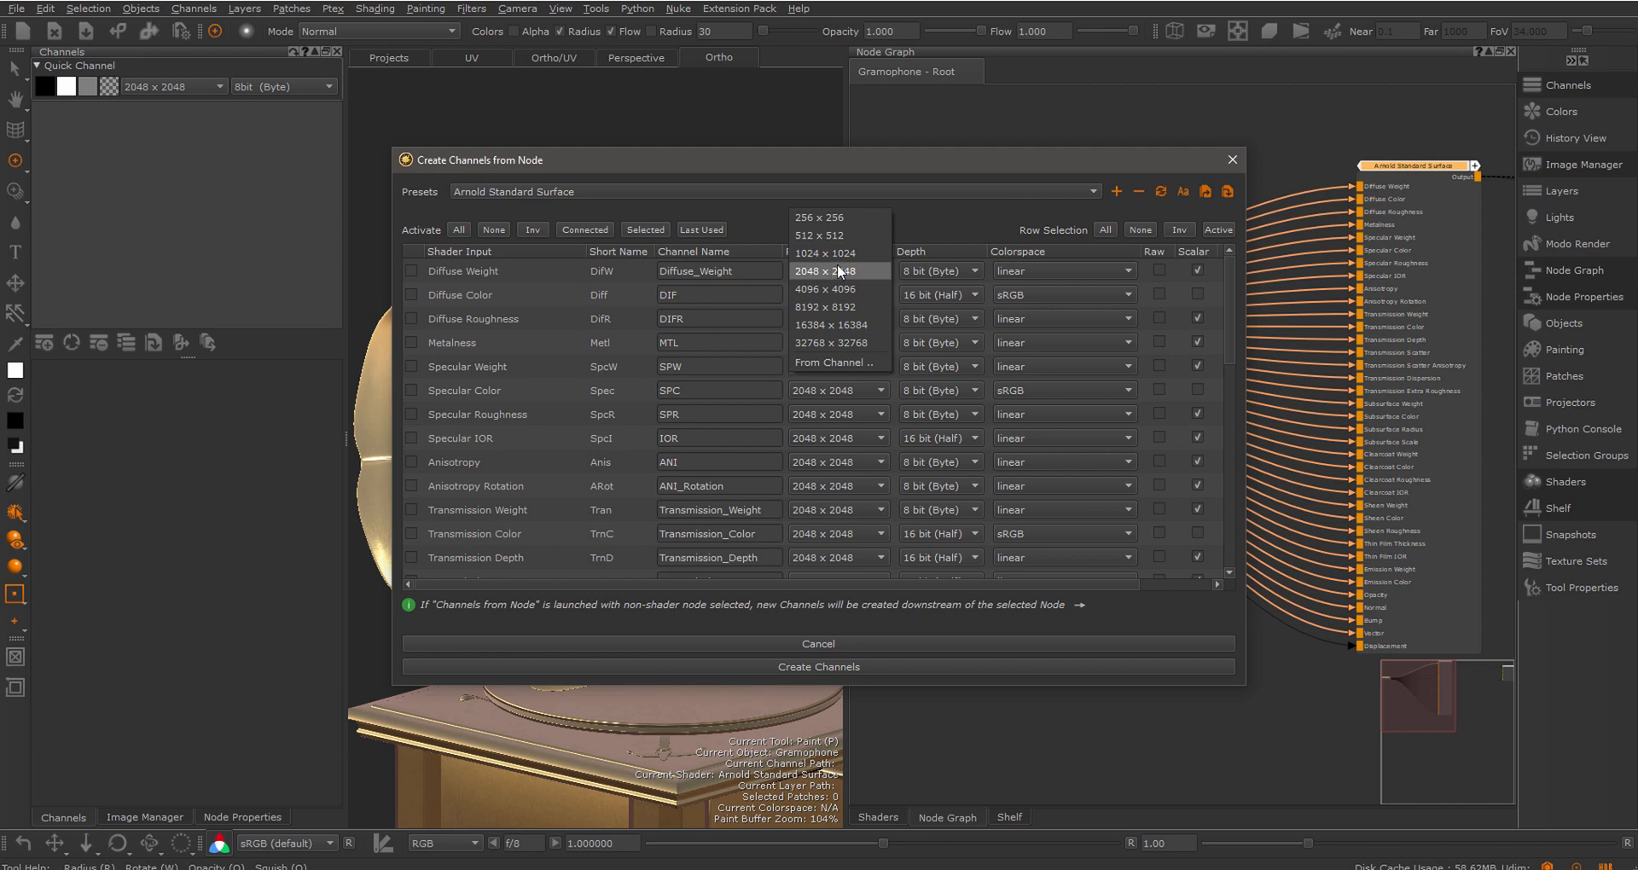
pyautogui.moveTo(848, 365)
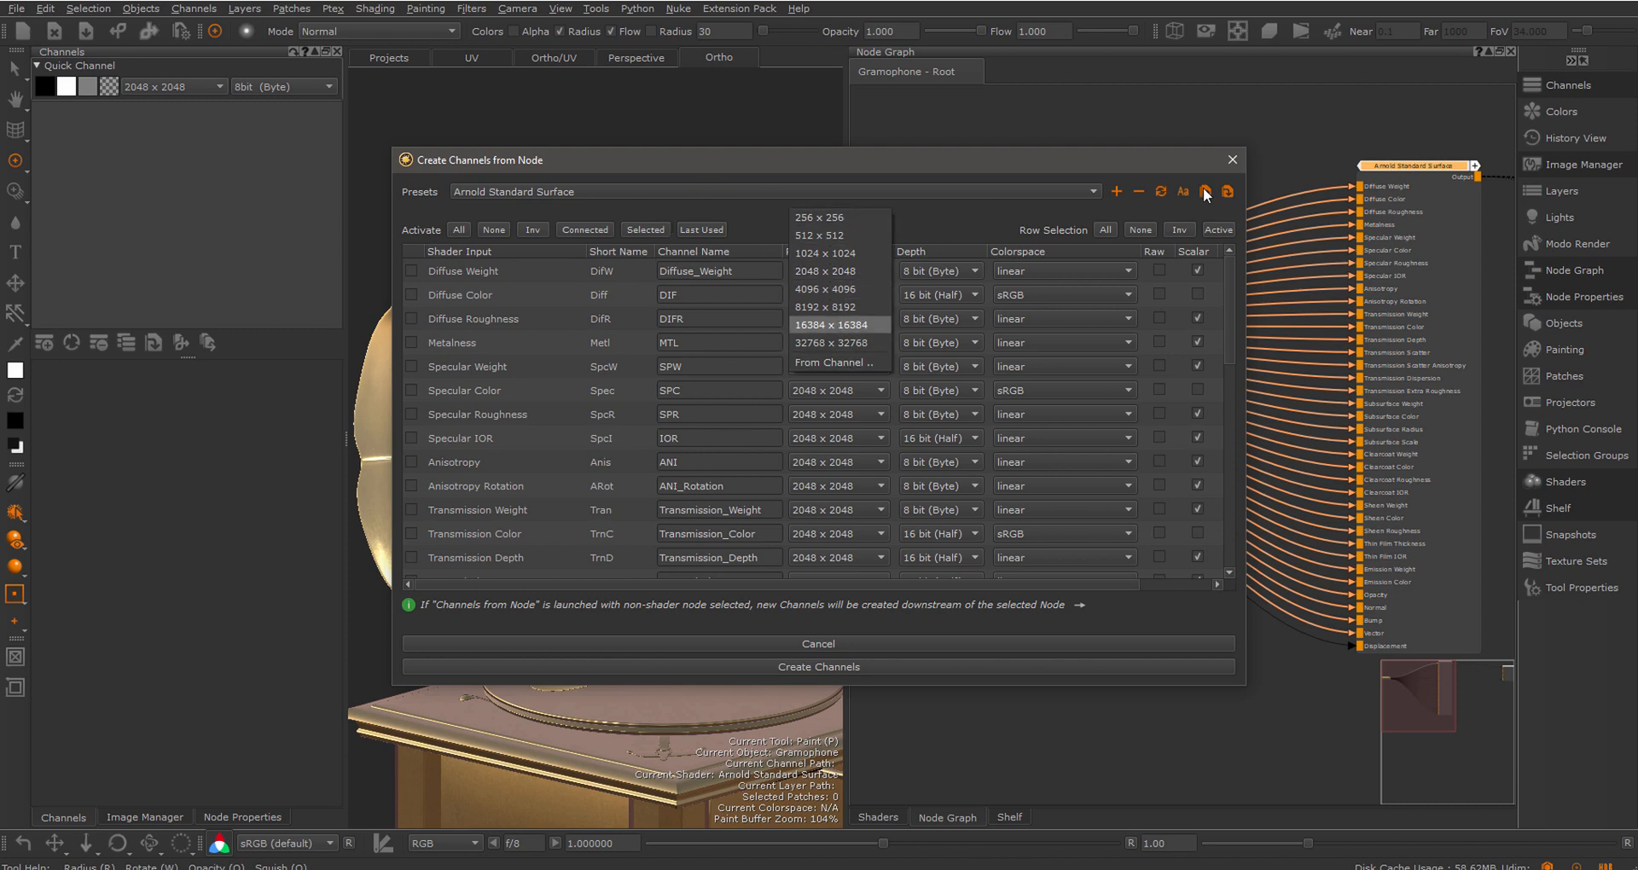
pyautogui.click(818, 667)
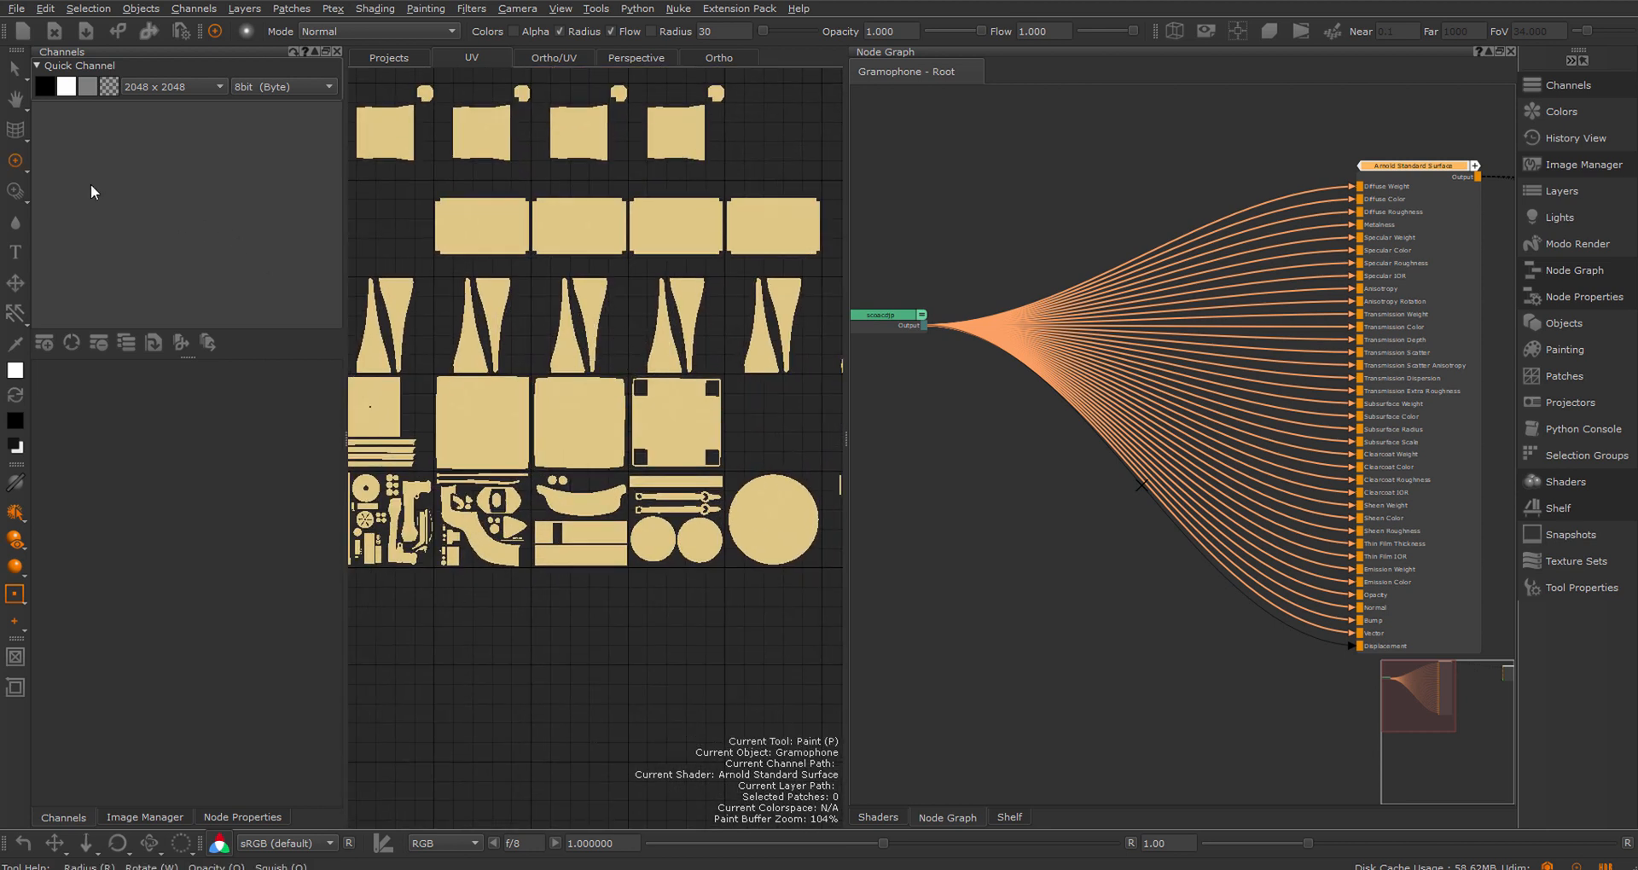
# Create an 8-bit Quick Channel sized 1024 × 1024 on the gramophone
pyautogui.click(172, 87)
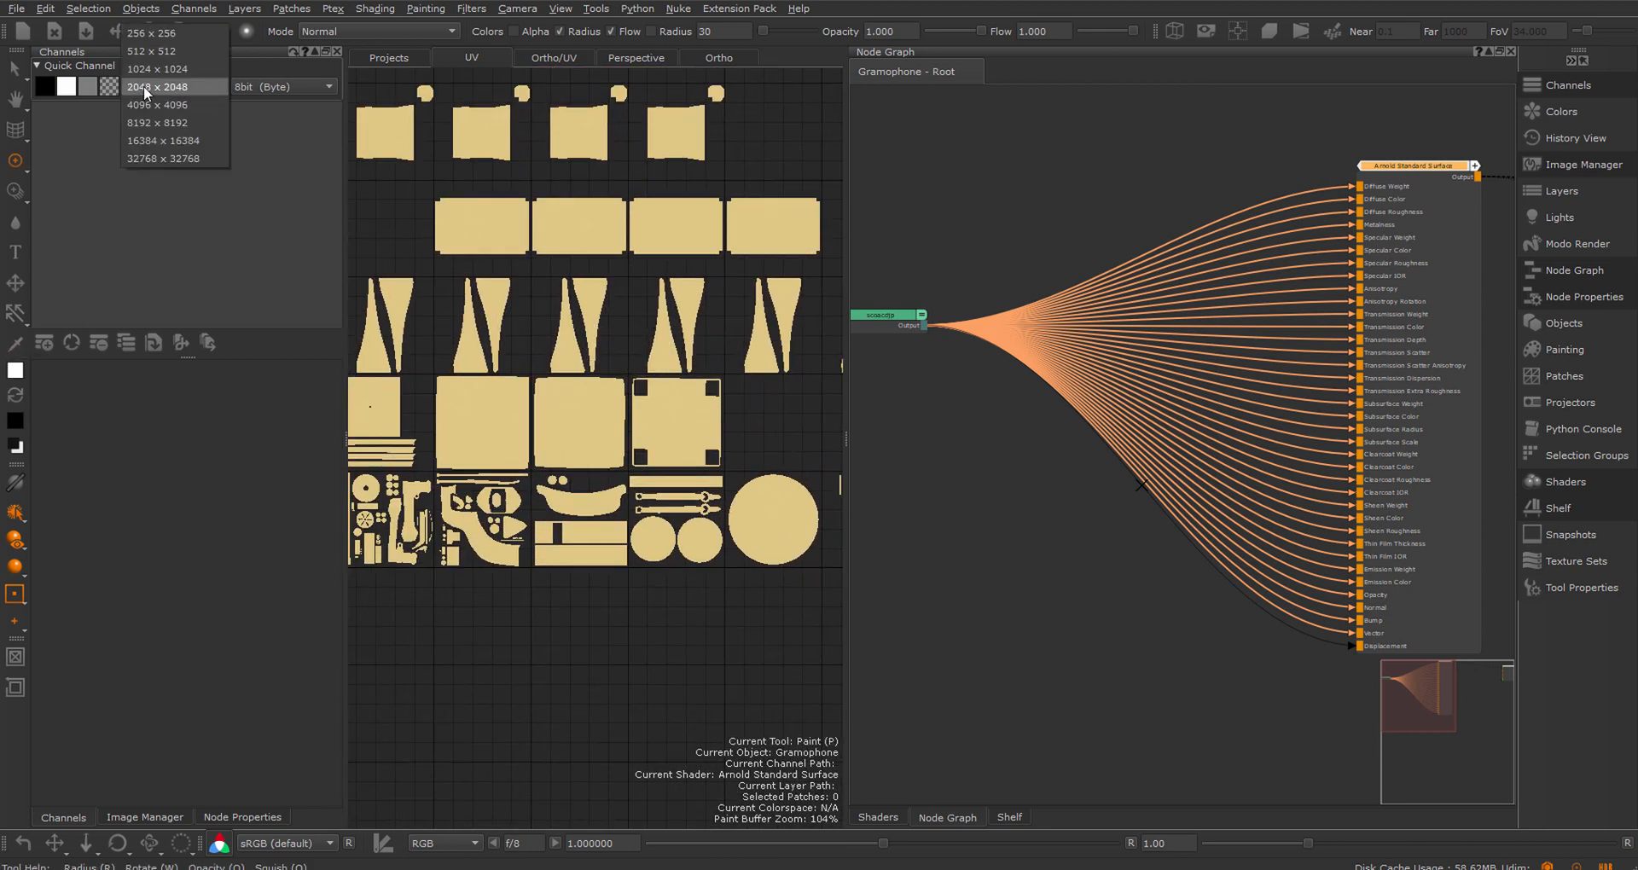
pyautogui.click(155, 68)
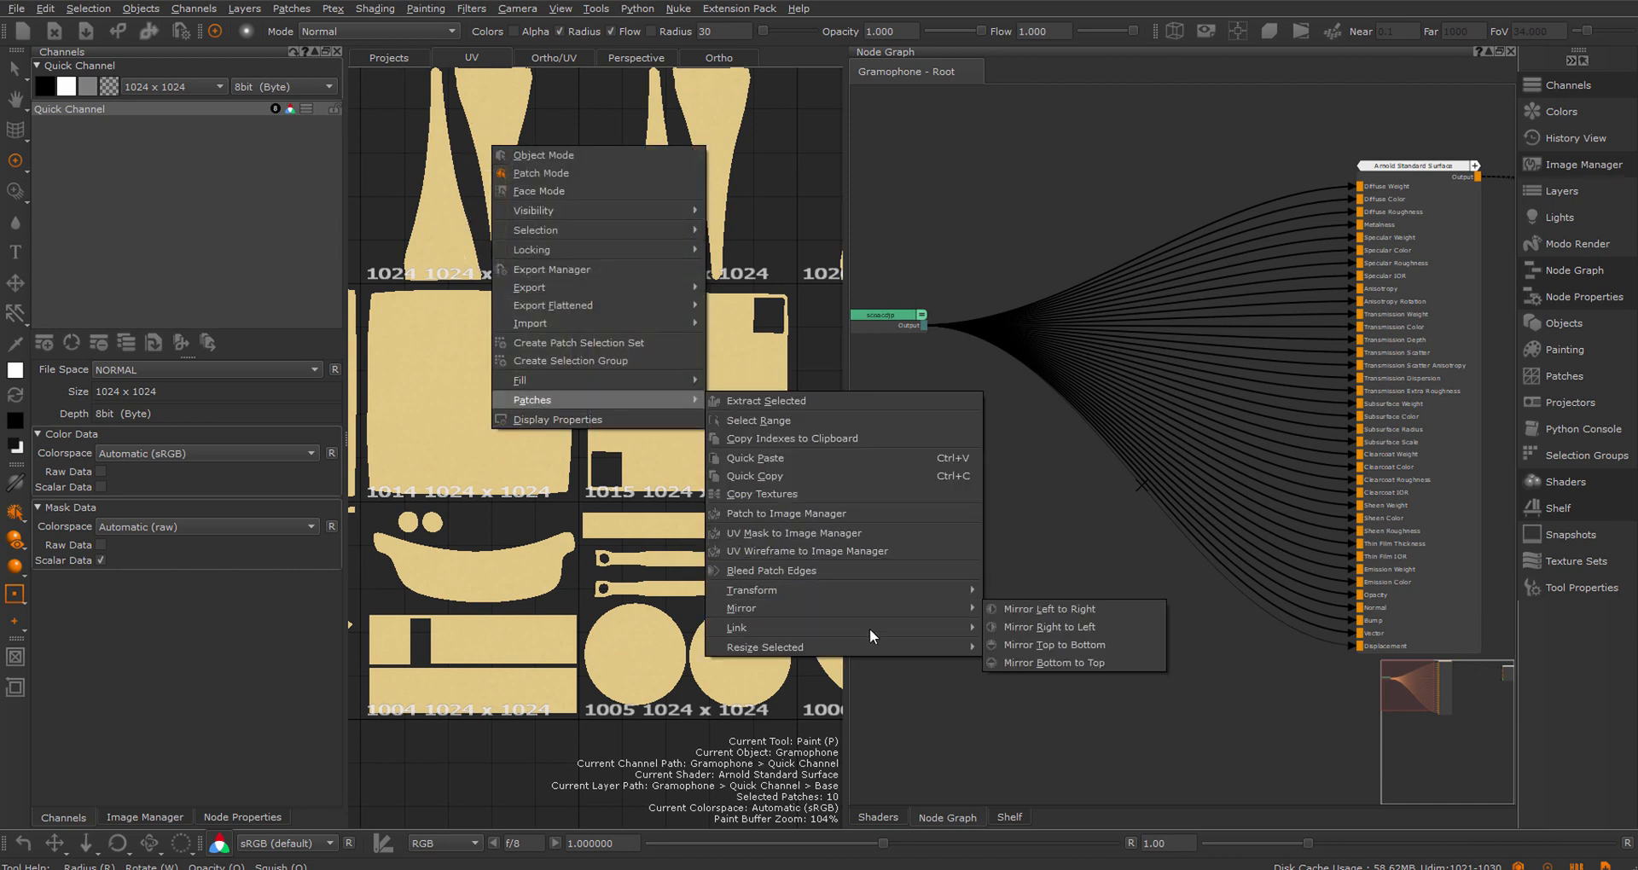
pyautogui.moveTo(765, 647)
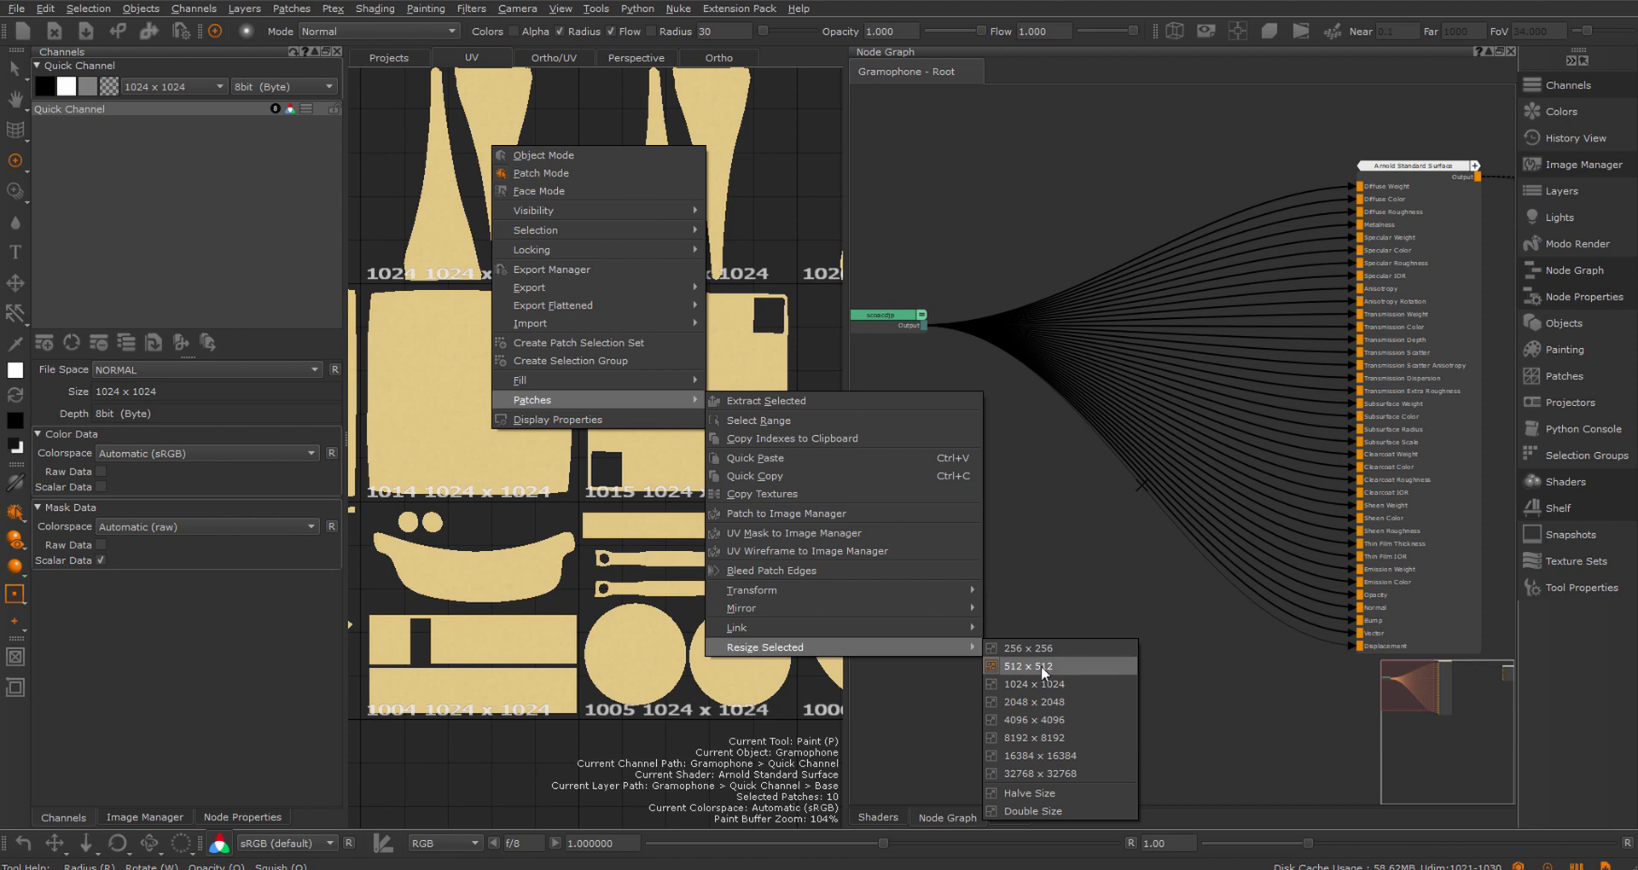
# Resize the ten selected Quick Channel patches to 512 × 512, making its size Mixed
pyautogui.click(1026, 666)
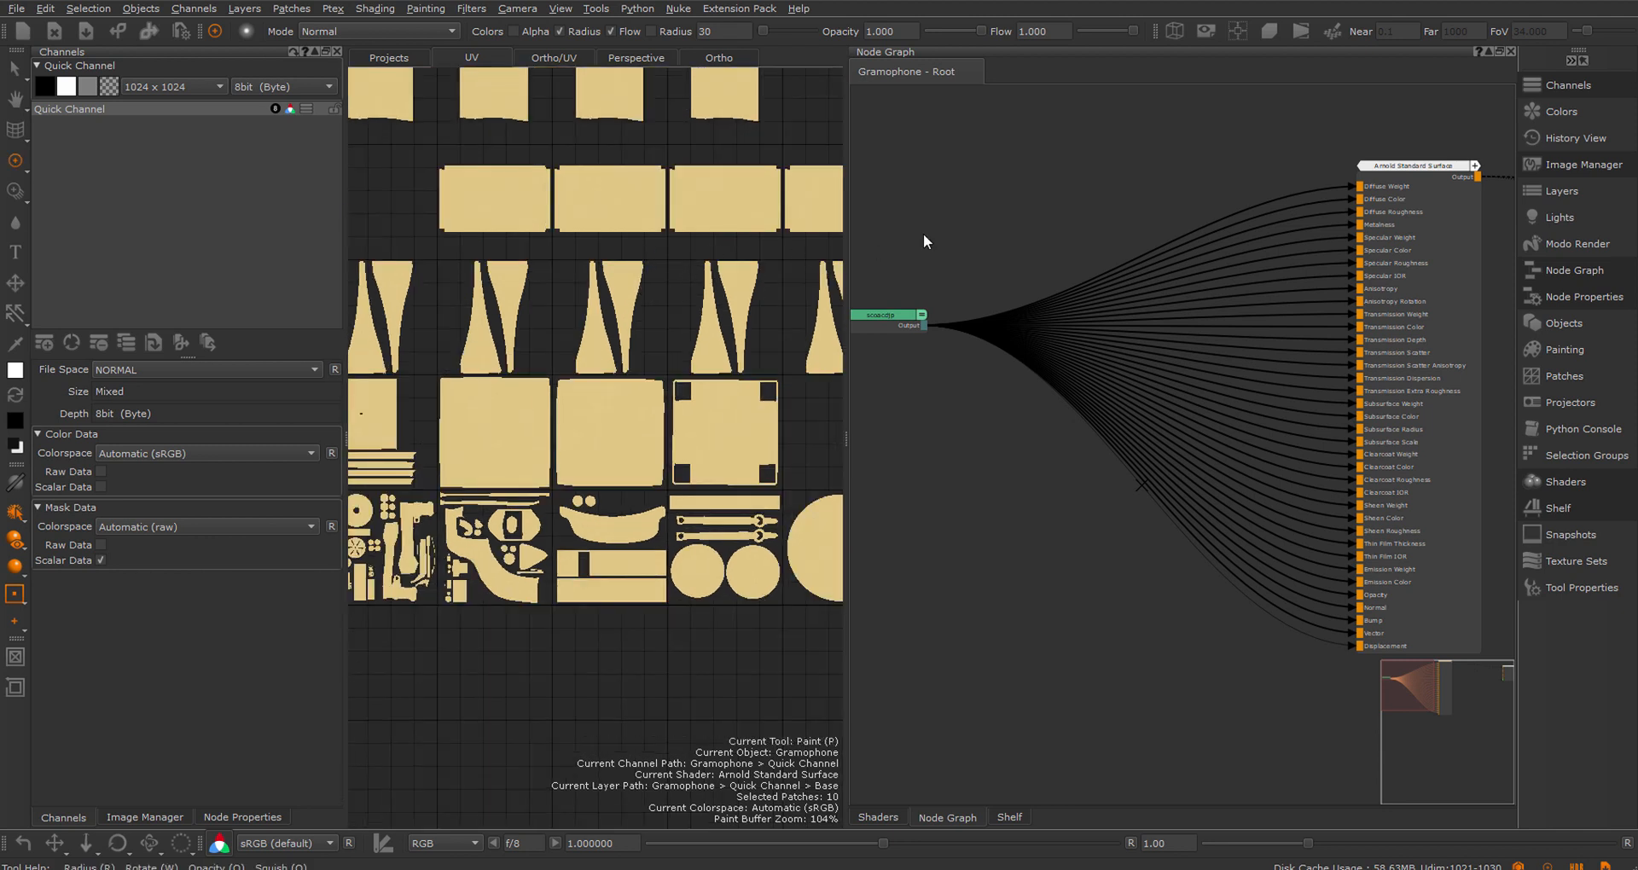
pyautogui.moveTo(729, 359)
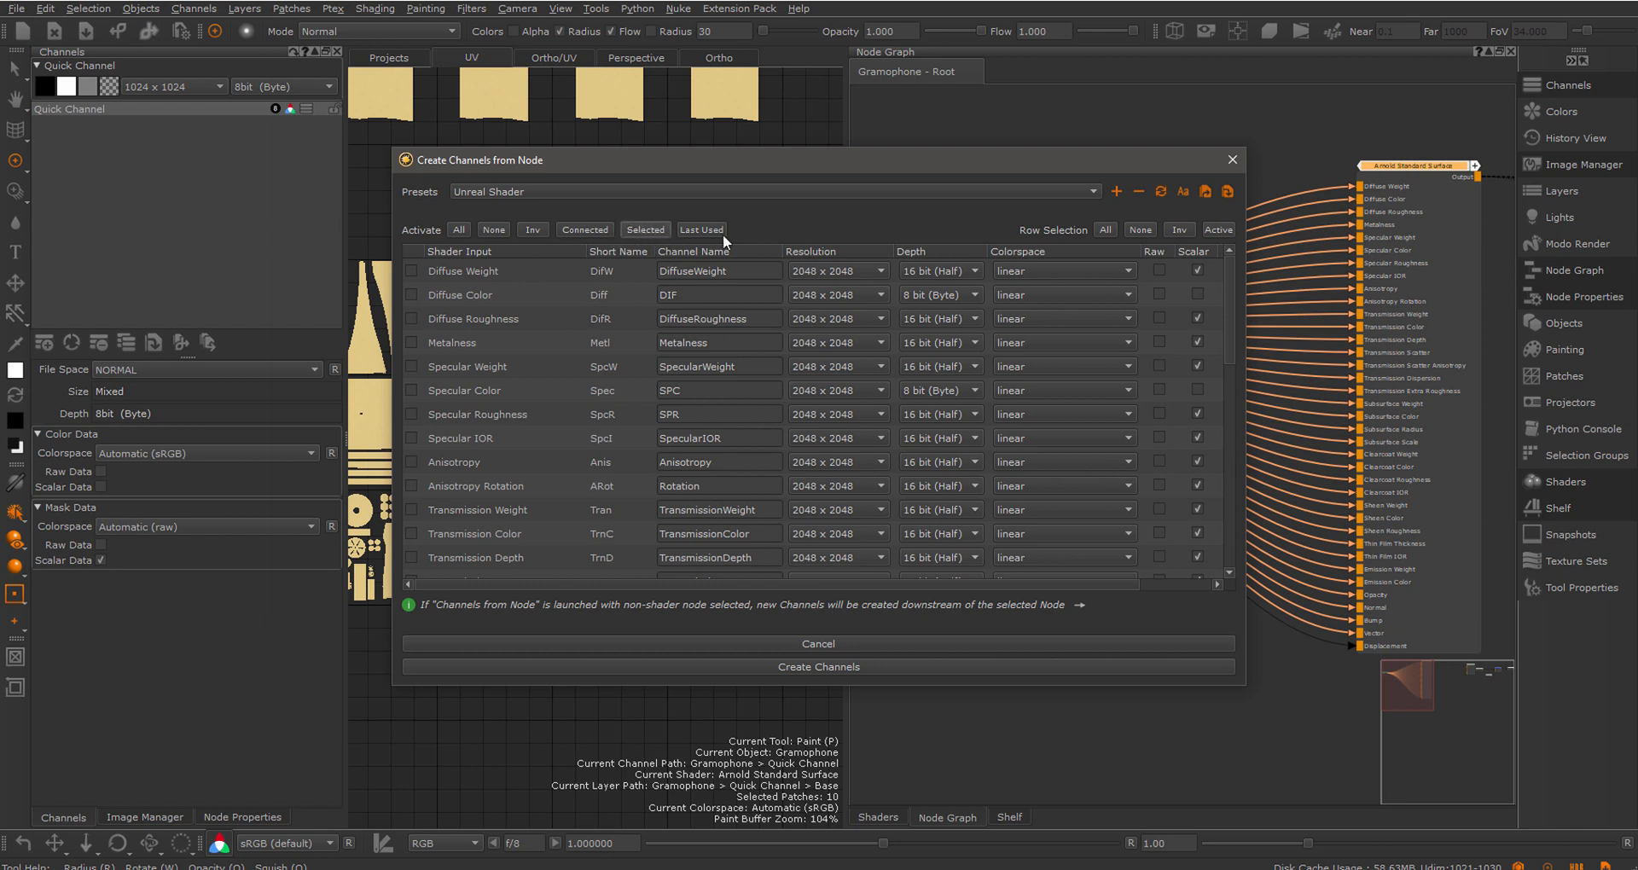
# Tick all Unreal Shader input rows and set their resolution From Channel using Quick Channel
pyautogui.click(457, 229)
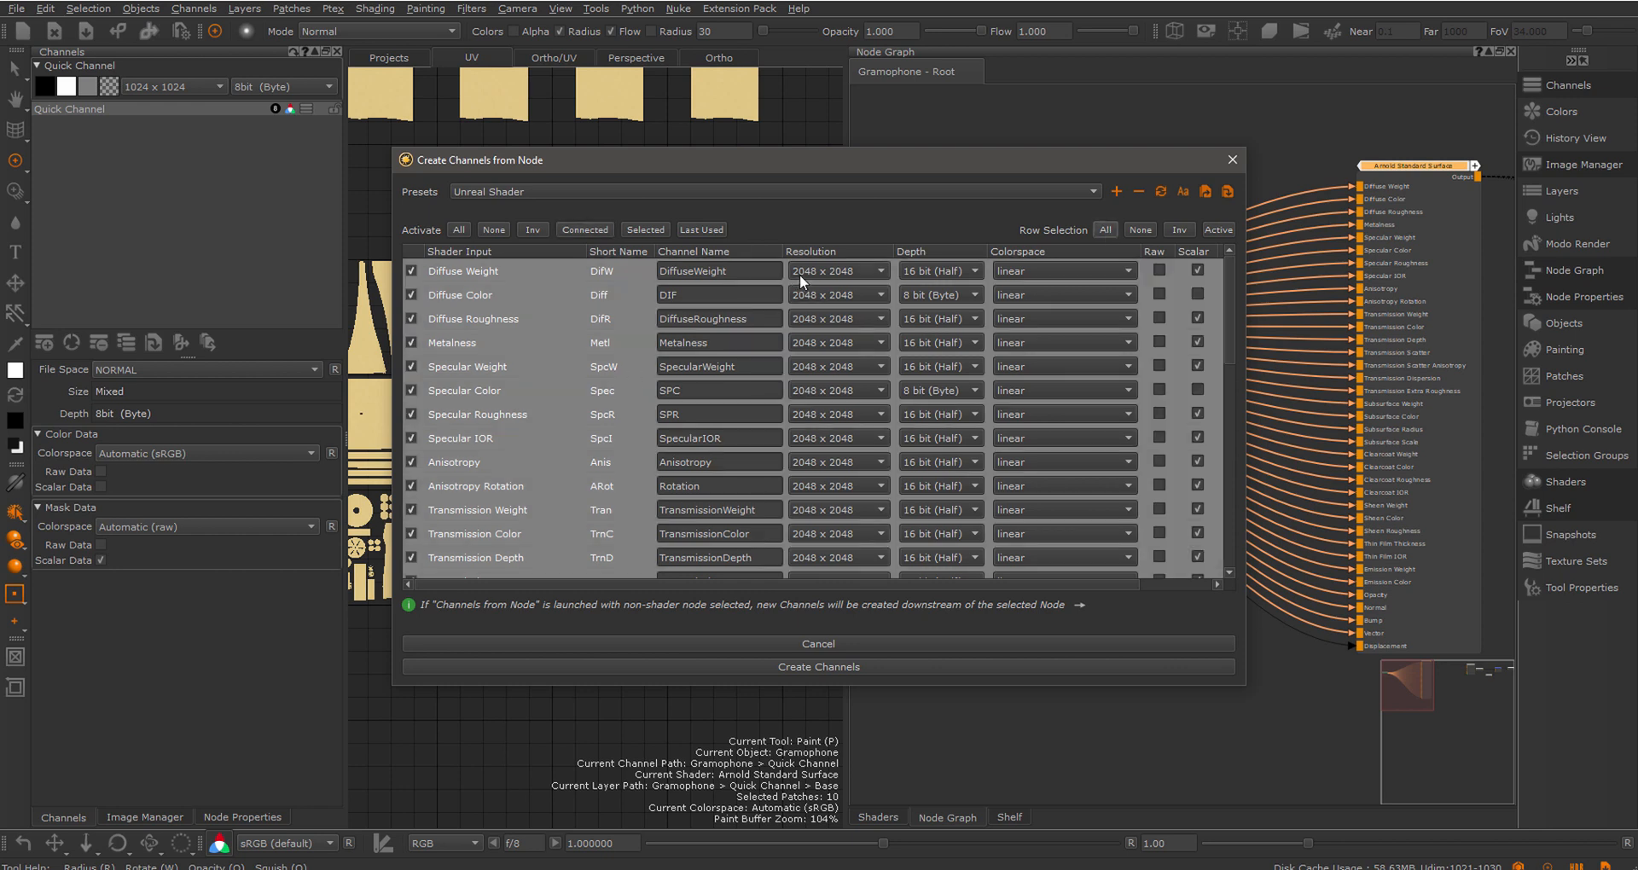
pyautogui.click(836, 272)
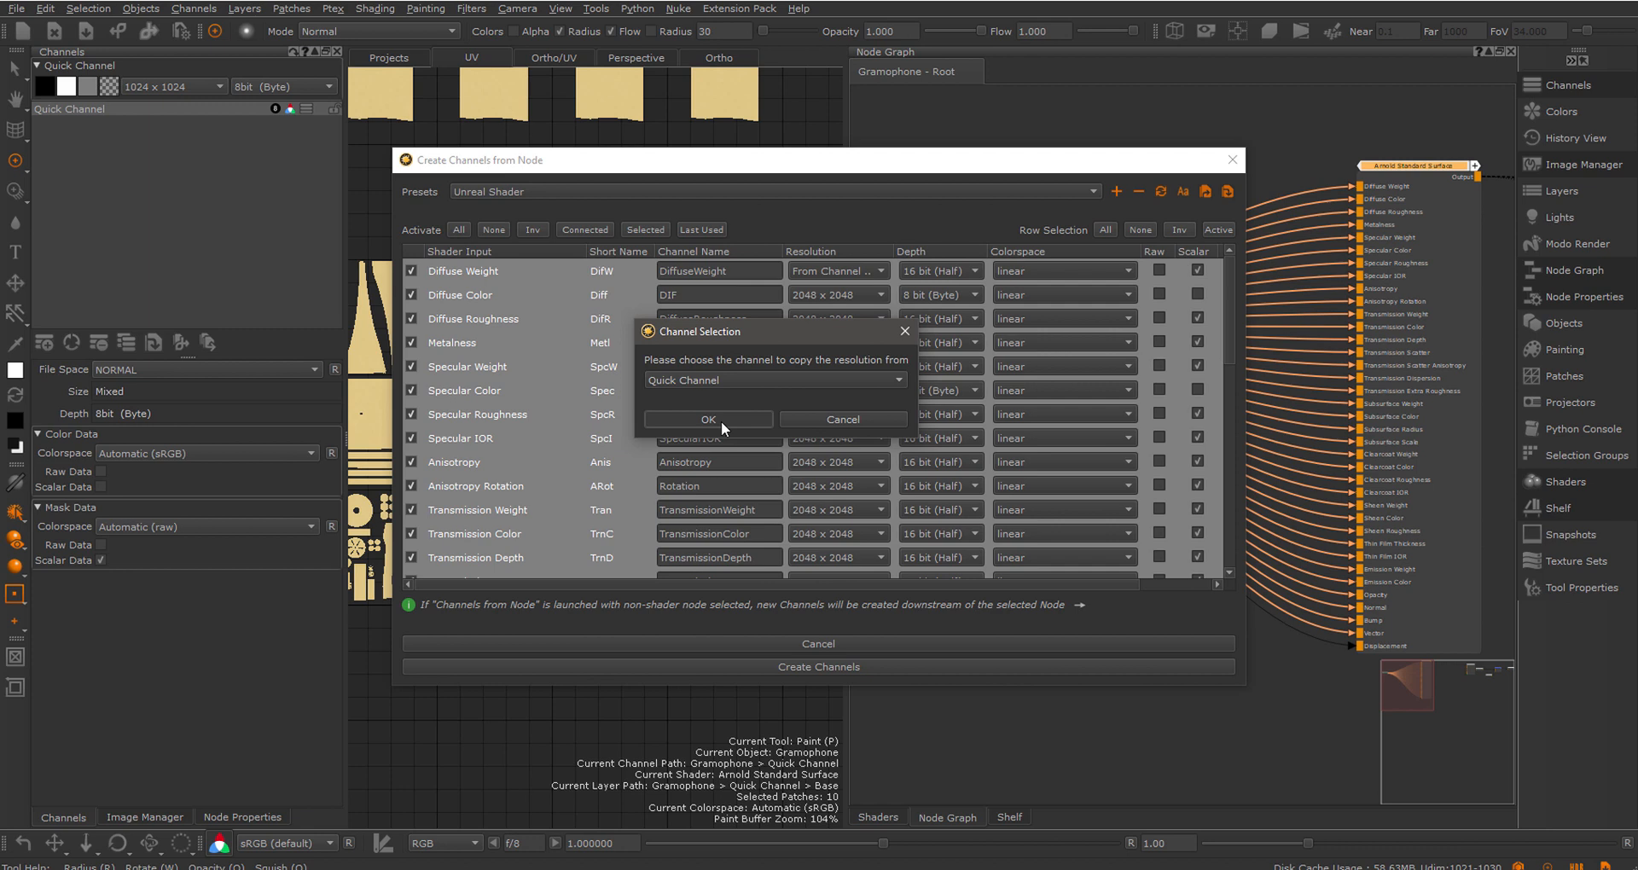
pyautogui.click(706, 420)
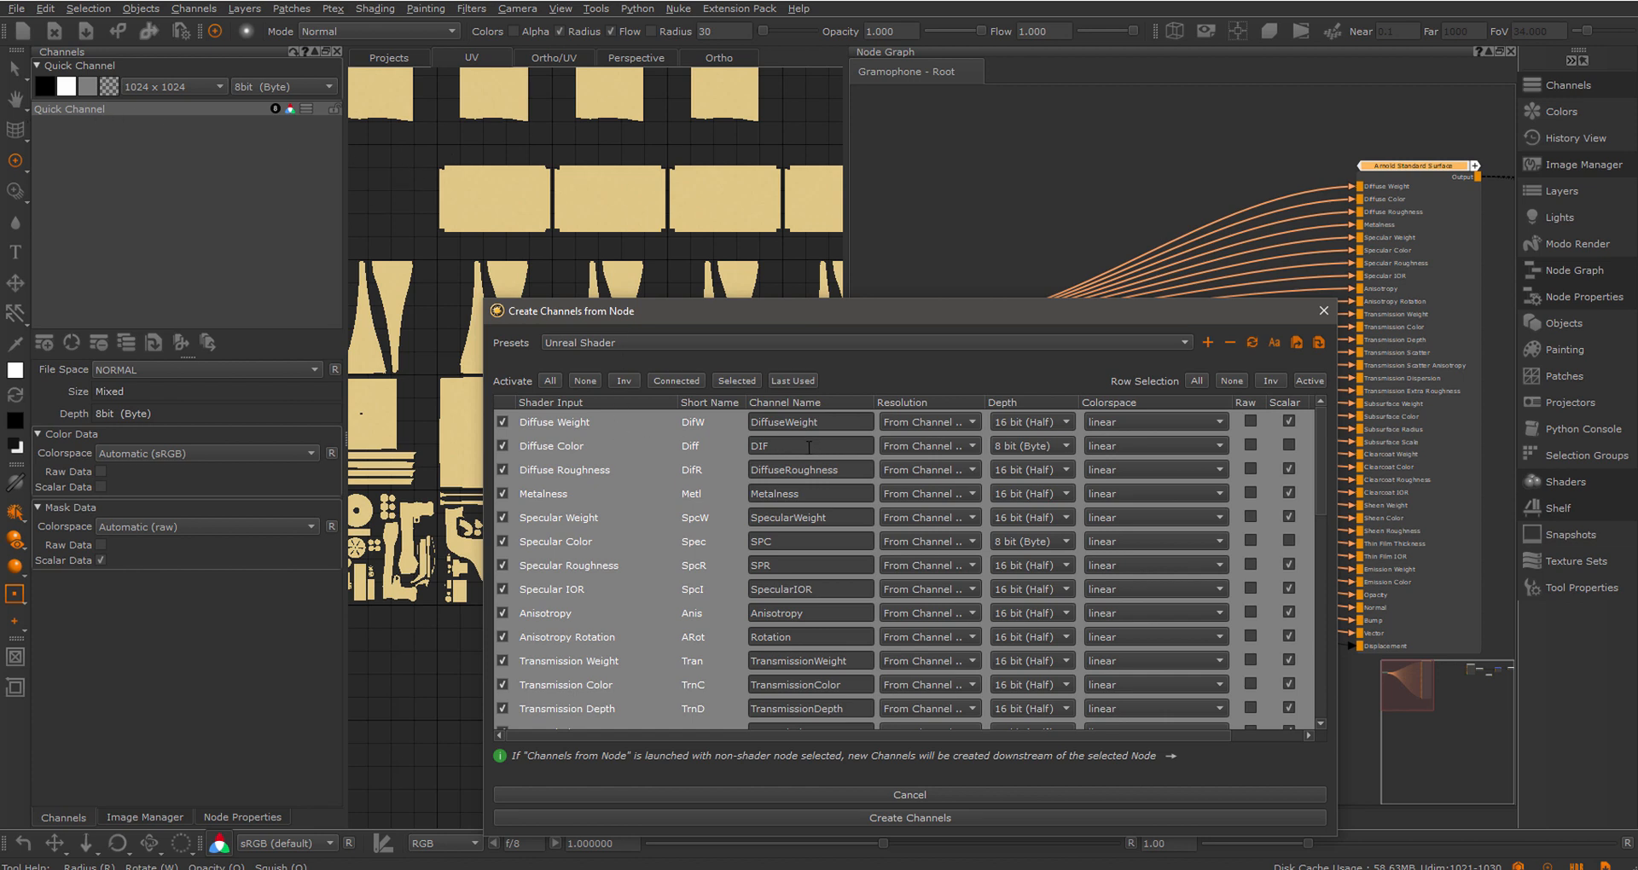
pyautogui.moveTo(930, 422)
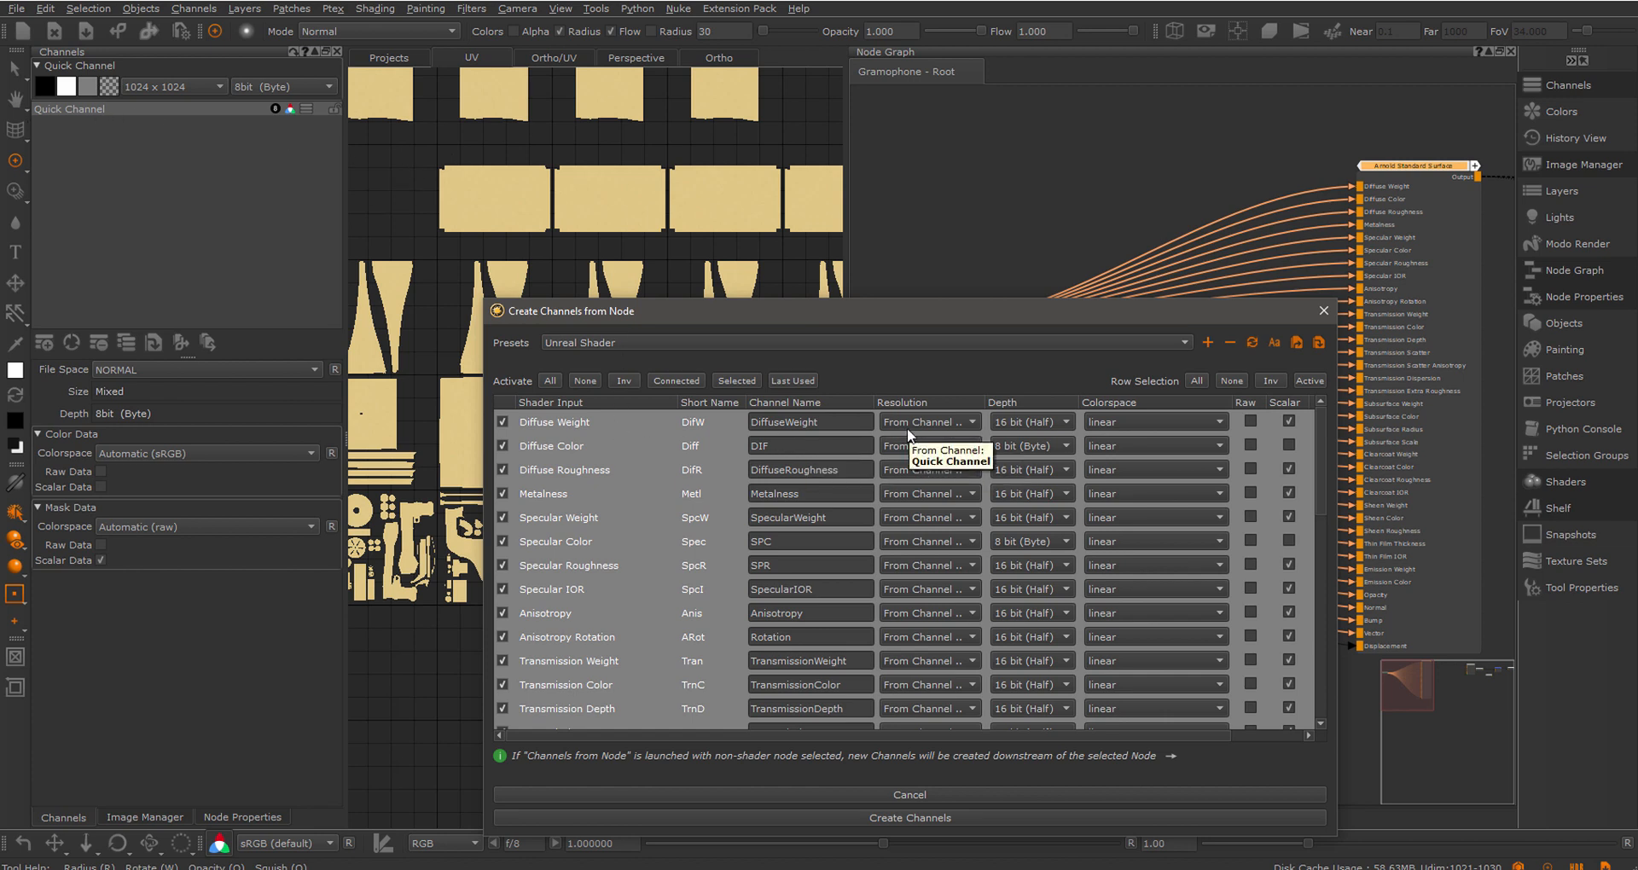